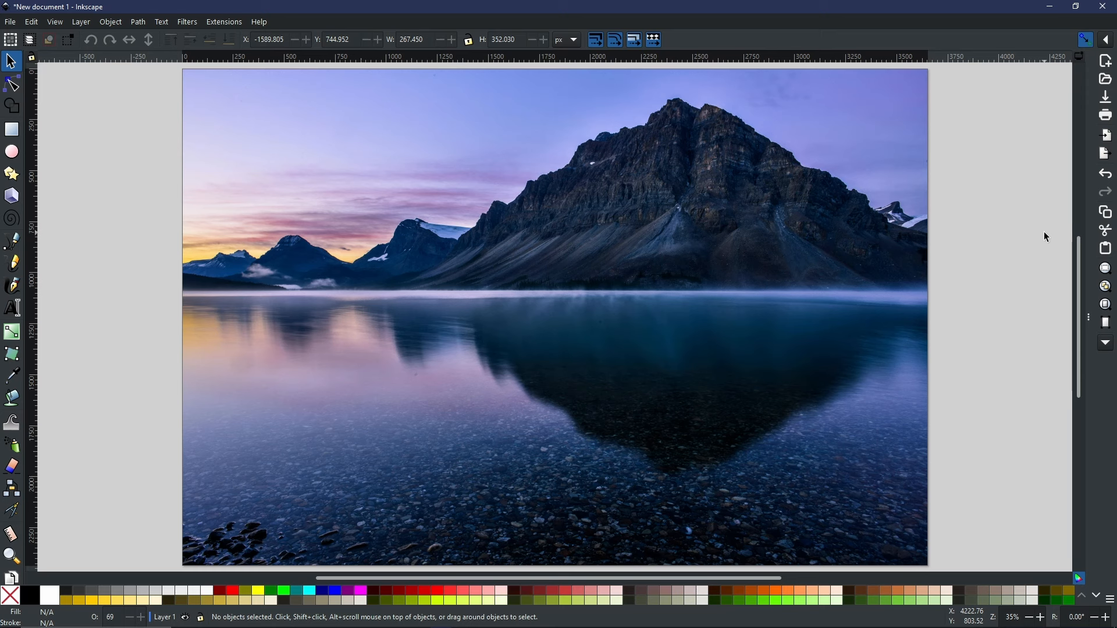
pyautogui.moveTo(581, 293)
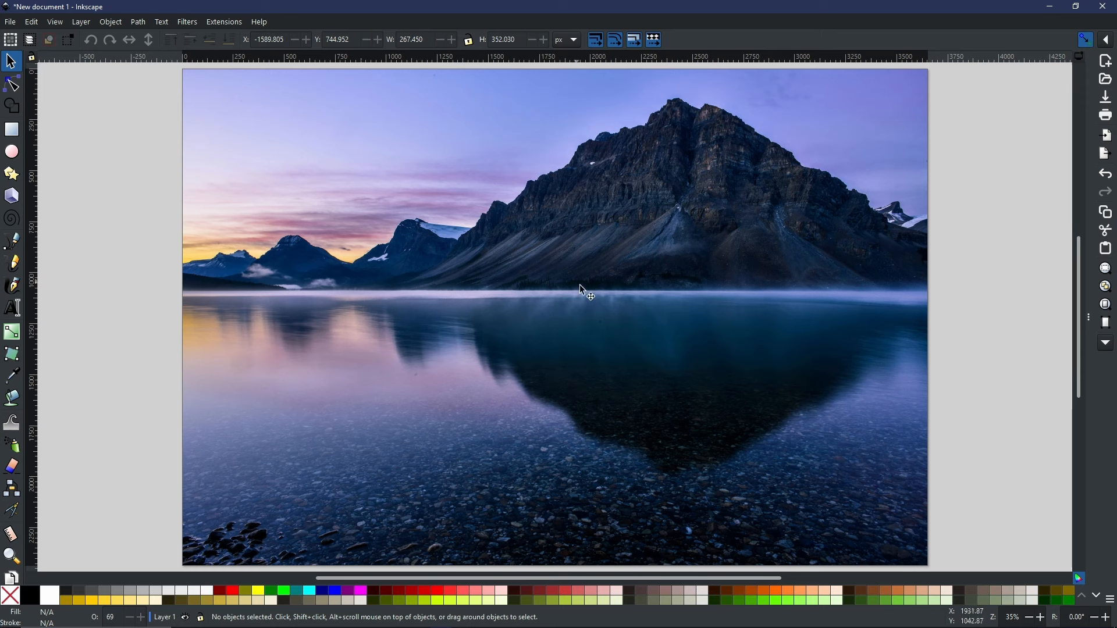
pyautogui.moveTo(777, 304)
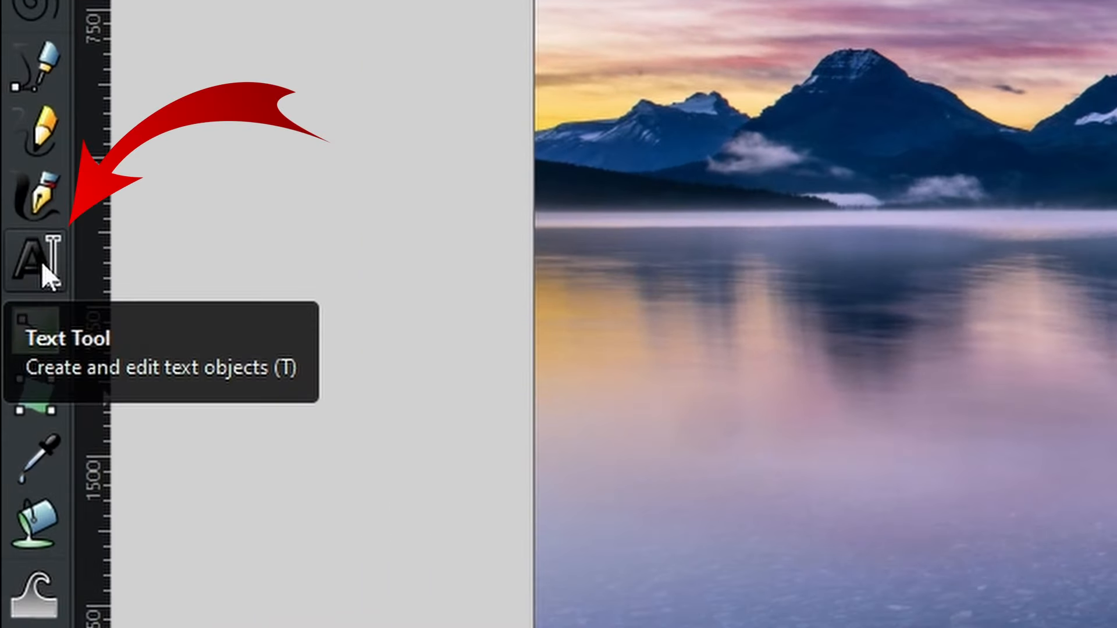
# Create a new text object on the lake reading 'RIPPLE'
pyautogui.click(32, 258)
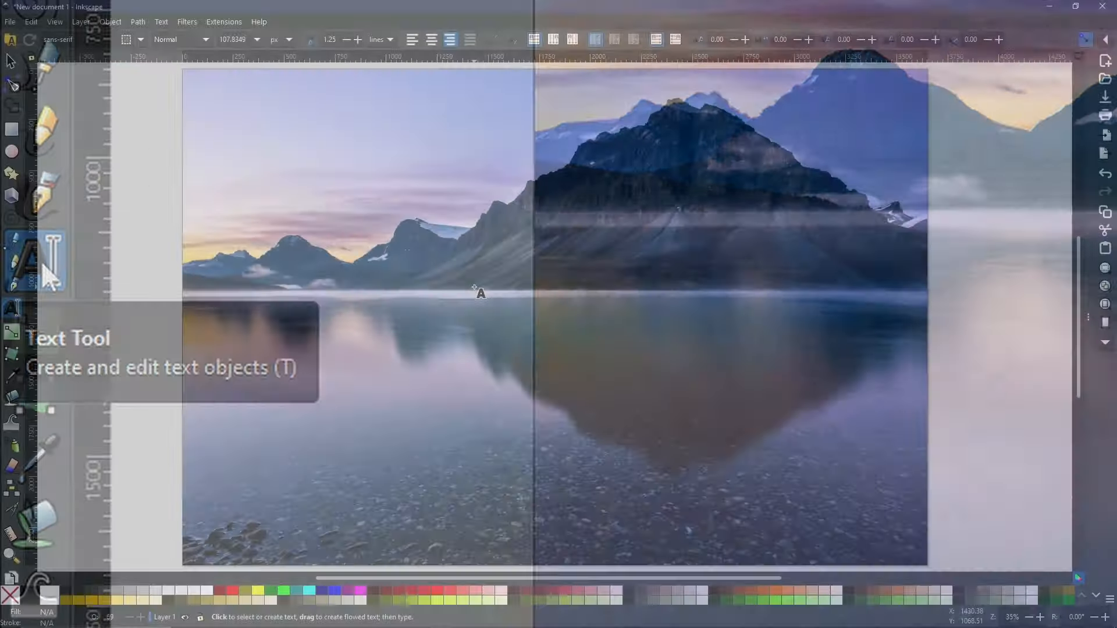
pyautogui.click(433, 336)
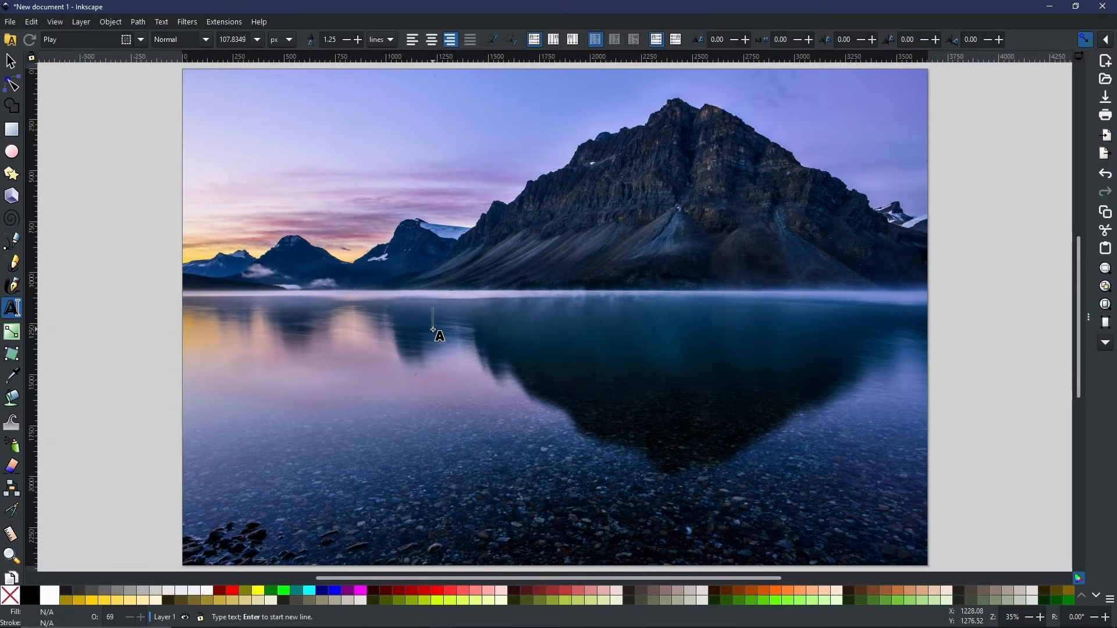
pyautogui.write('RIPPLE')
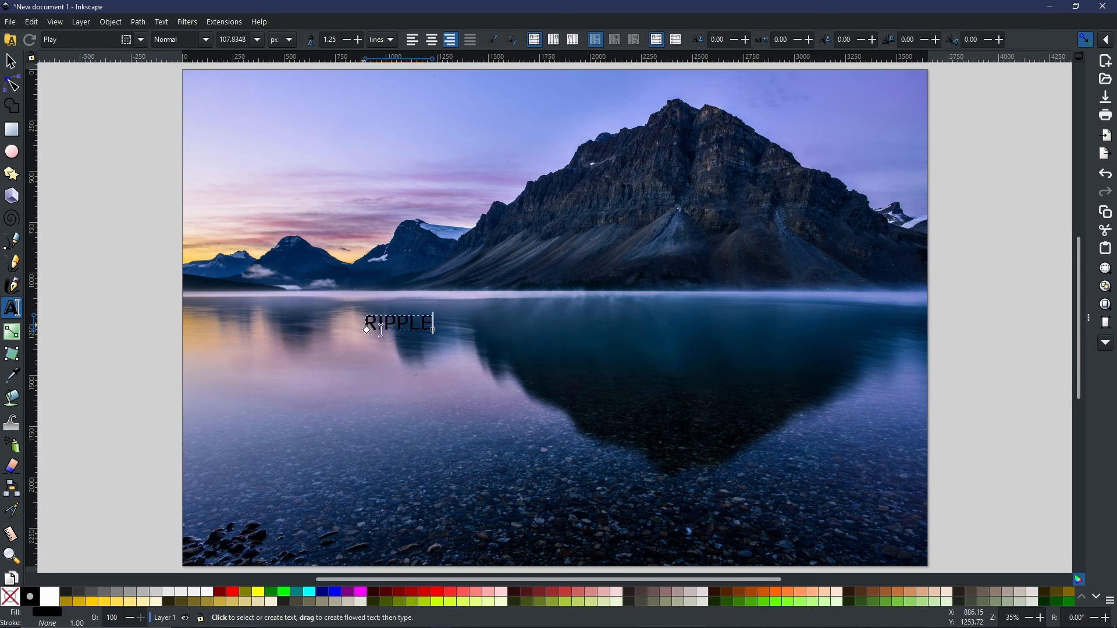
pyautogui.moveTo(306, 409)
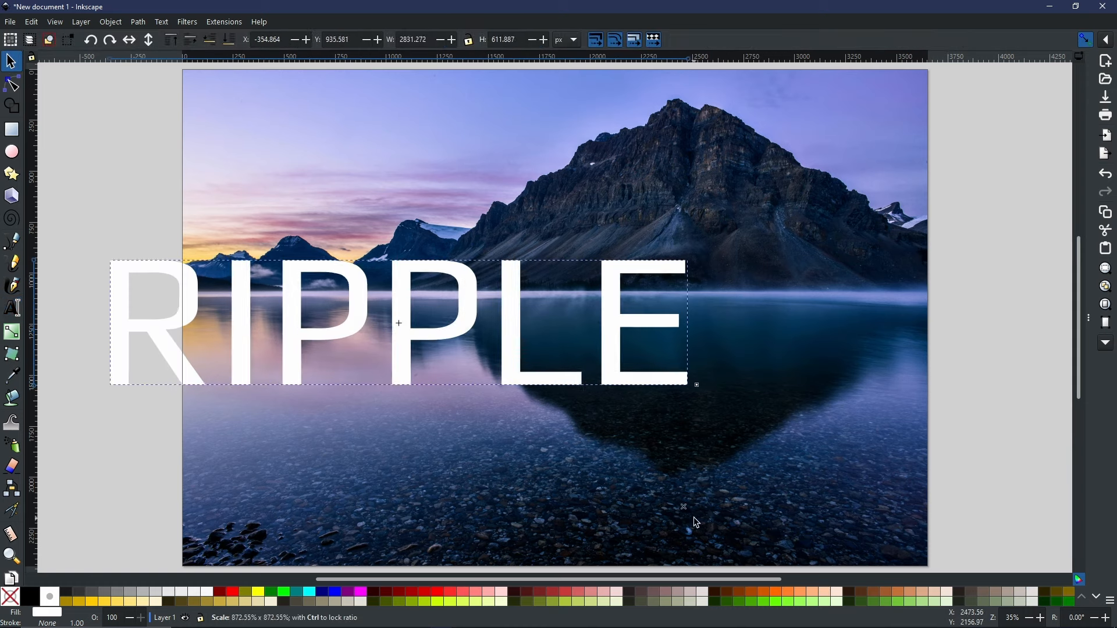
# Drag the RIPPLE text fully onto the photo and raise it over the mountains
pyautogui.moveTo(397, 324); pyautogui.dragTo(671, 356)
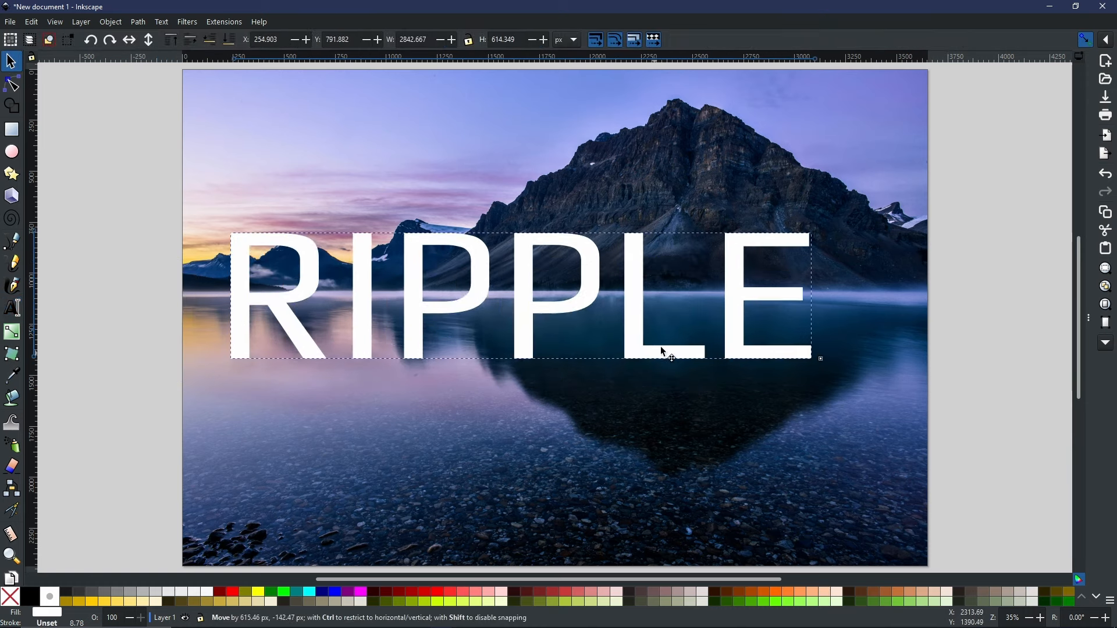
pyautogui.moveTo(662, 350); pyautogui.dragTo(680, 292)
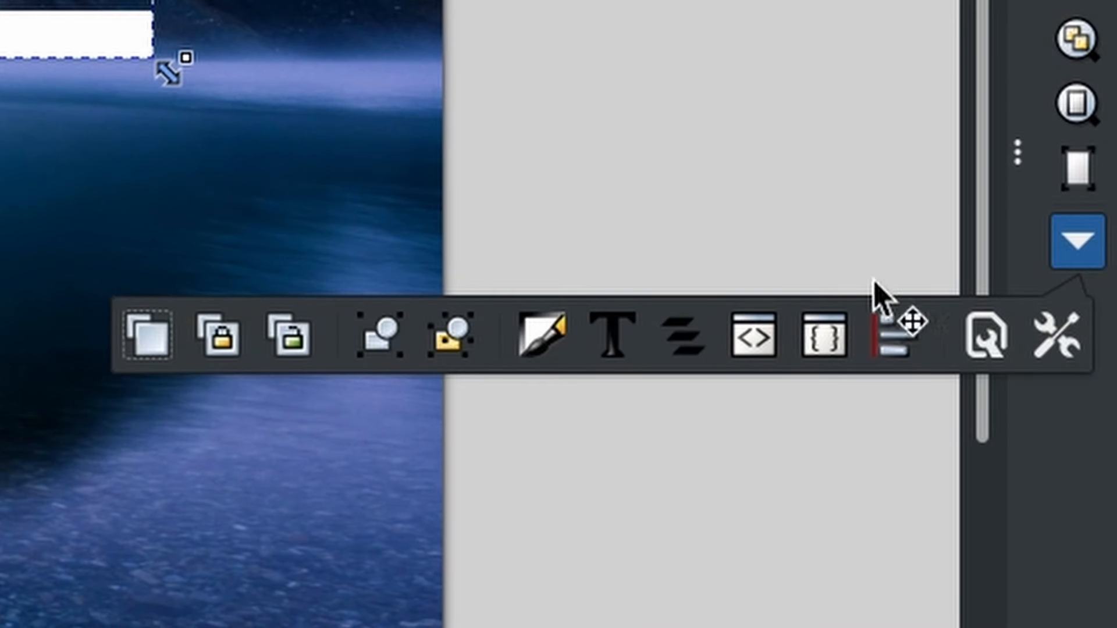
pyautogui.moveTo(611, 338)
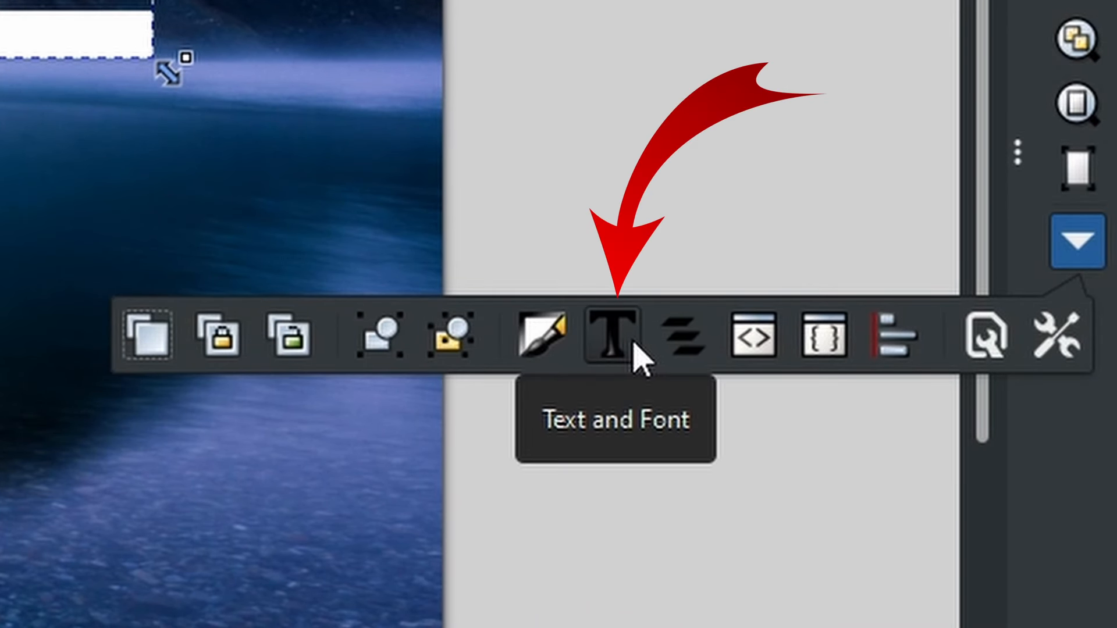
# Set the RIPPLE text to Play Bold and shift it to centre on the photo
pyautogui.click(611, 333)
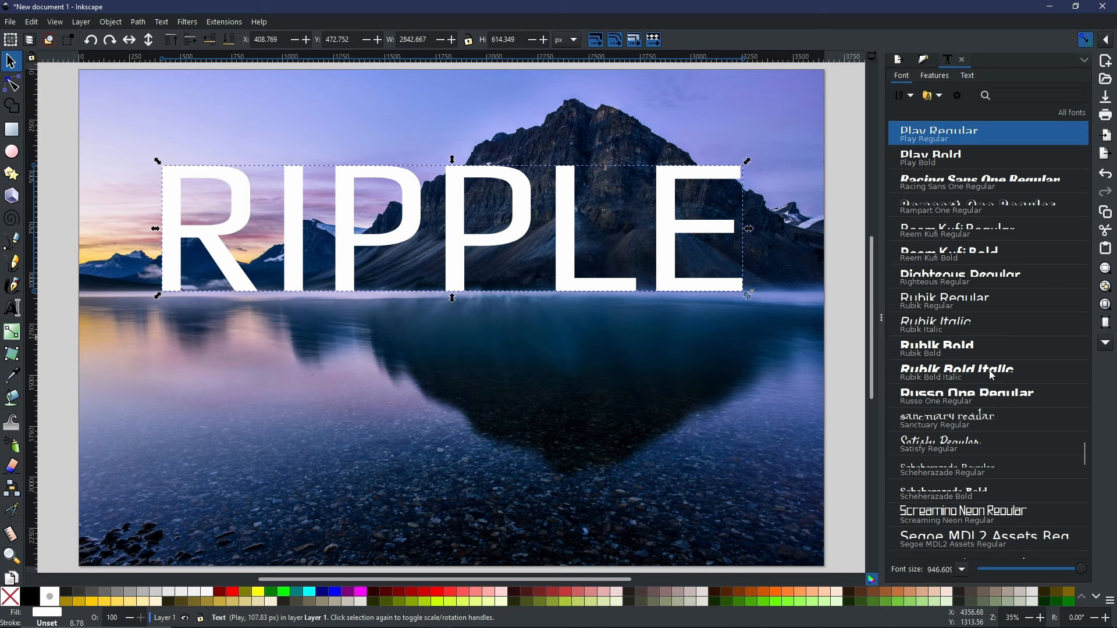
pyautogui.moveTo(1001, 189)
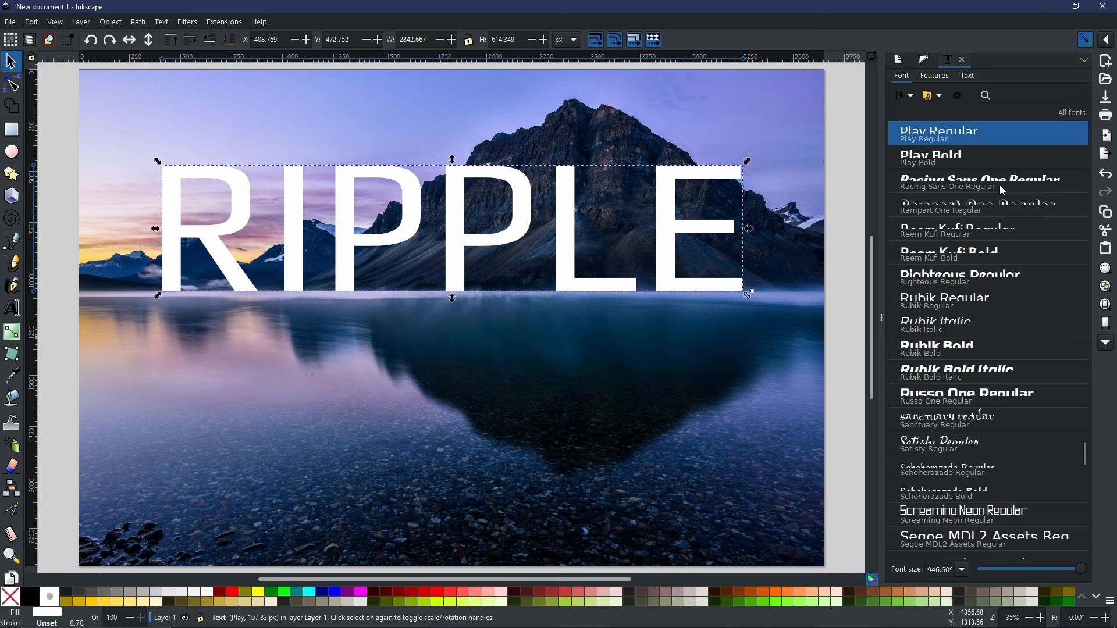
pyautogui.moveTo(993, 164)
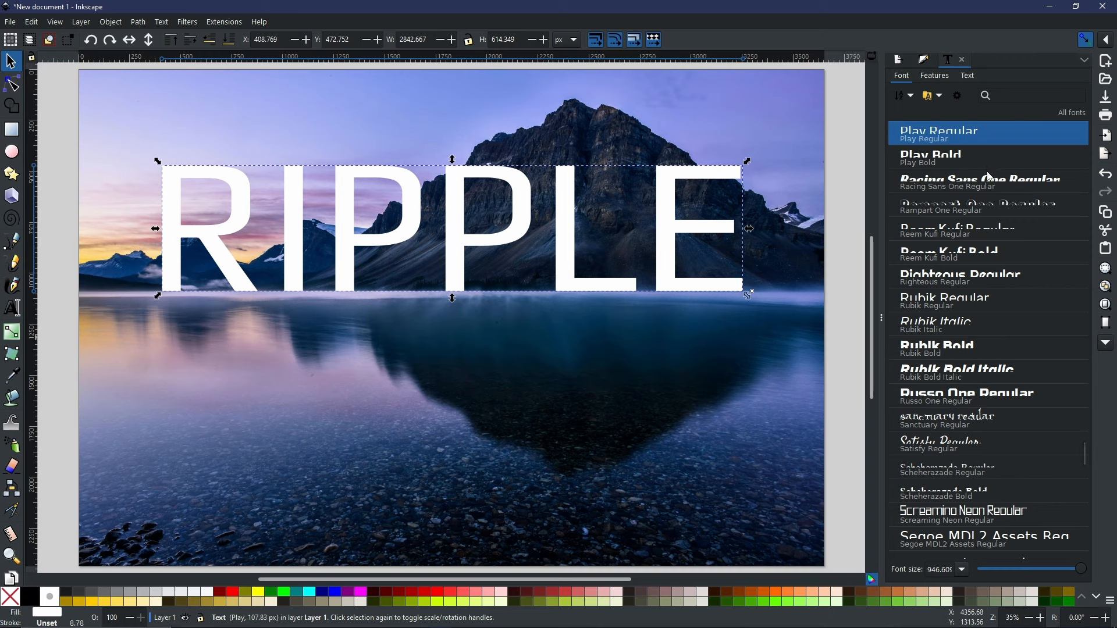
pyautogui.moveTo(991, 195)
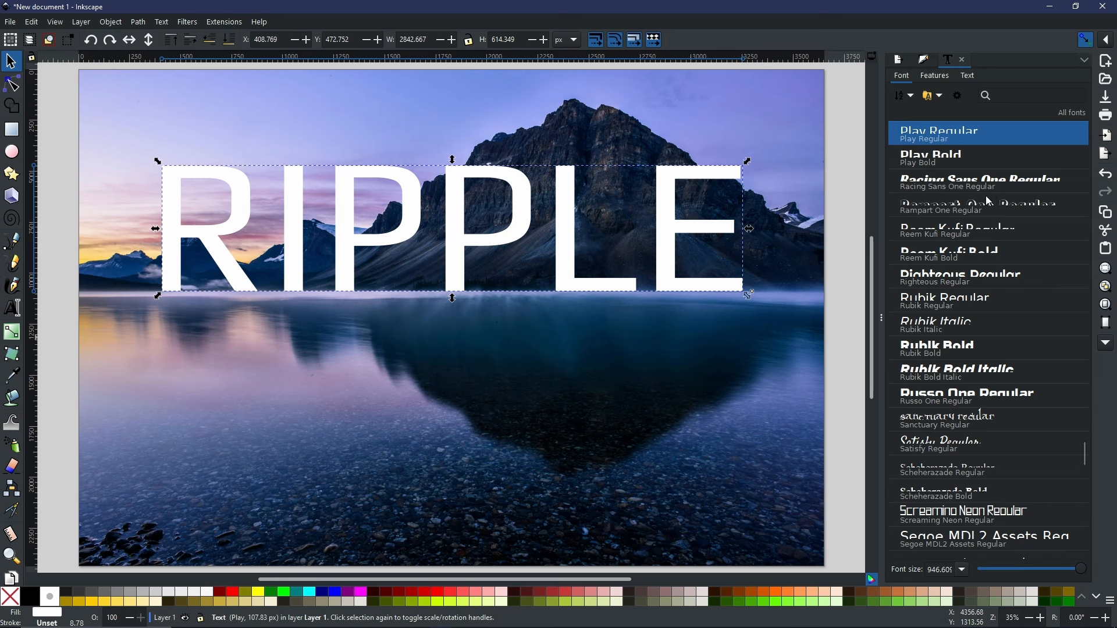
pyautogui.moveTo(977, 144)
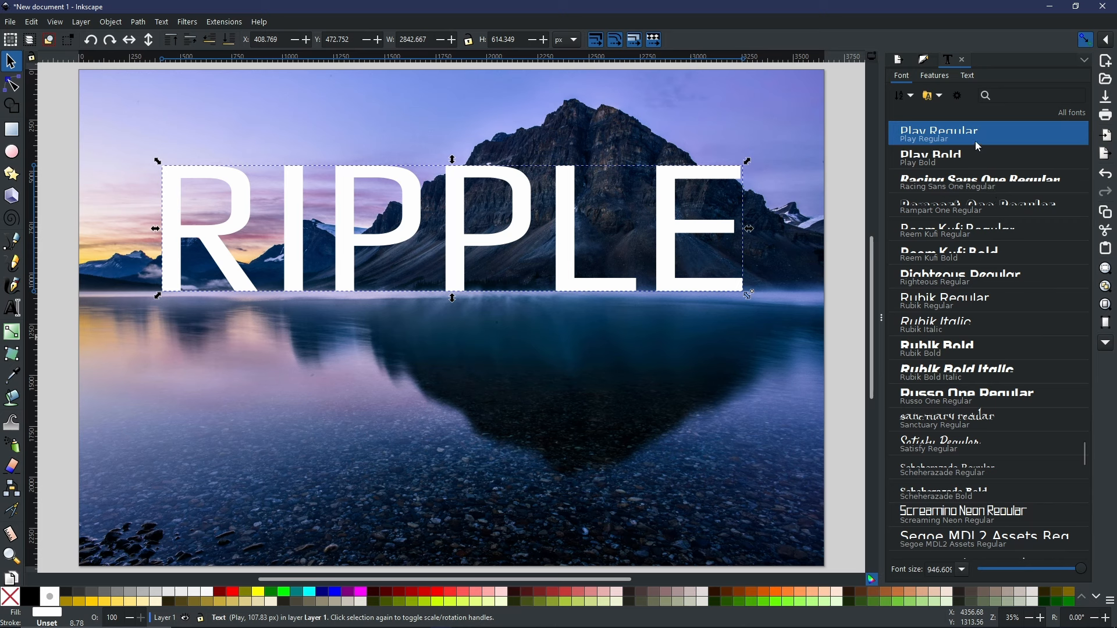
pyautogui.moveTo(976, 288)
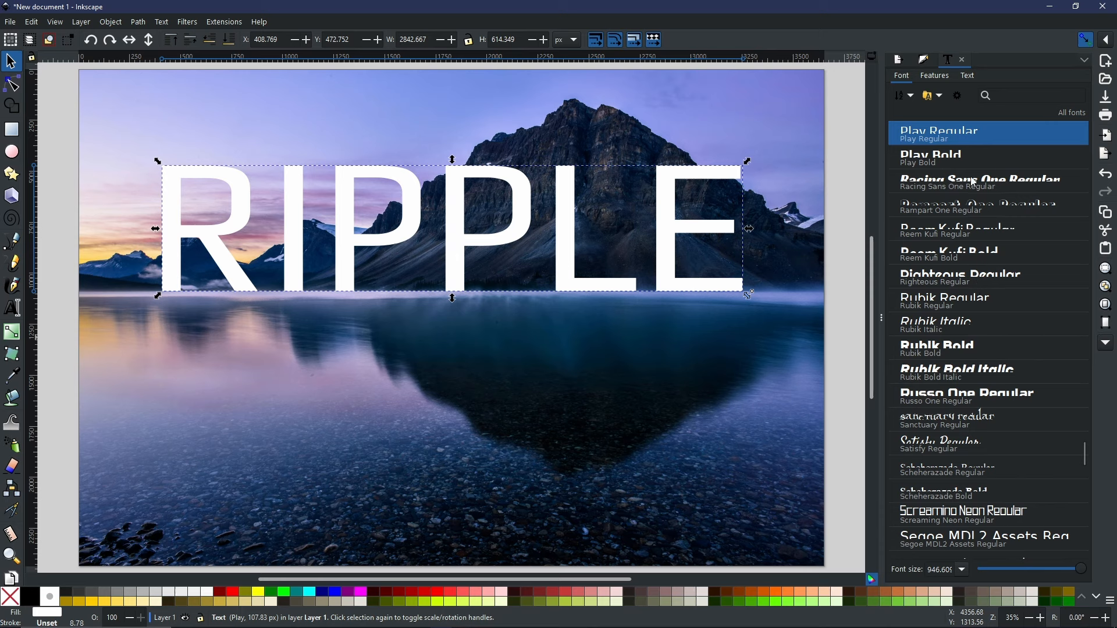
pyautogui.moveTo(930, 200)
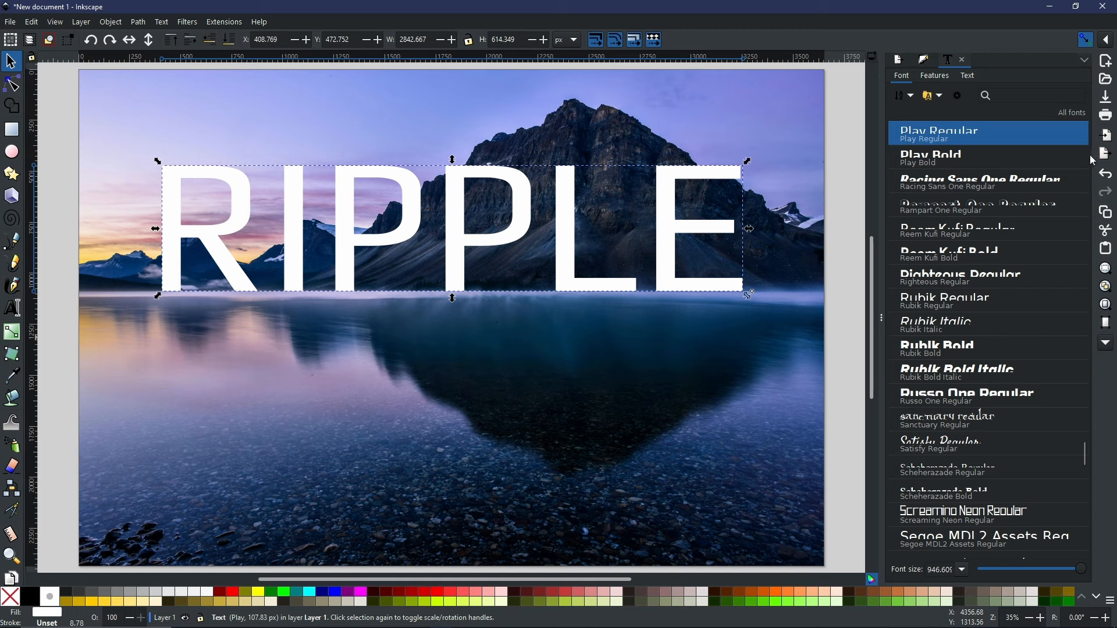
pyautogui.moveTo(1066, 159)
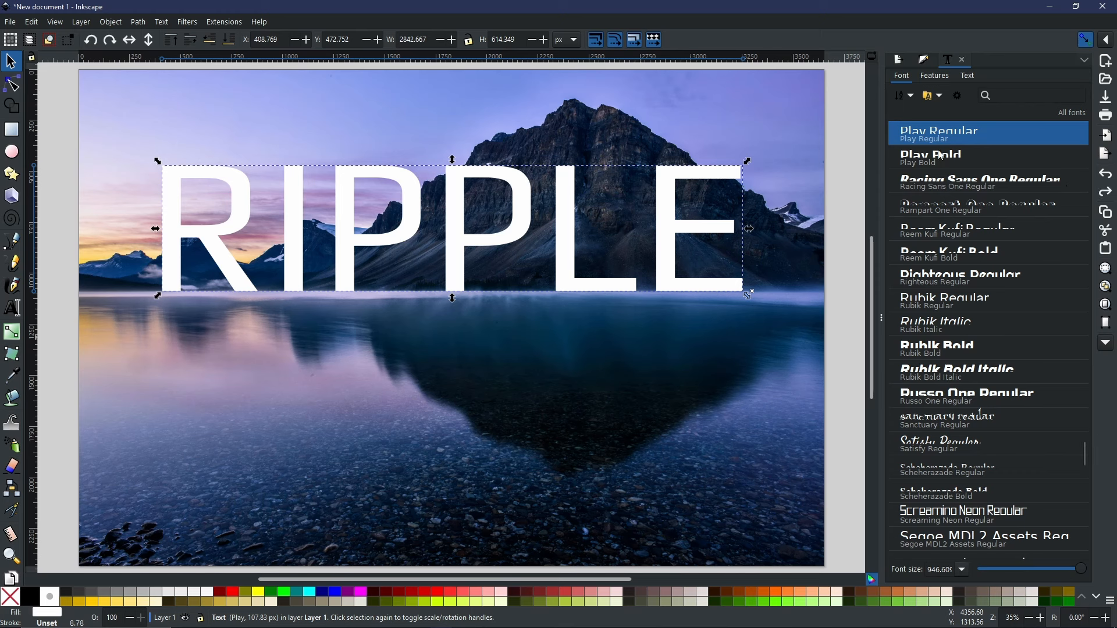
pyautogui.click(938, 157)
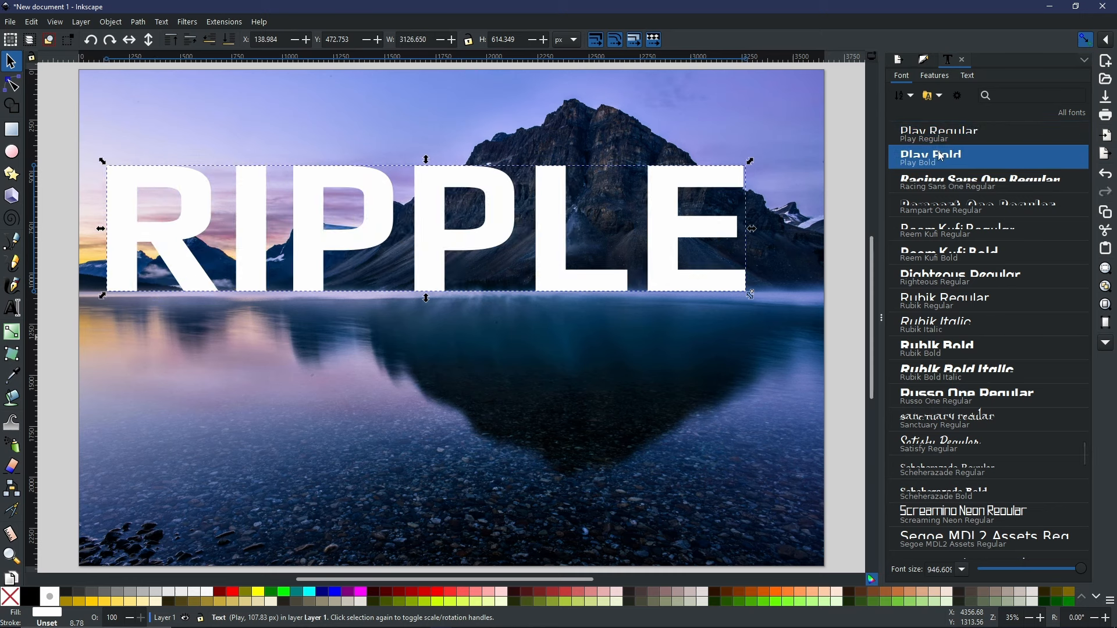
pyautogui.moveTo(370, 274)
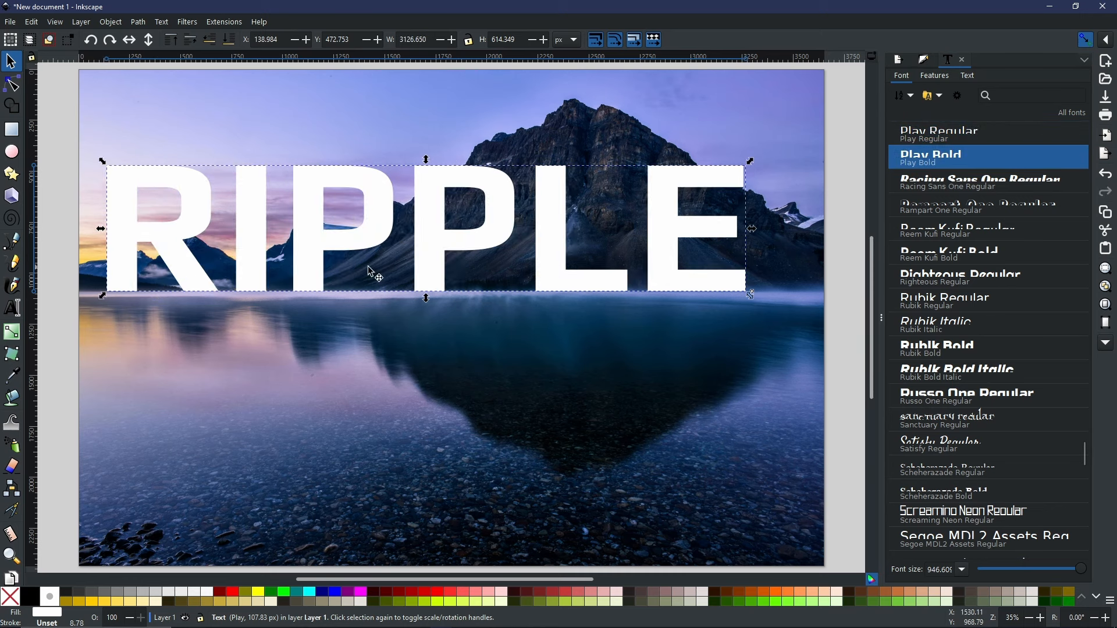
pyautogui.moveTo(444, 256)
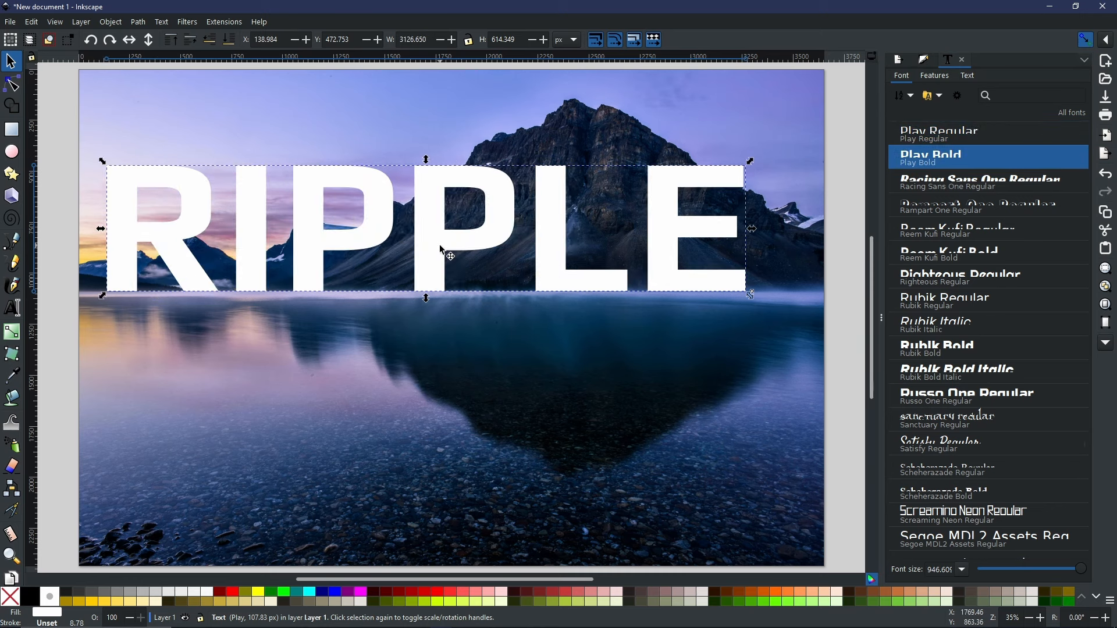
pyautogui.moveTo(439, 250); pyautogui.dragTo(463, 250)
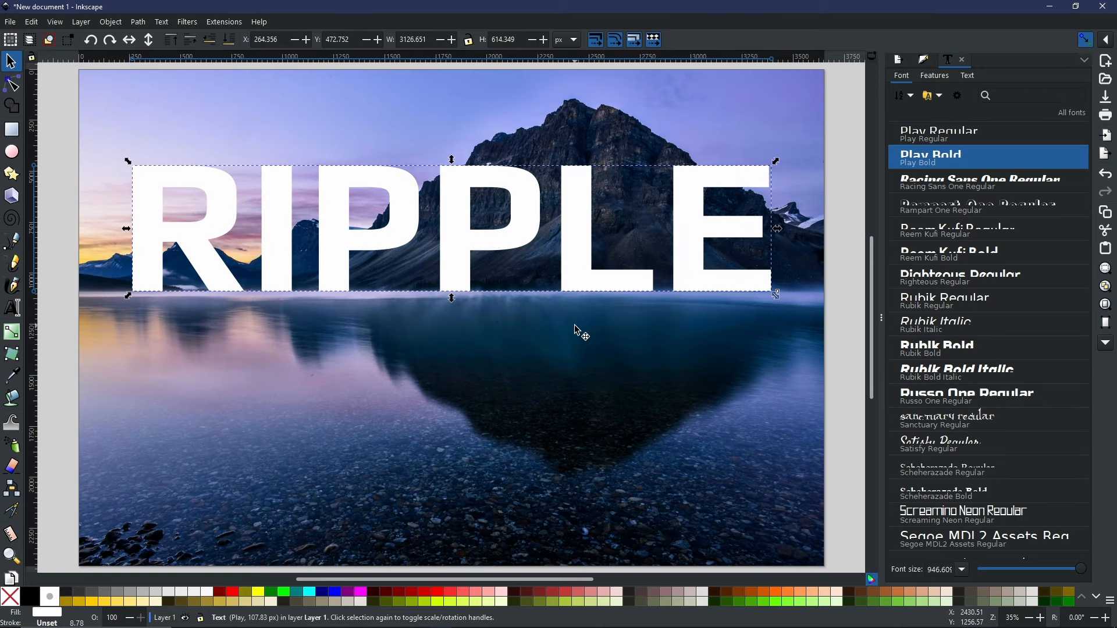
pyautogui.moveTo(608, 339)
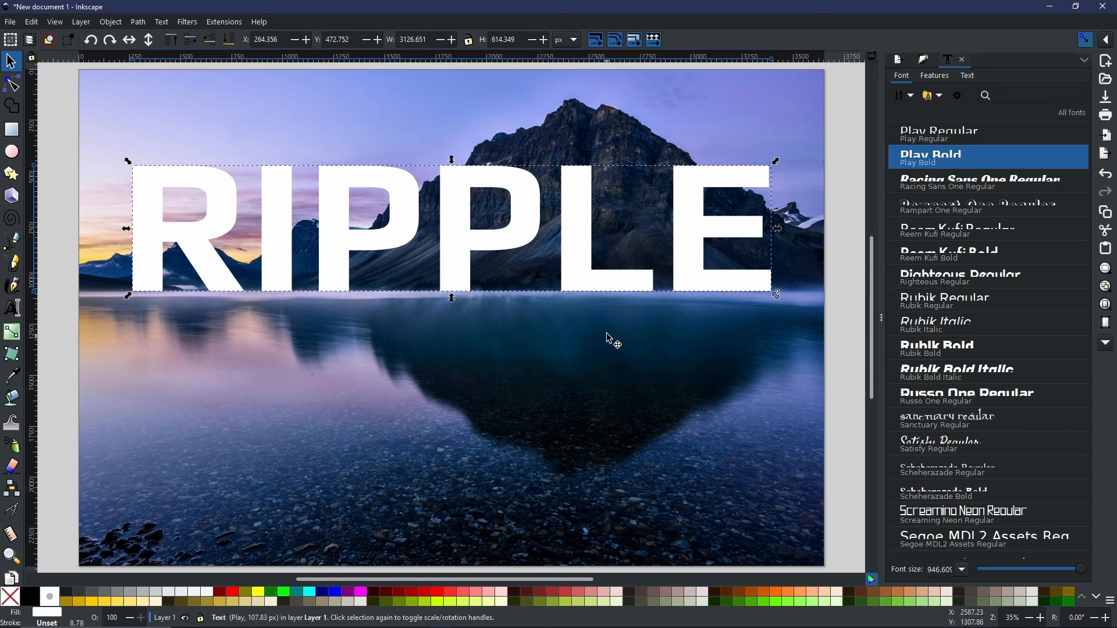
pyautogui.moveTo(494, 248)
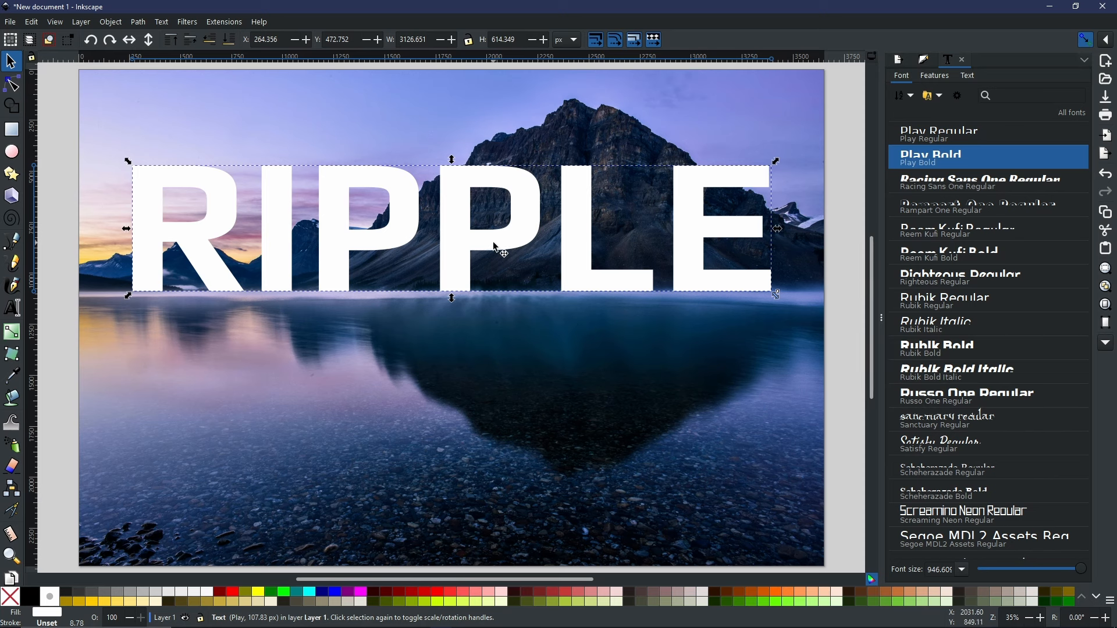
pyautogui.moveTo(478, 273)
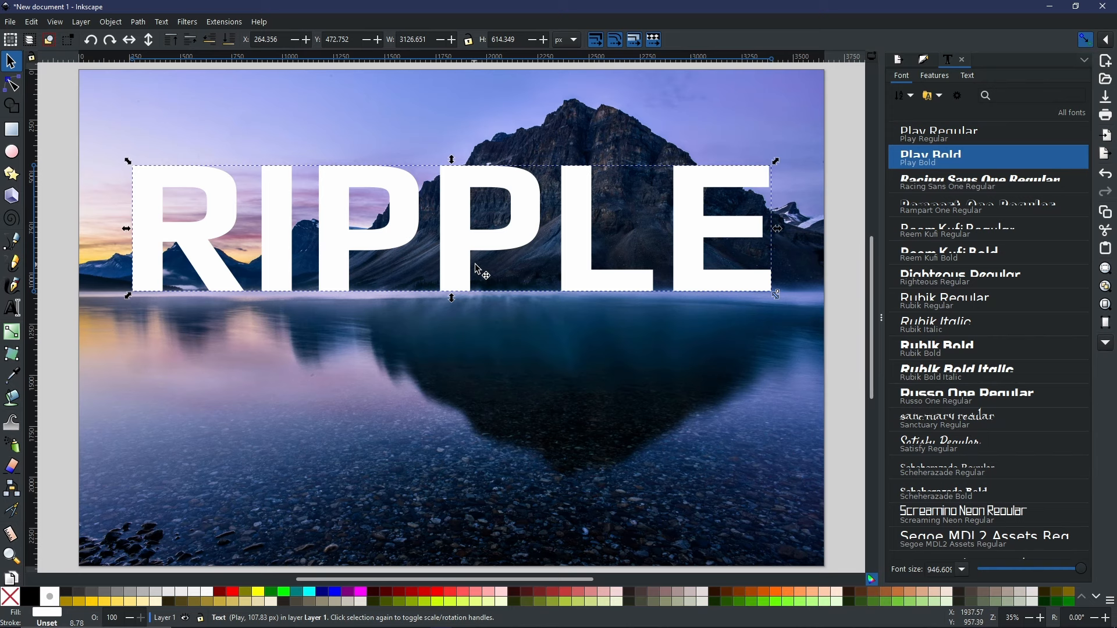
pyautogui.click(137, 22)
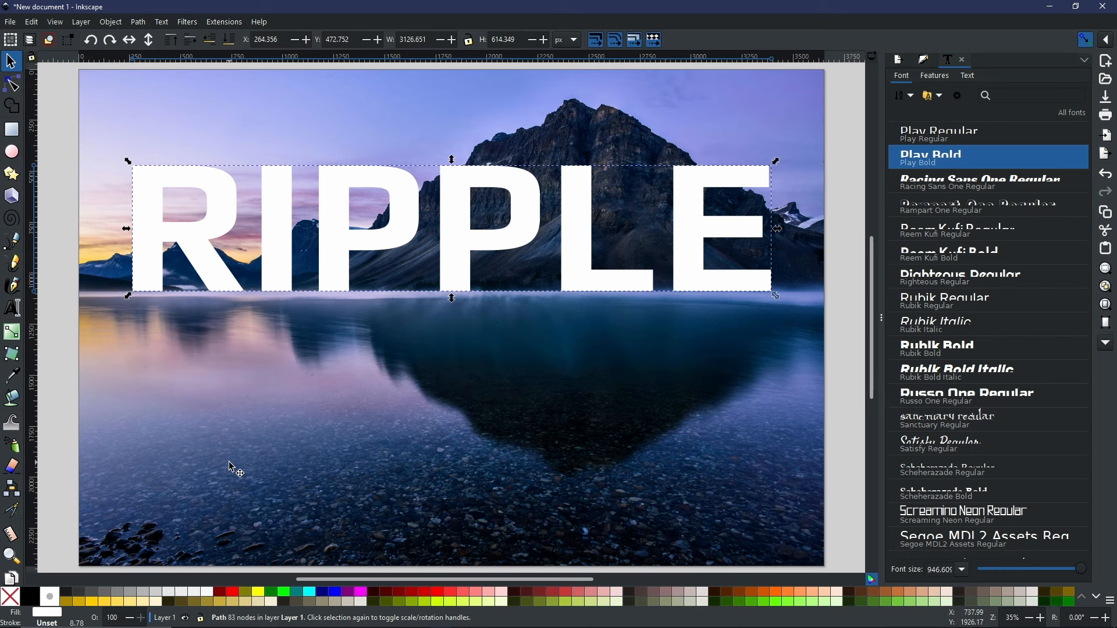
pyautogui.moveTo(482, 241)
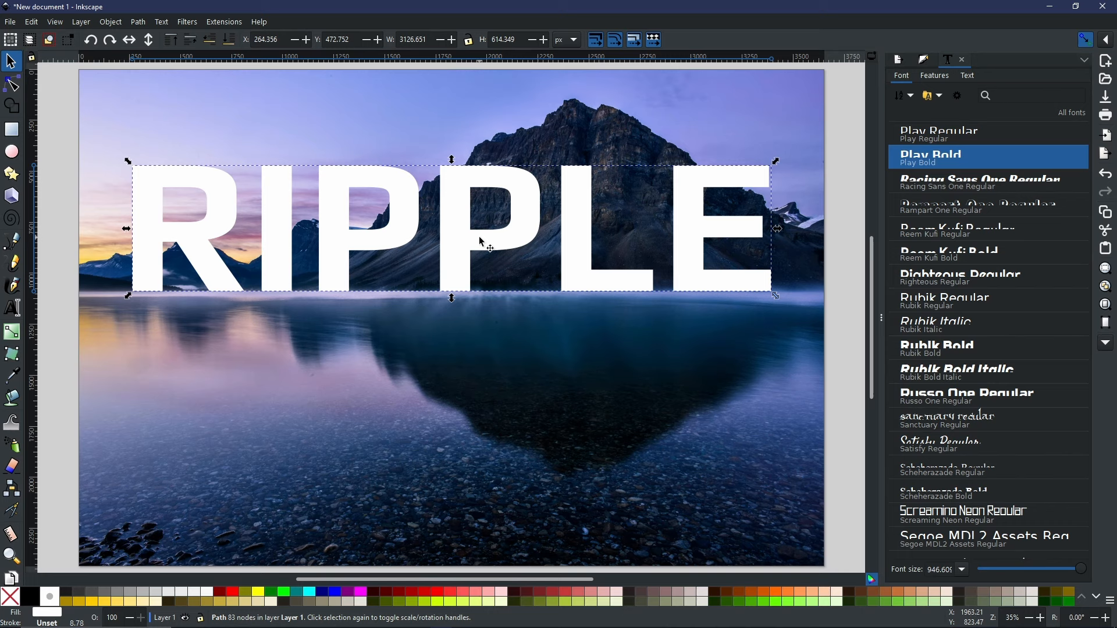
pyautogui.rightClick(479, 242)
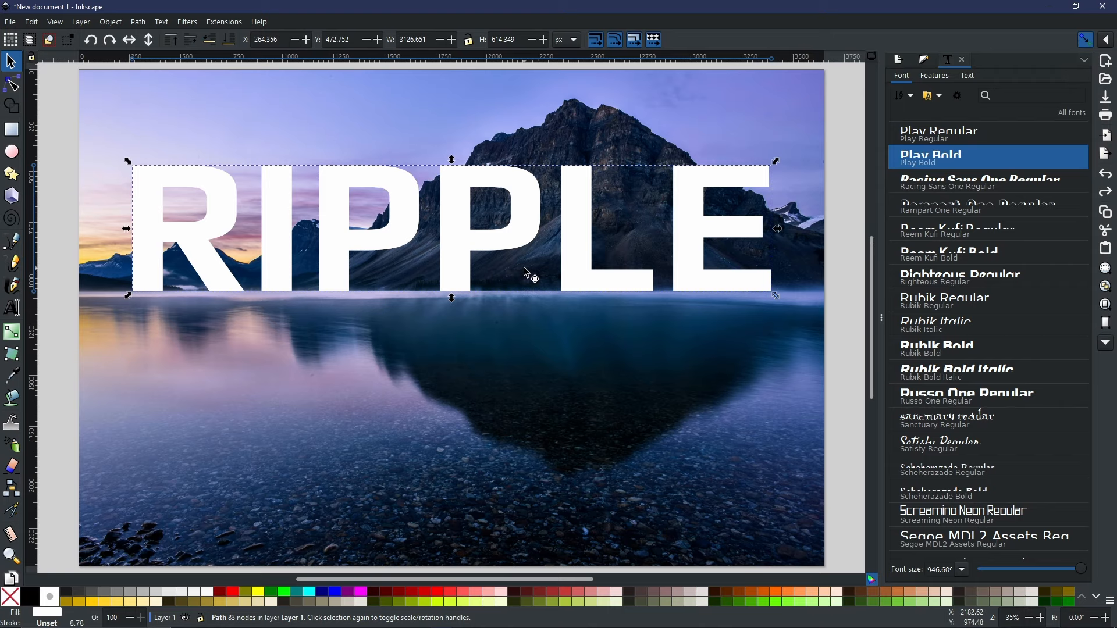
pyautogui.moveTo(516, 269)
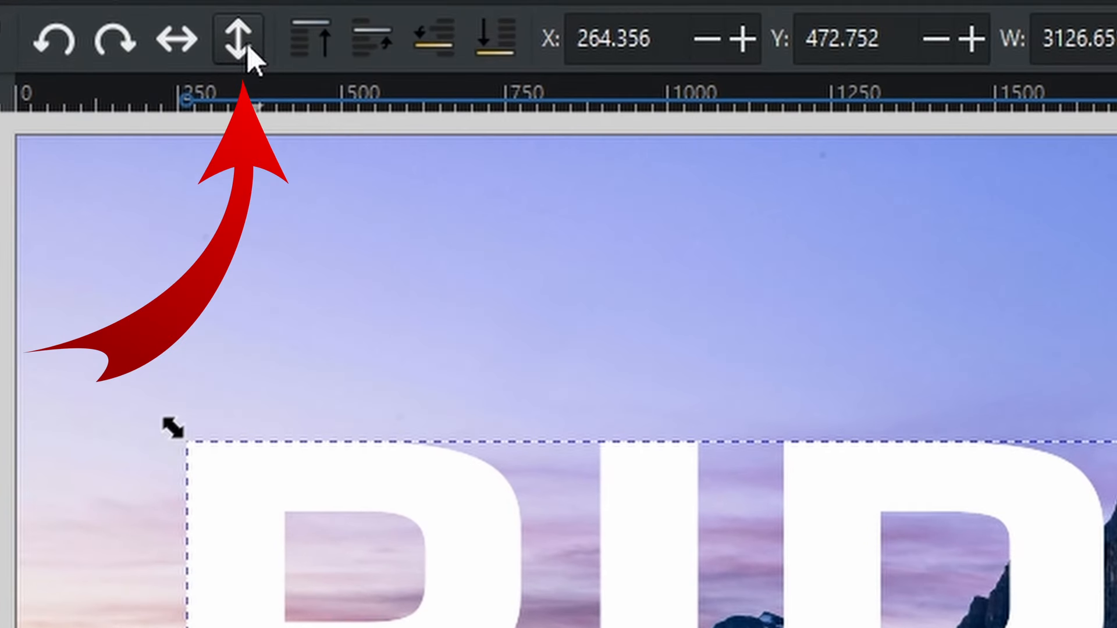
pyautogui.moveTo(234, 41)
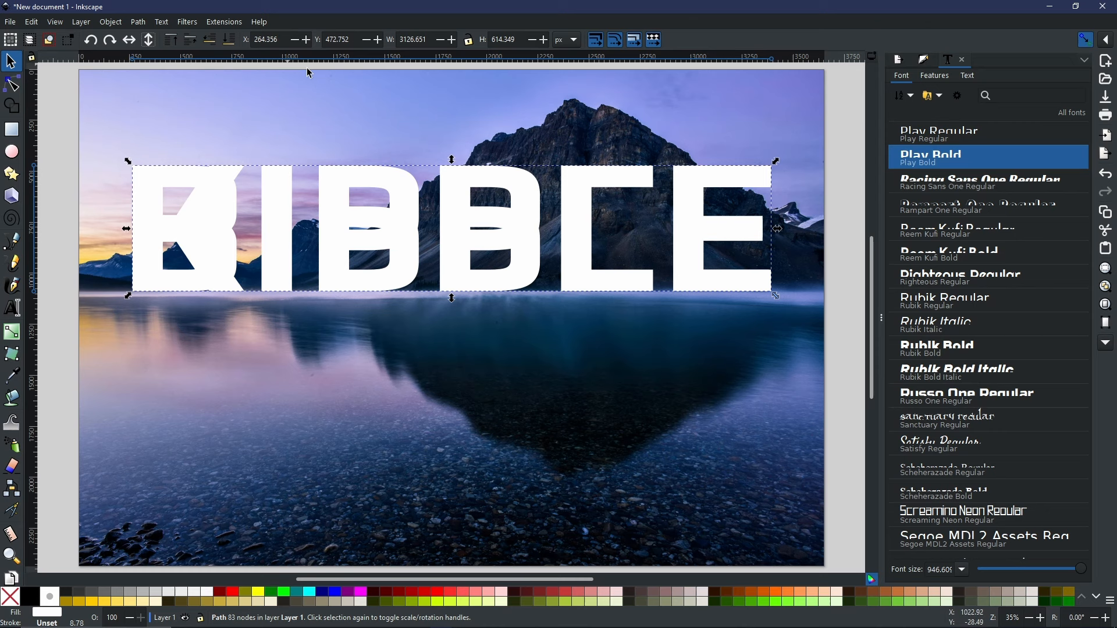
pyautogui.moveTo(197, 221)
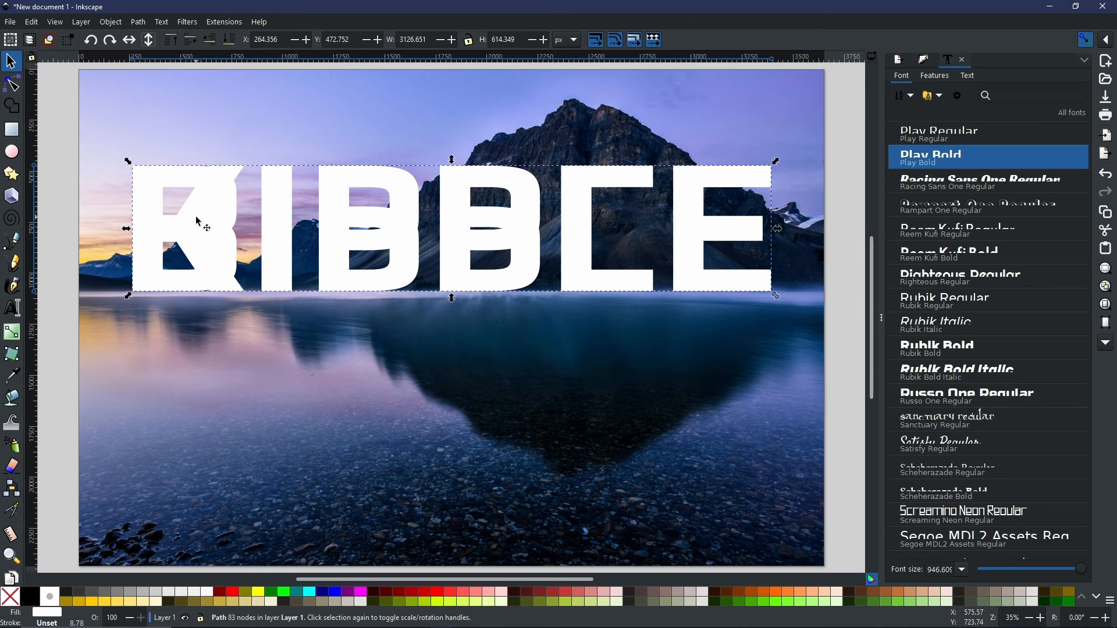
pyautogui.moveTo(226, 192)
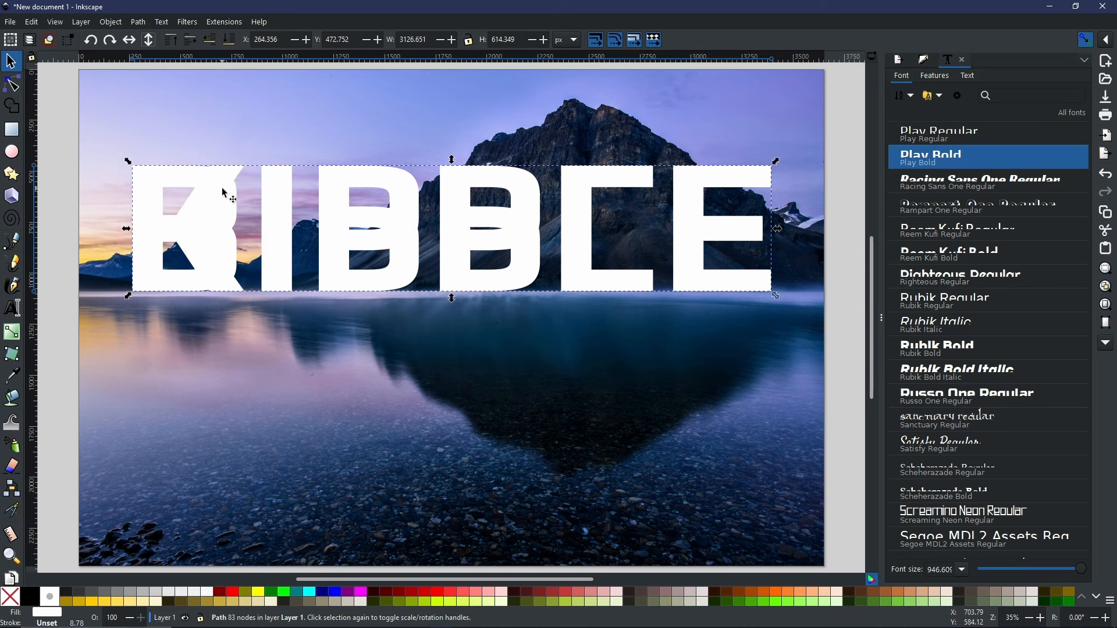
pyautogui.moveTo(216, 289)
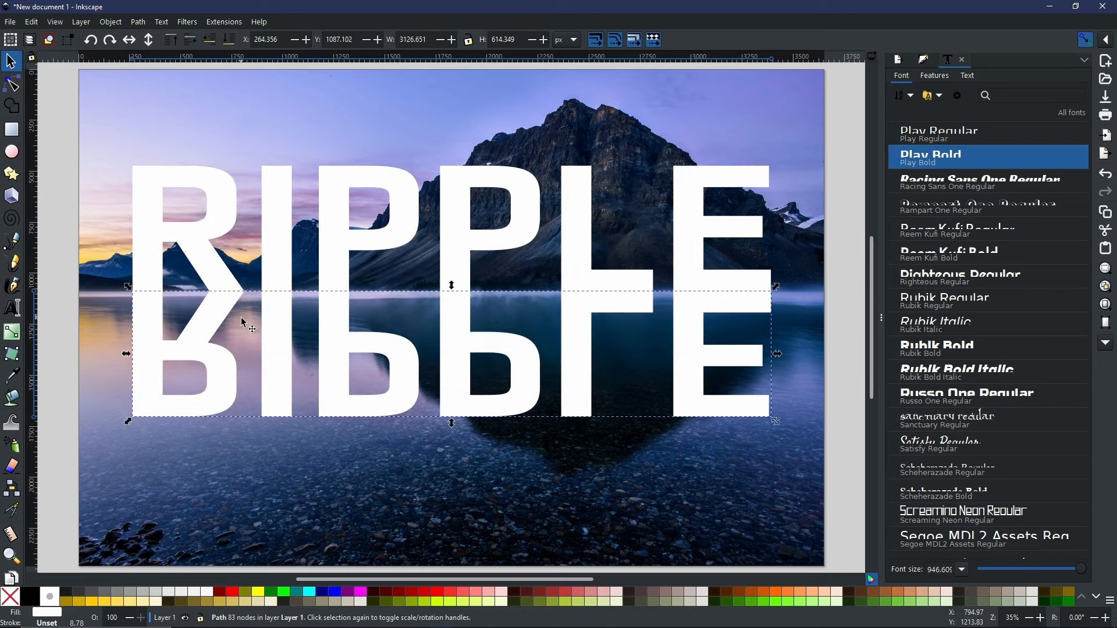
pyautogui.moveTo(212, 298)
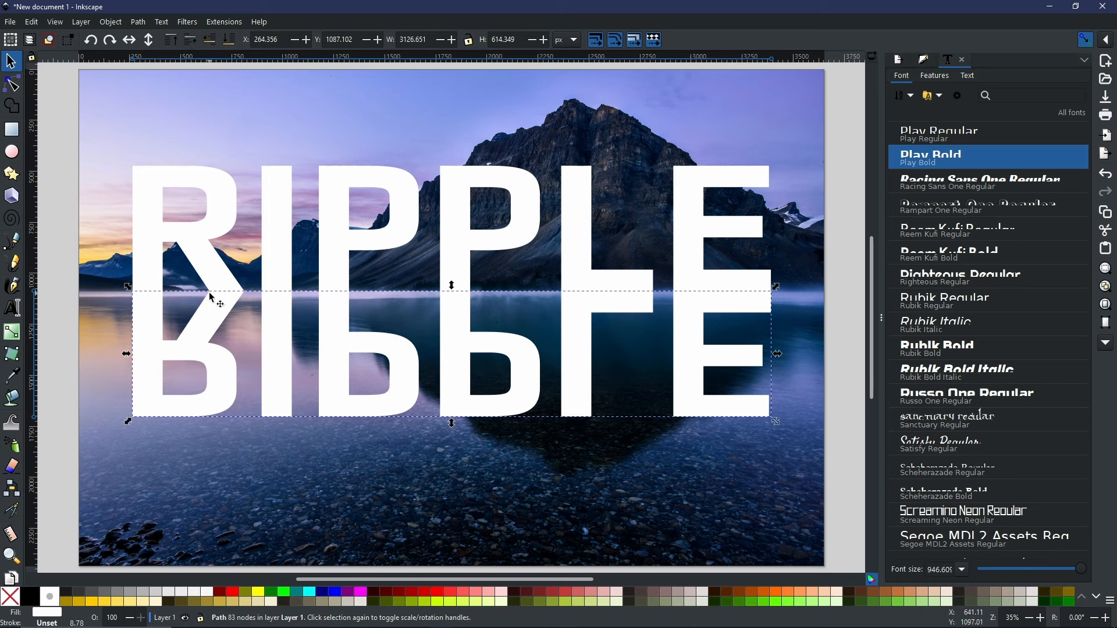
pyautogui.moveTo(223, 292)
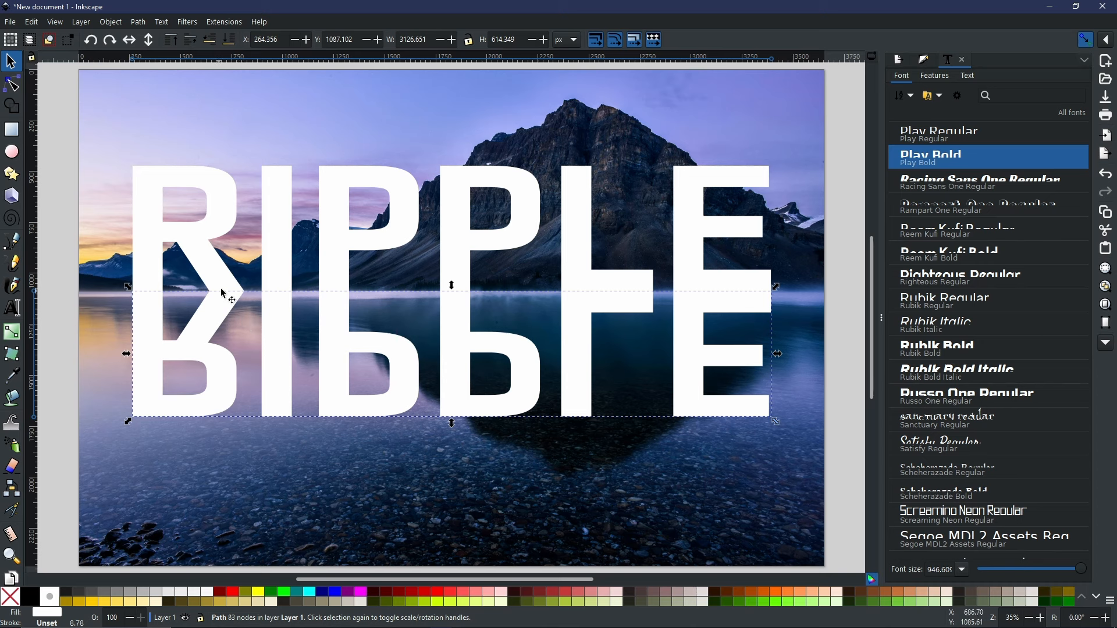
pyautogui.moveTo(214, 294)
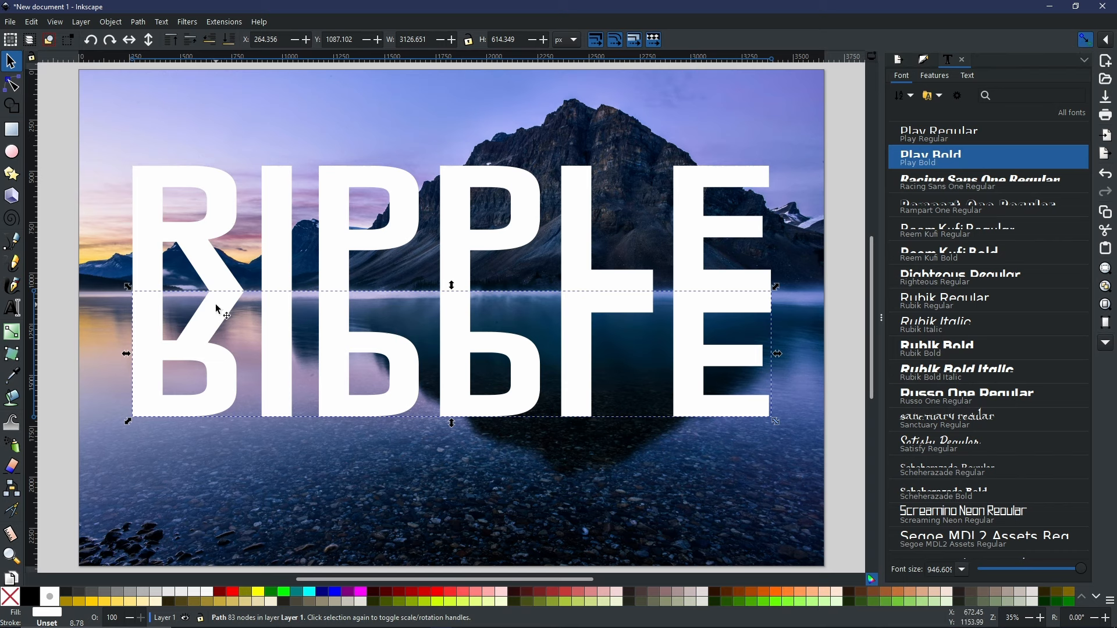
pyautogui.moveTo(212, 309)
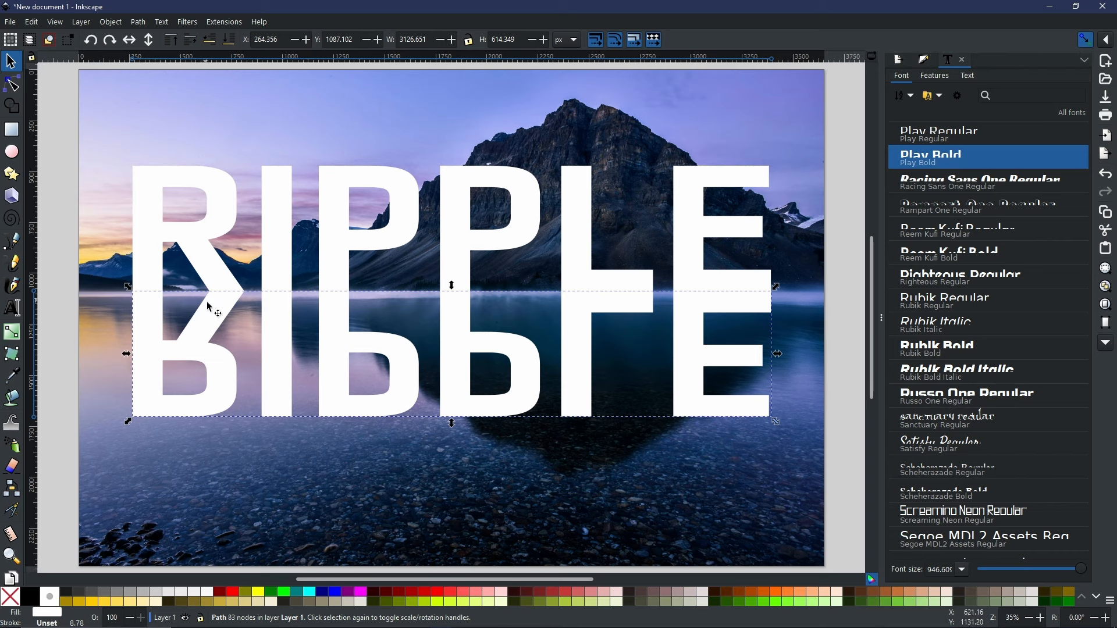
pyautogui.moveTo(295, 321)
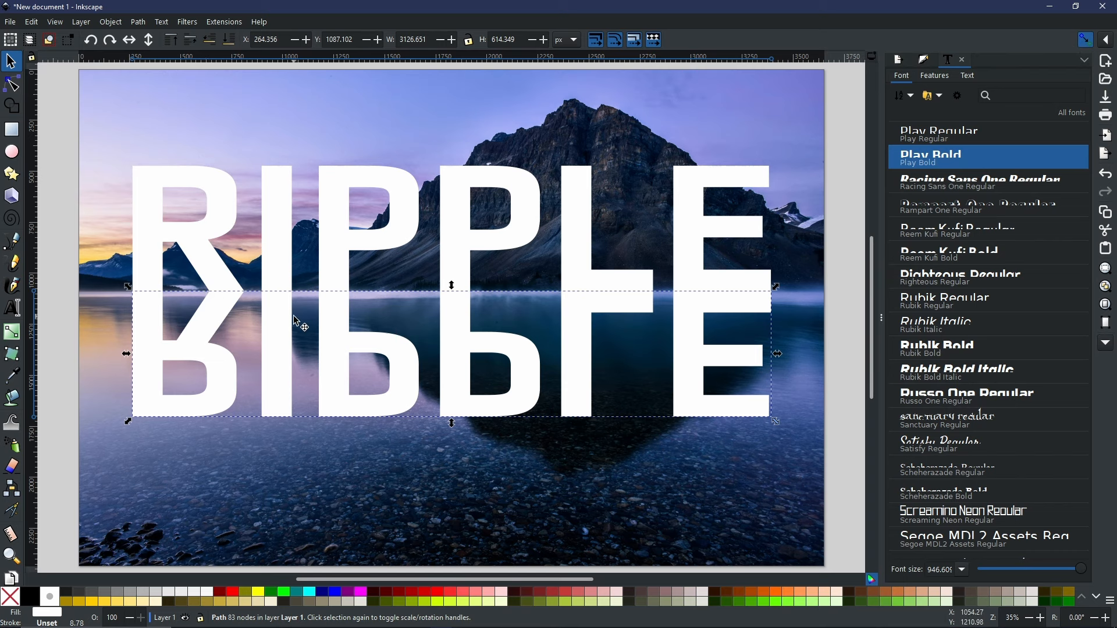
pyautogui.moveTo(581, 361)
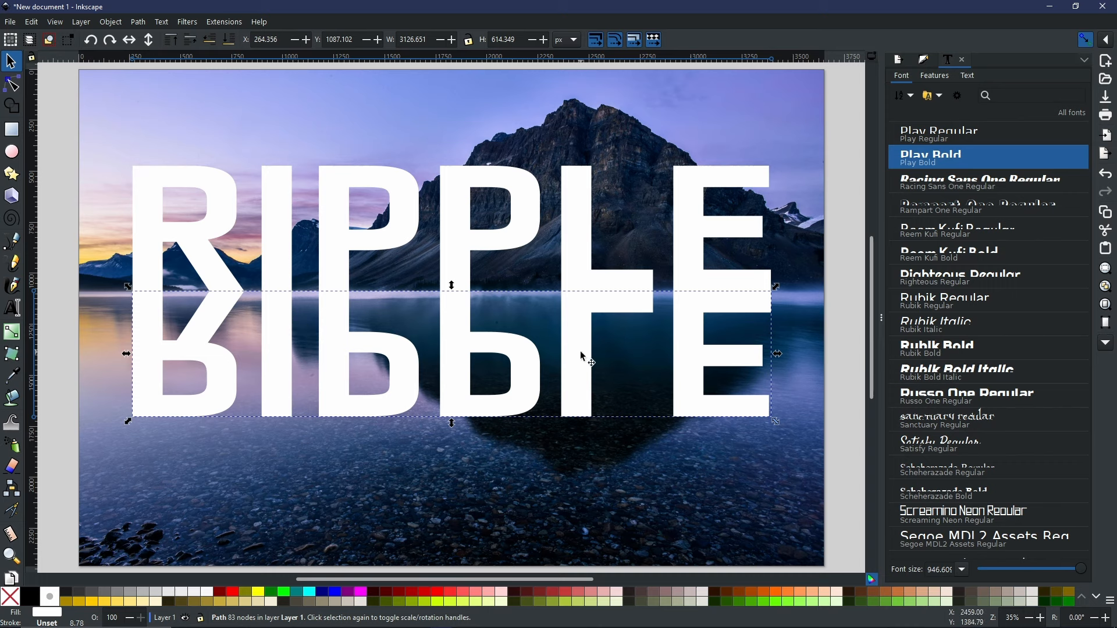
pyautogui.moveTo(583, 335)
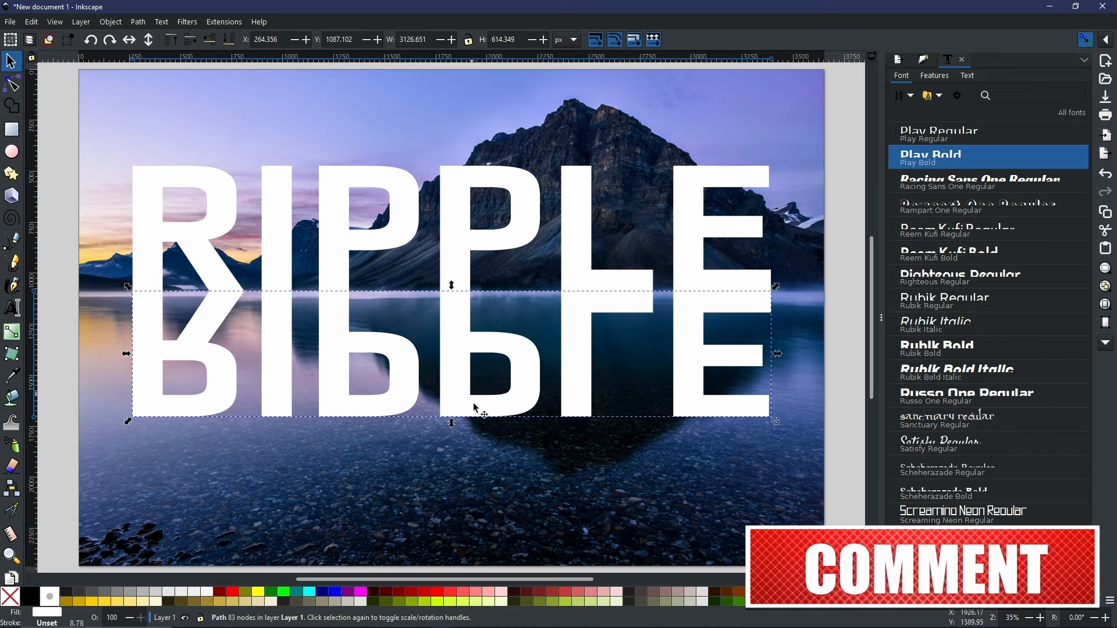
# Squash the mirrored reflection vertically to a height of about 463
pyautogui.moveTo(451, 422); pyautogui.dragTo(450, 412)
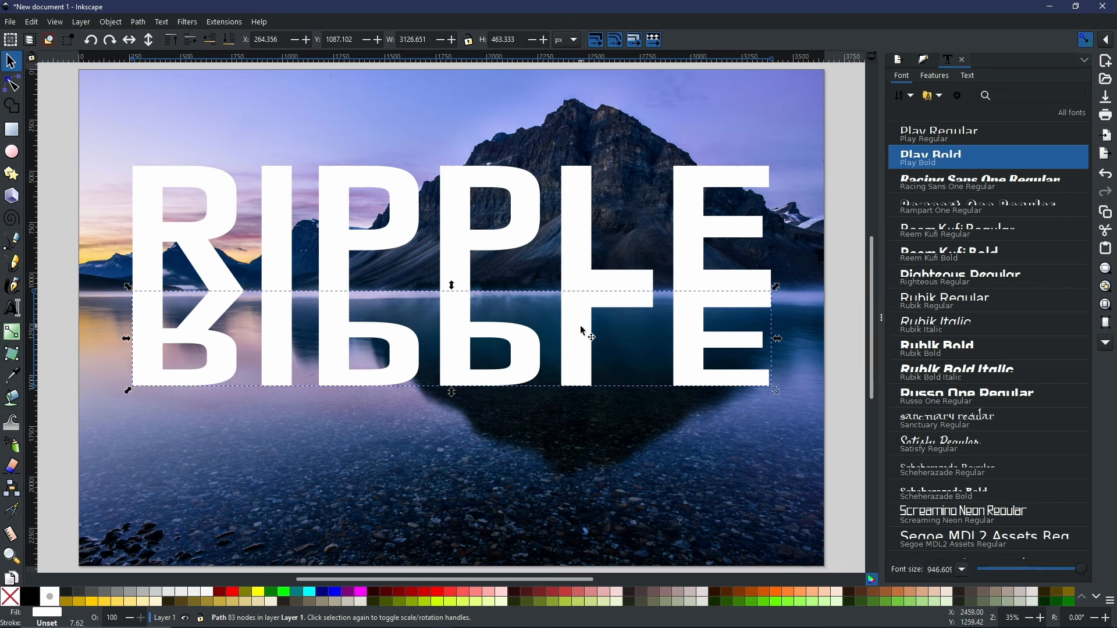
pyautogui.moveTo(622, 351)
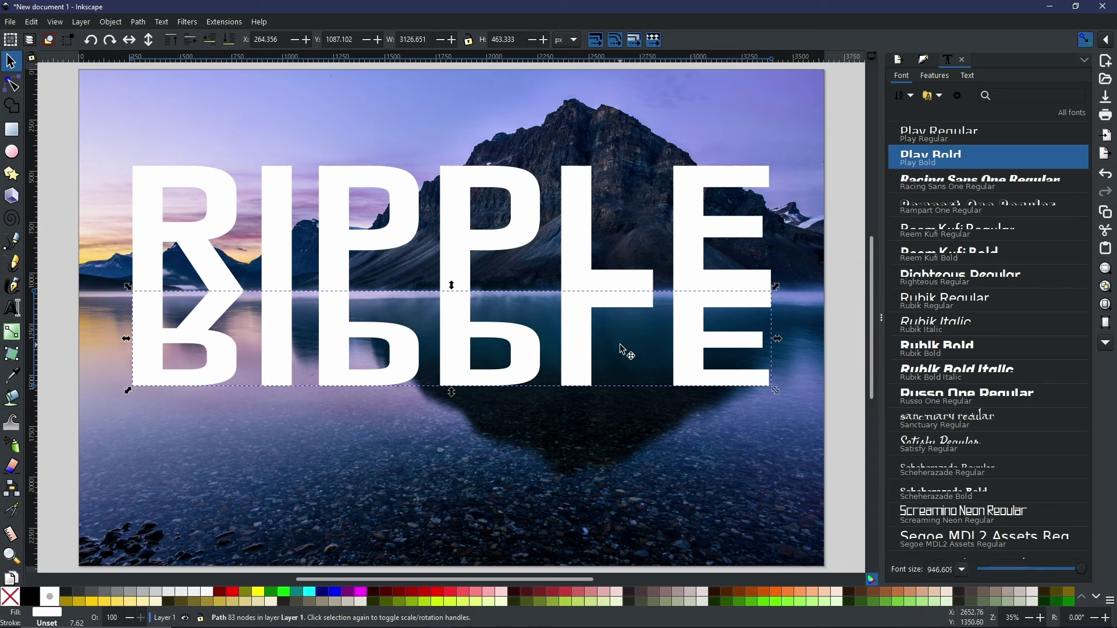
pyautogui.moveTo(614, 344)
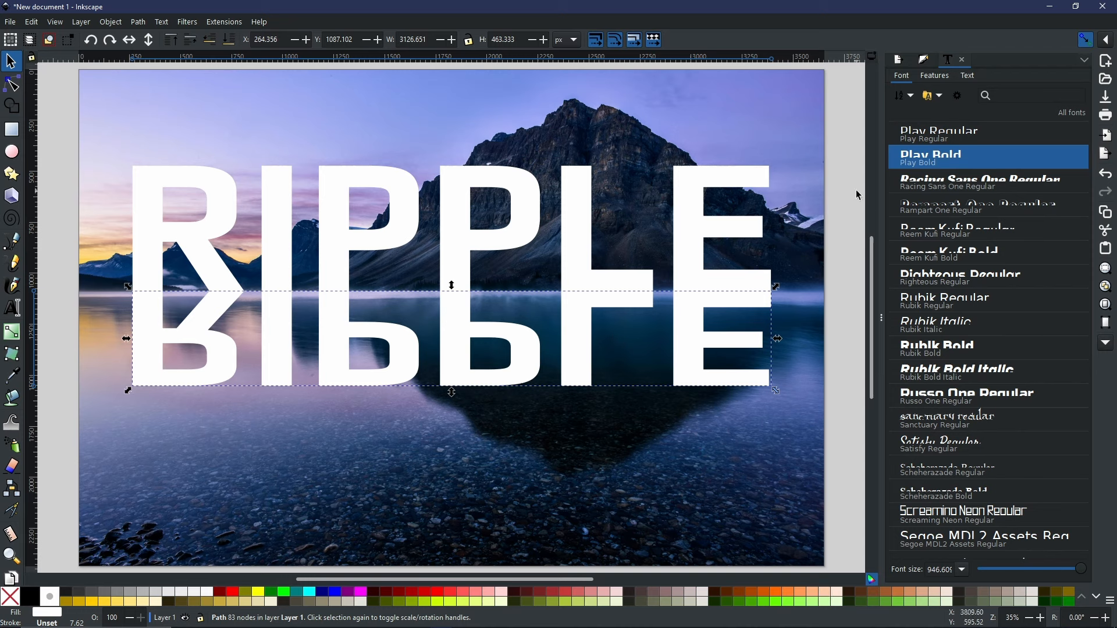
pyautogui.moveTo(794, 266)
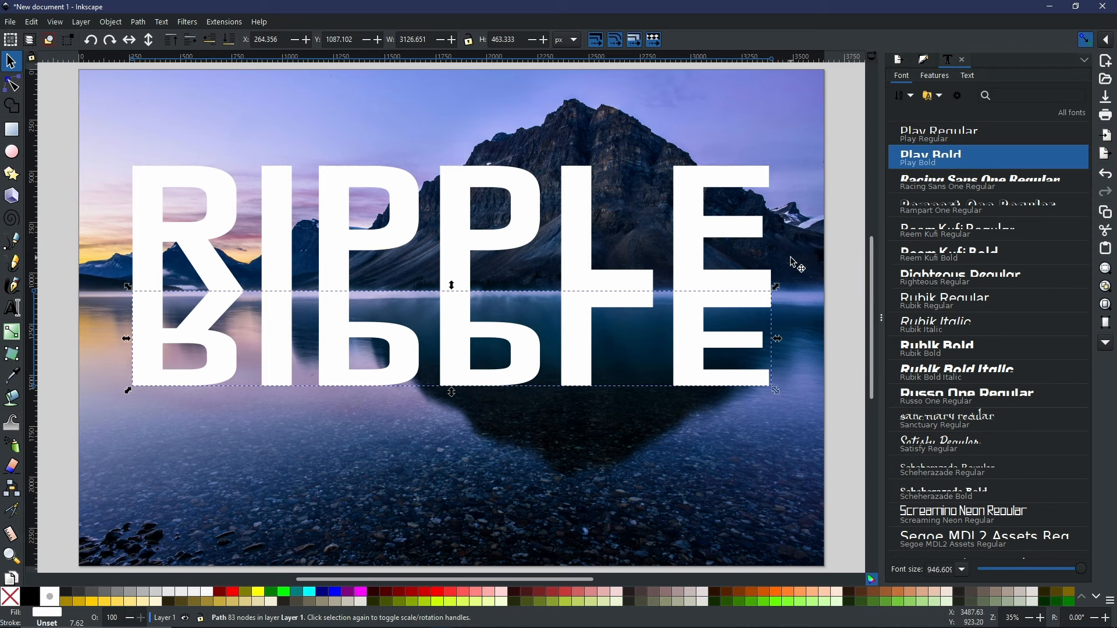
pyautogui.moveTo(754, 297)
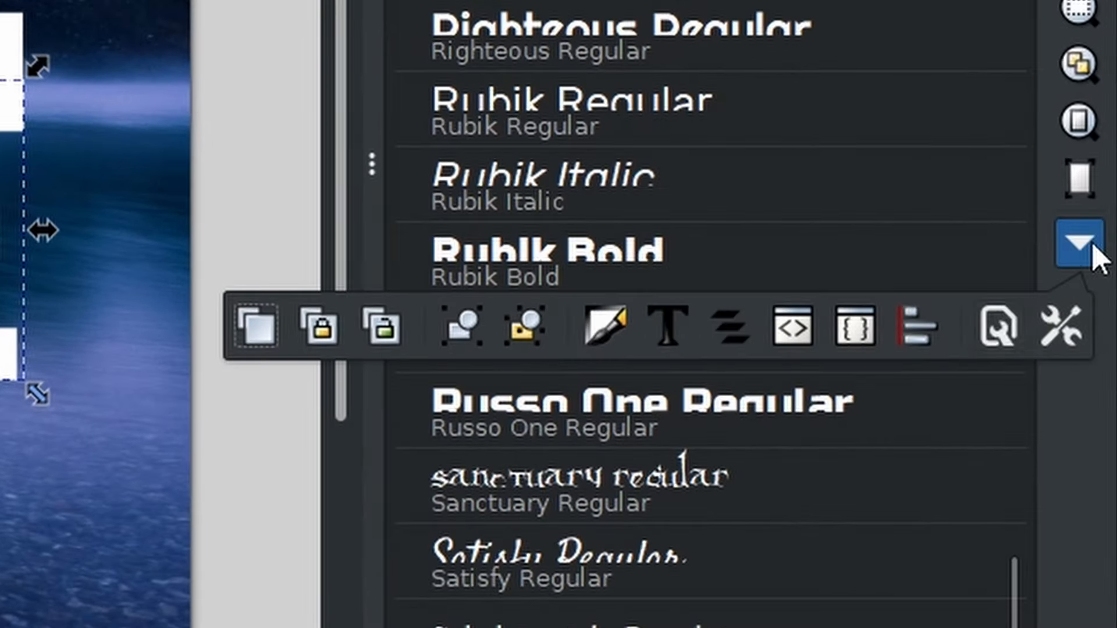
pyautogui.moveTo(610, 342)
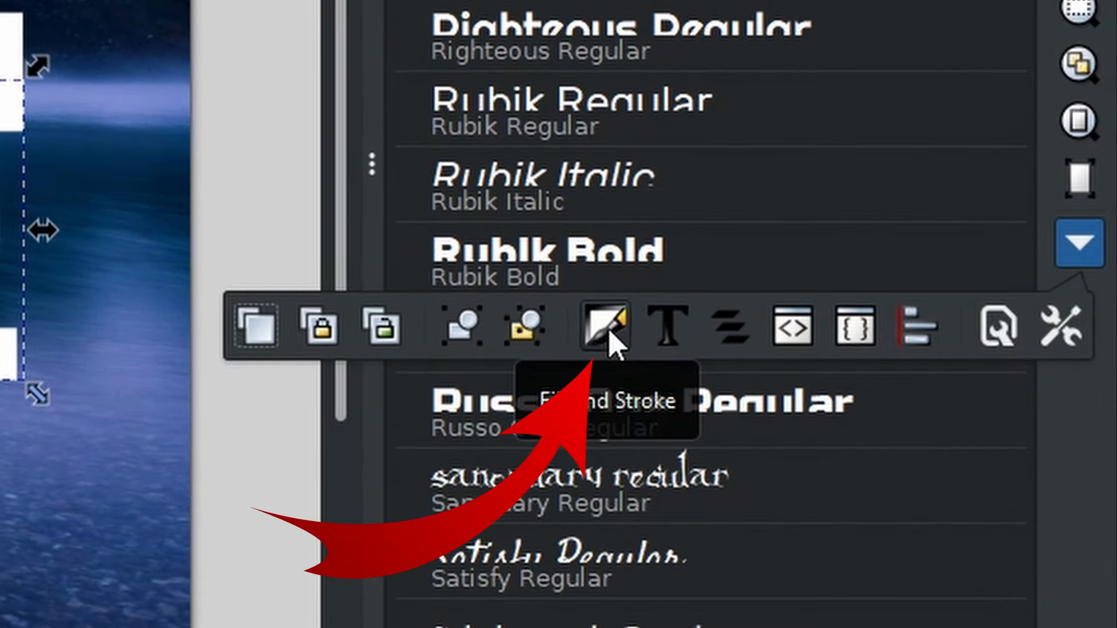
# Fill the reflection with a linear gradient running straight down, fading to transparent at the bottom
pyautogui.click(603, 328)
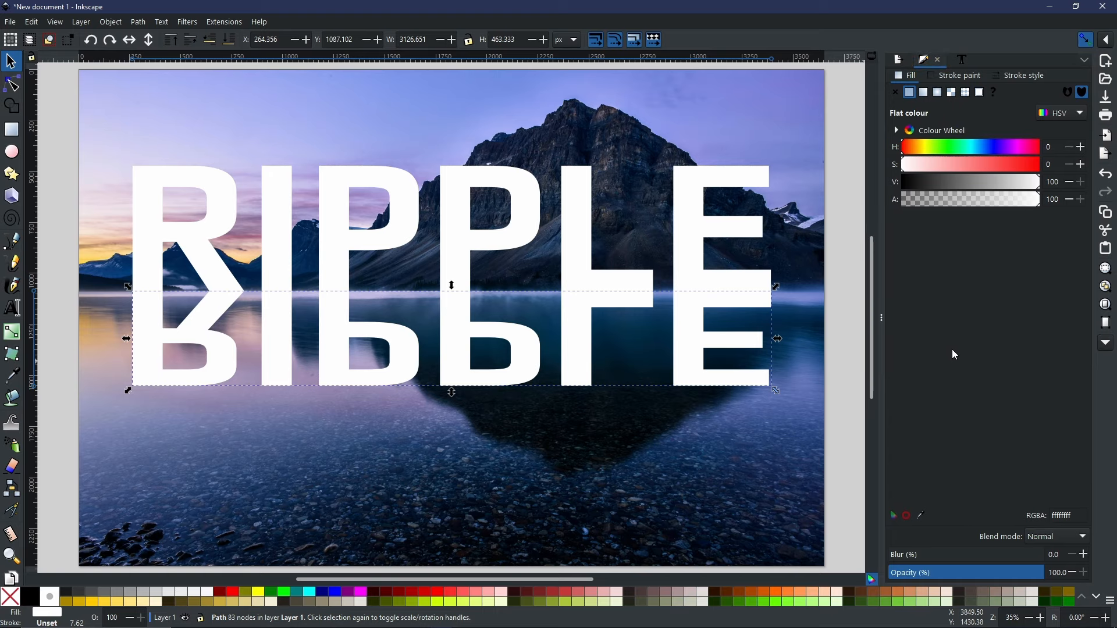
pyautogui.moveTo(947, 316)
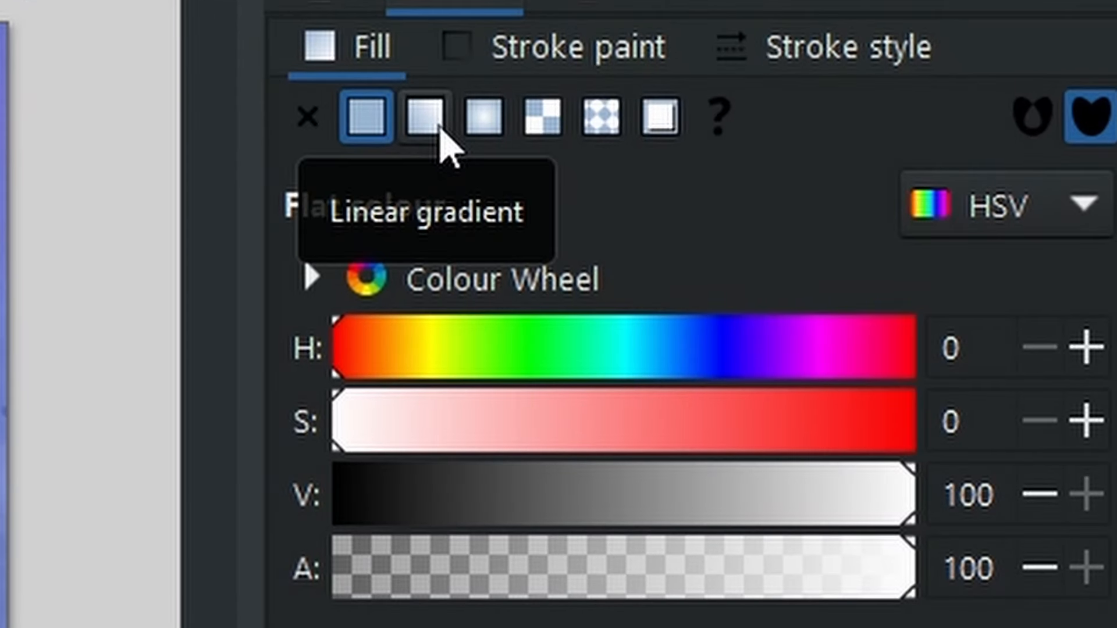
pyautogui.click(421, 113)
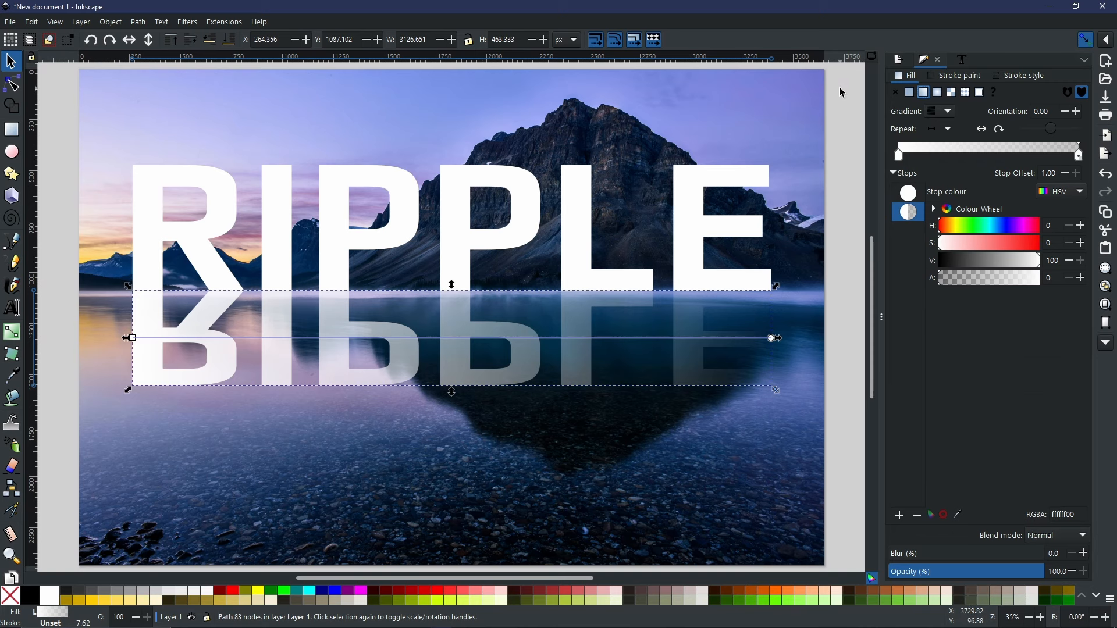
pyautogui.moveTo(576, 310)
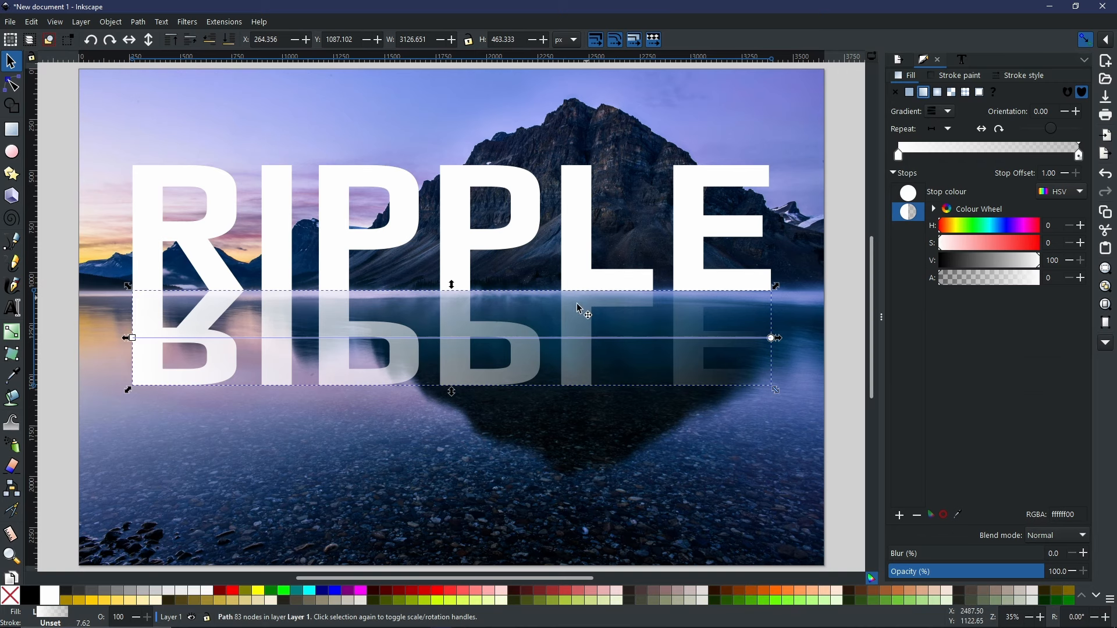
pyautogui.moveTo(384, 344)
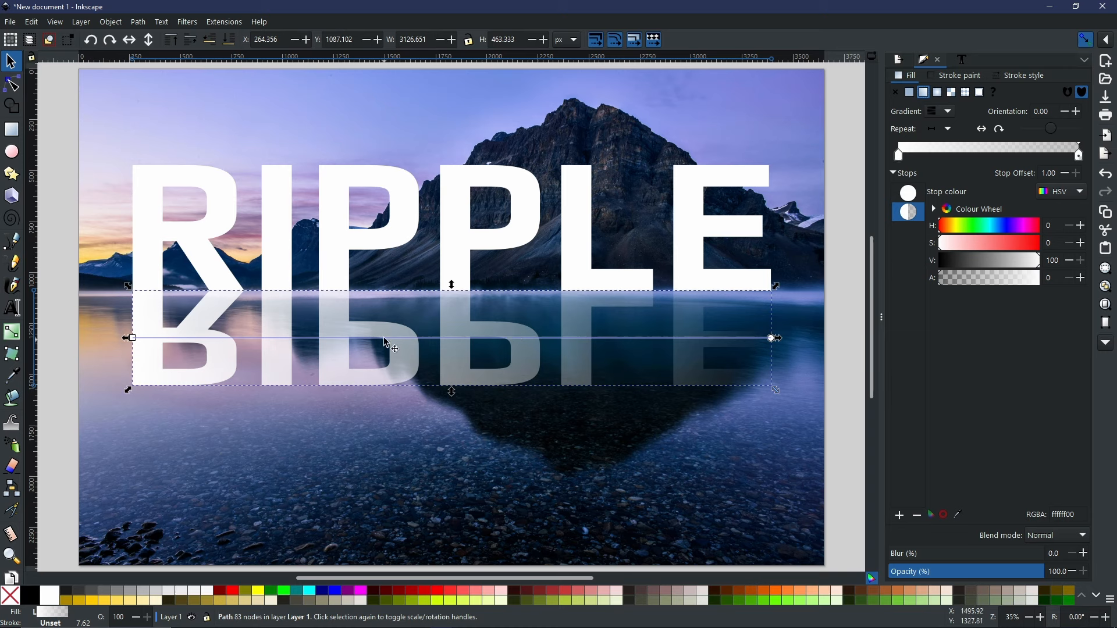
pyautogui.click(132, 338)
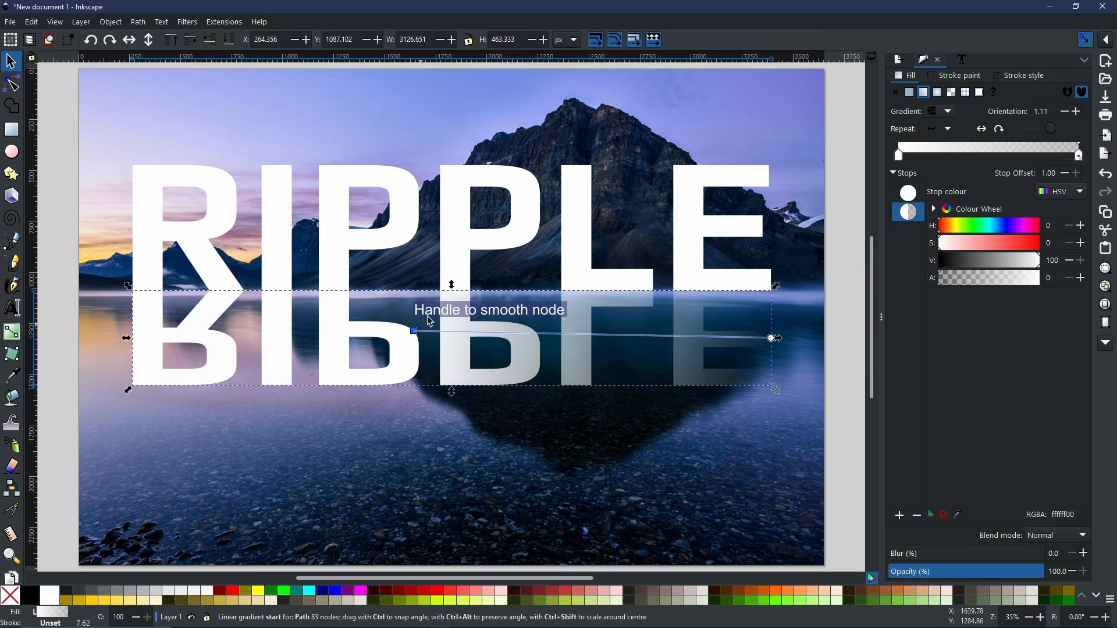
pyautogui.moveTo(413, 330); pyautogui.dragTo(440, 291)
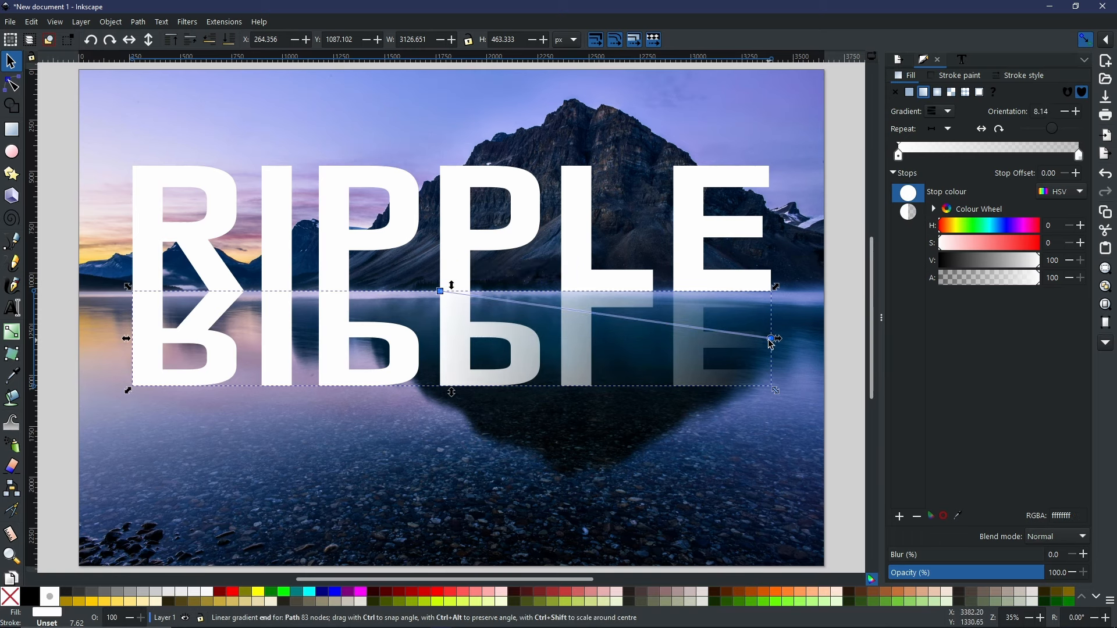
pyautogui.moveTo(770, 338); pyautogui.dragTo(452, 354)
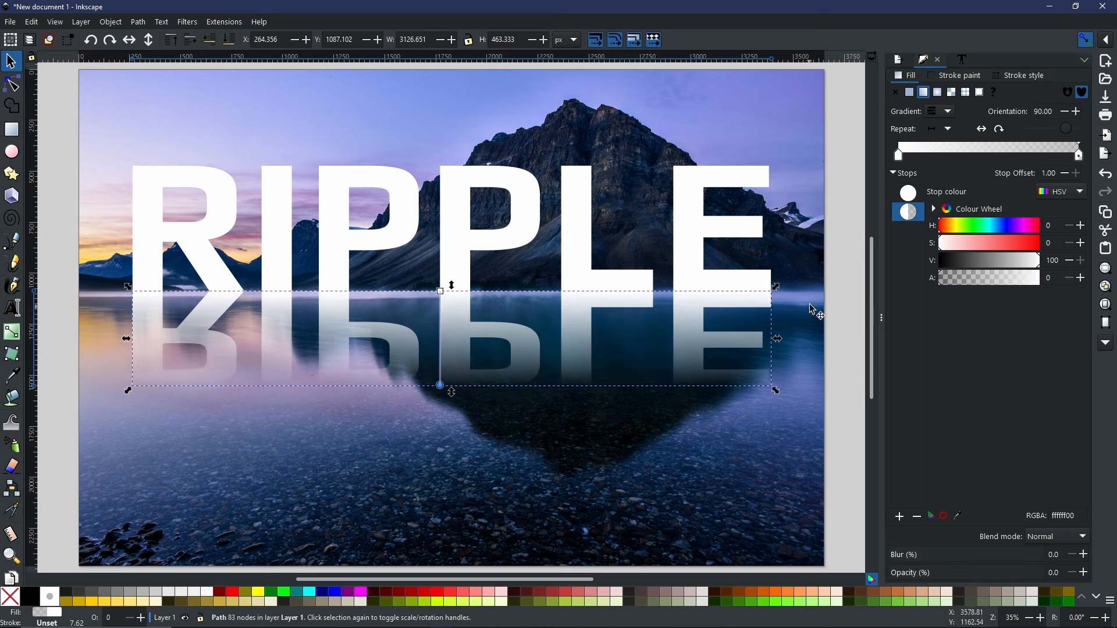
pyautogui.click(627, 305)
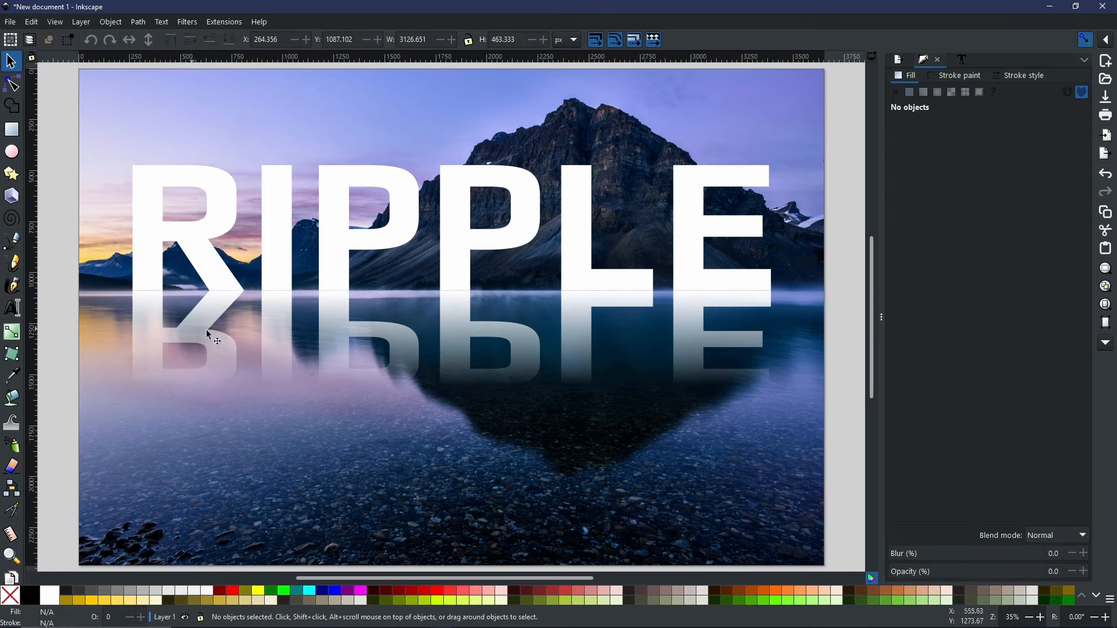
pyautogui.moveTo(540, 330)
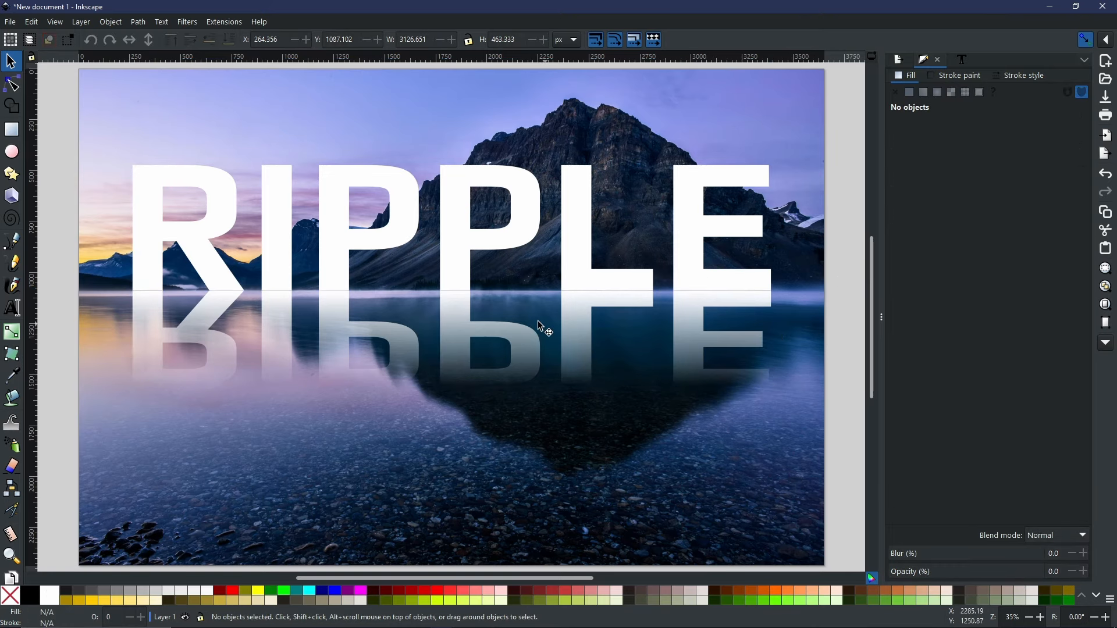
pyautogui.moveTo(503, 344)
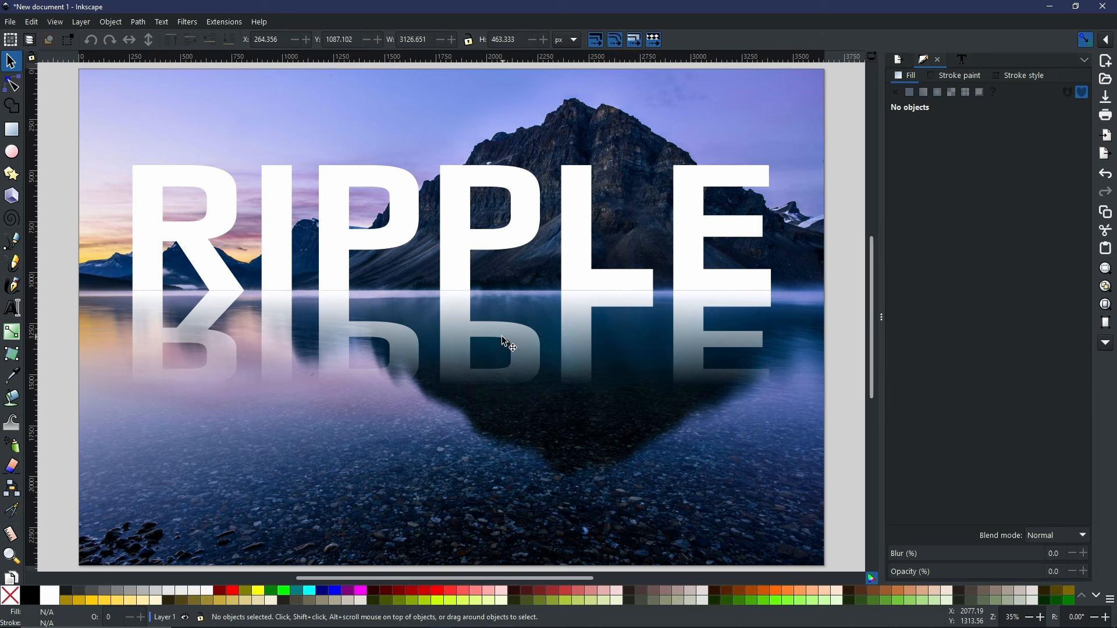
pyautogui.moveTo(639, 337)
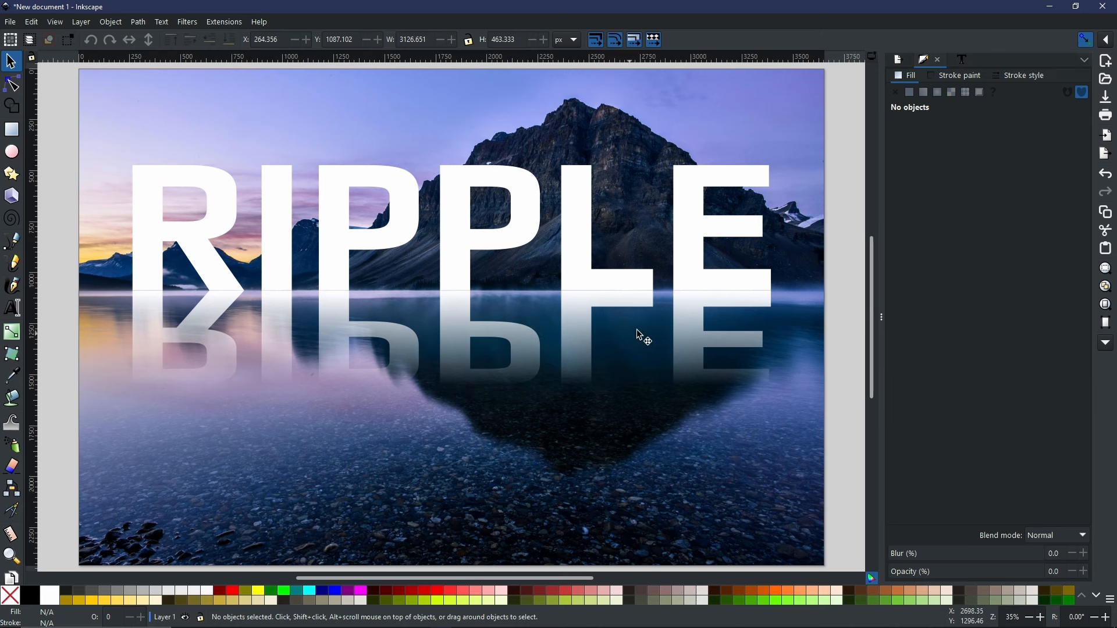
pyautogui.moveTo(676, 326)
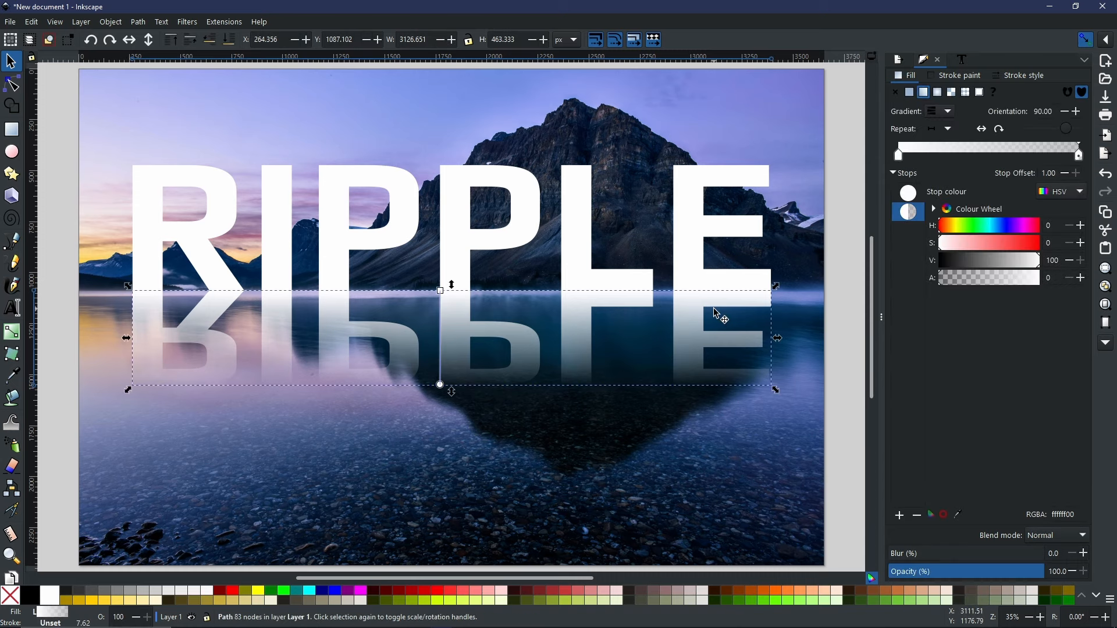
pyautogui.moveTo(588, 314)
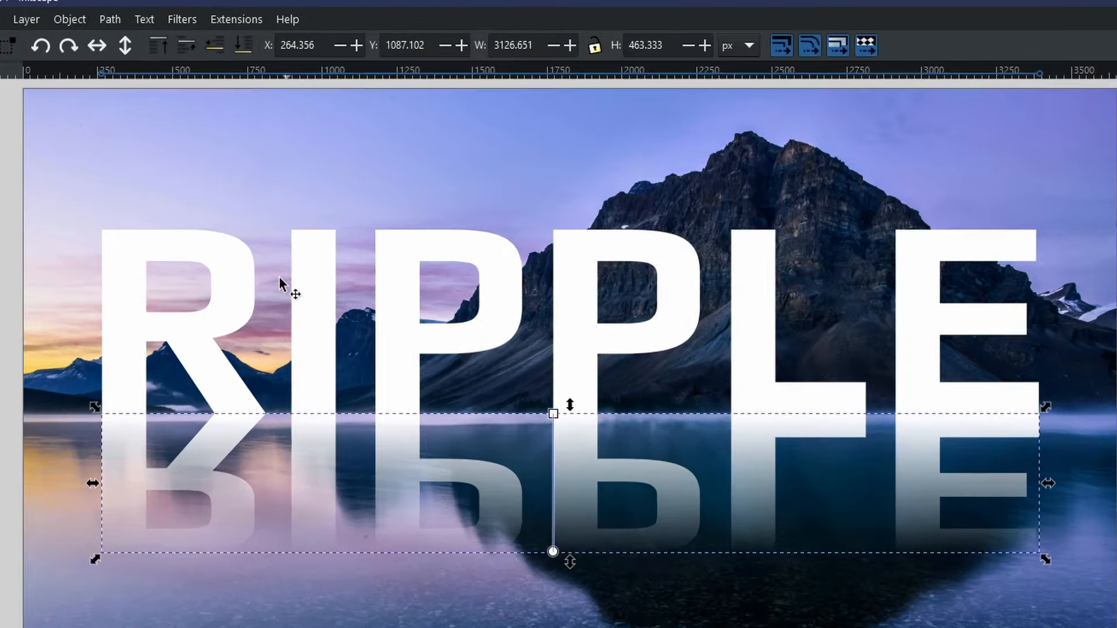
# Apply the Distort > Ripple filter to the faded reflection
pyautogui.click(182, 19)
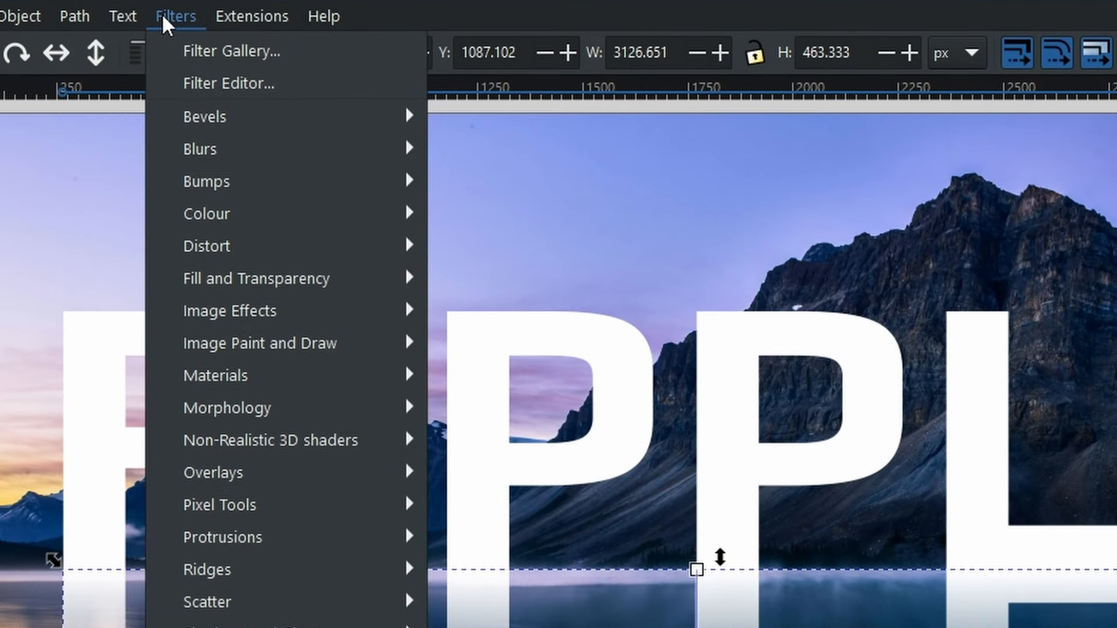
pyautogui.moveTo(178, 36)
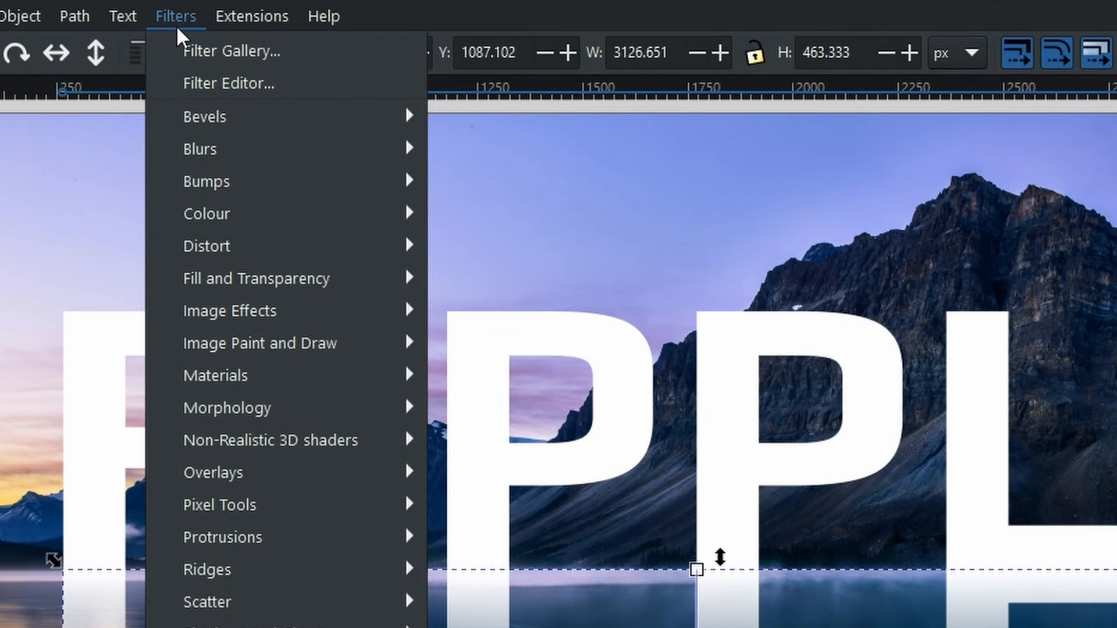
pyautogui.moveTo(194, 60)
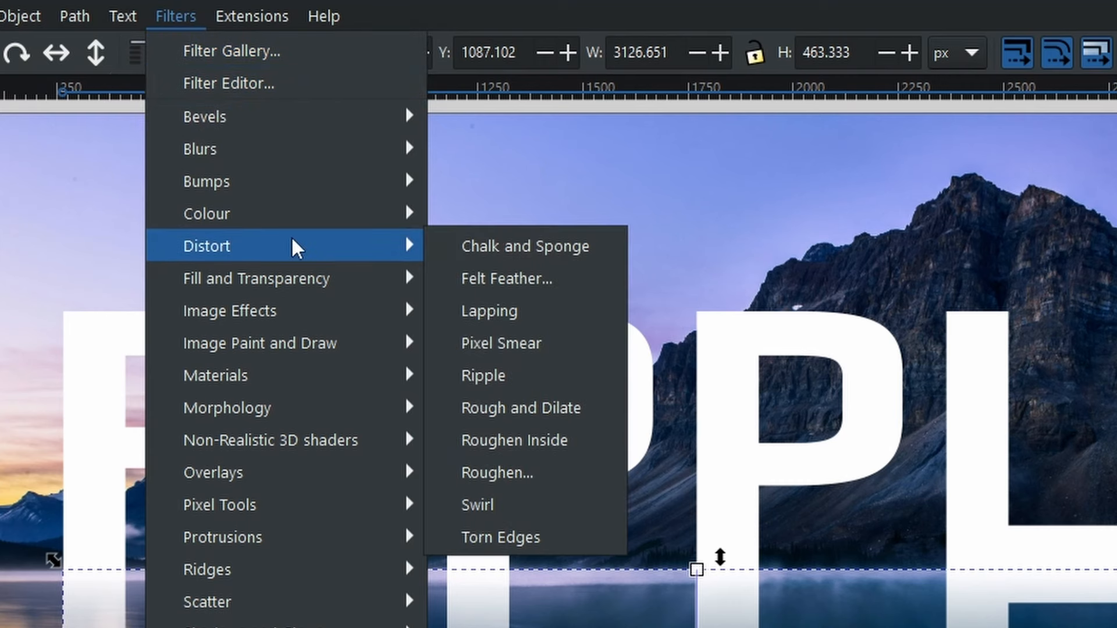
pyautogui.moveTo(547, 379)
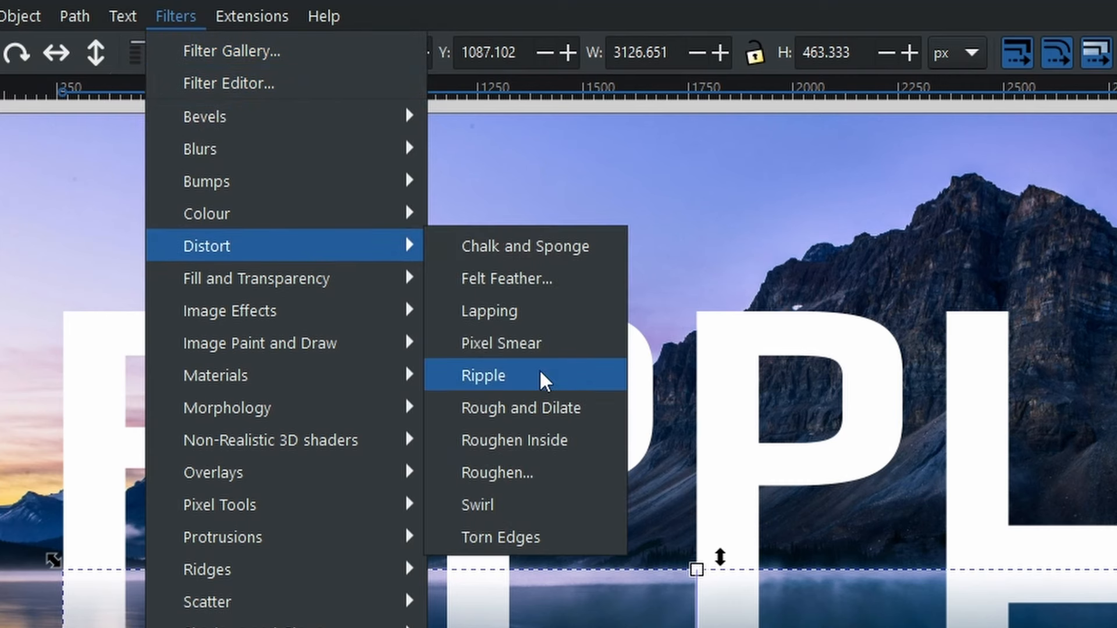
pyautogui.click(483, 375)
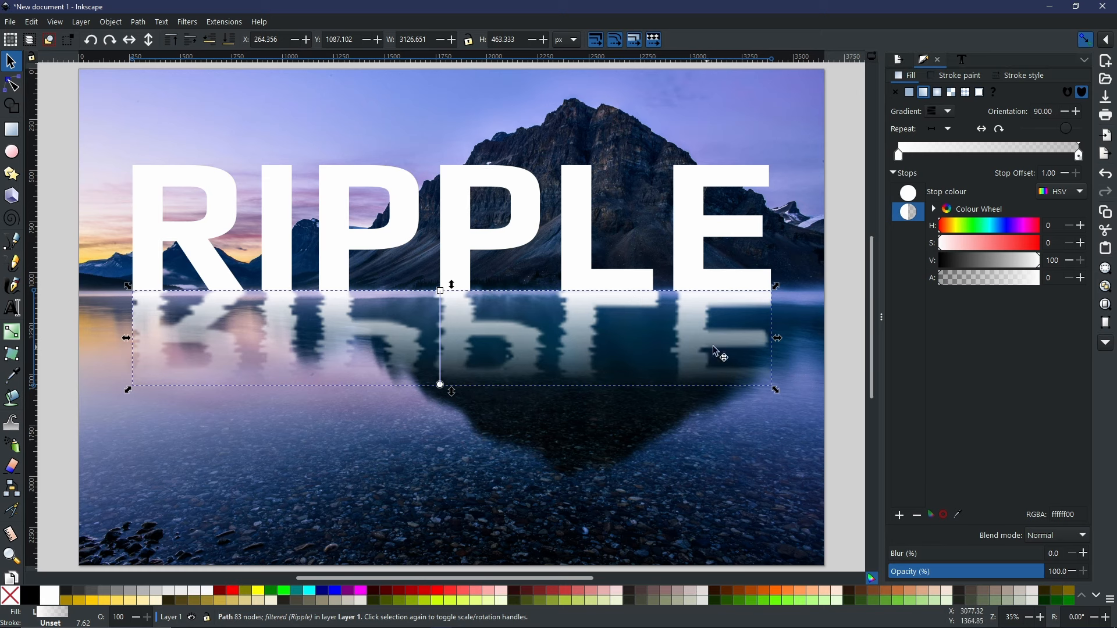
pyautogui.moveTo(512, 336)
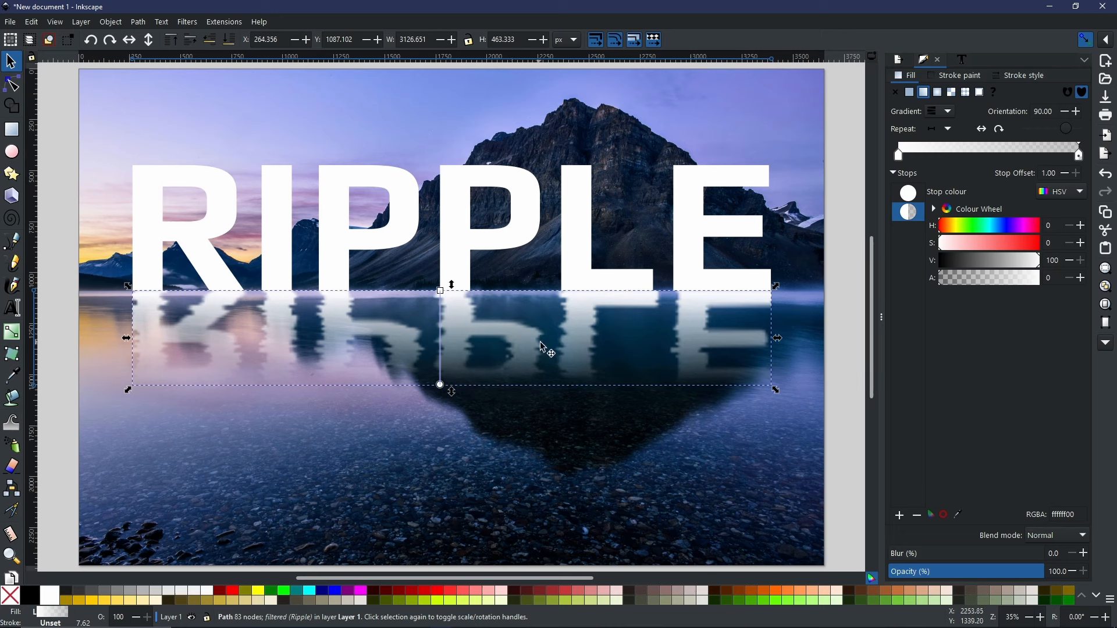
# Open the Filter Editor from the Filters menu to show the Ripple filter
pyautogui.click(186, 22)
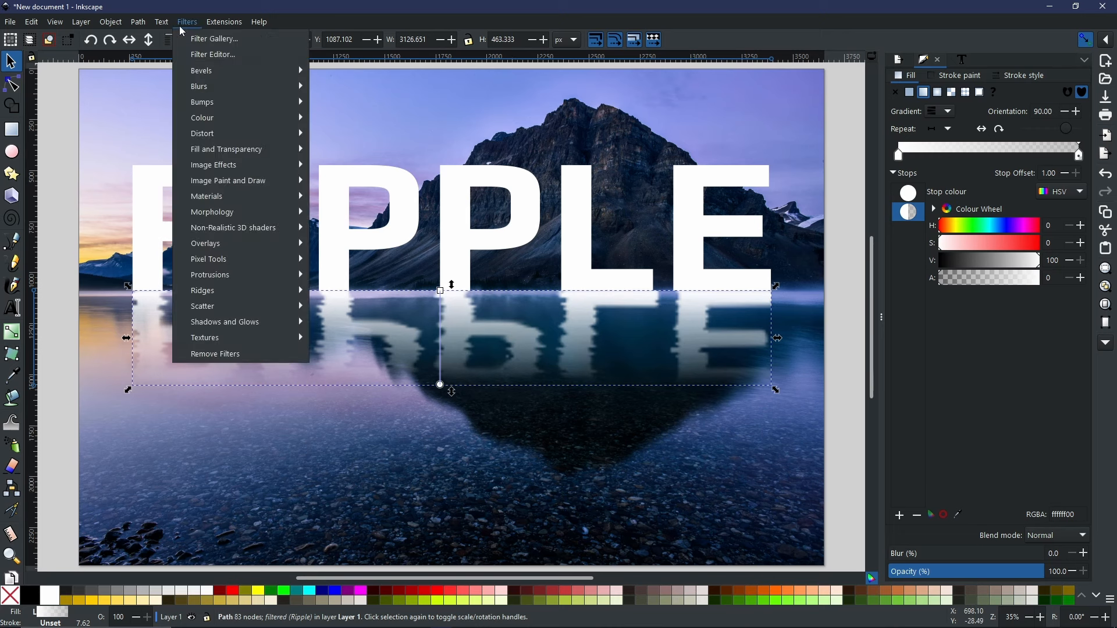
pyautogui.moveTo(212, 54)
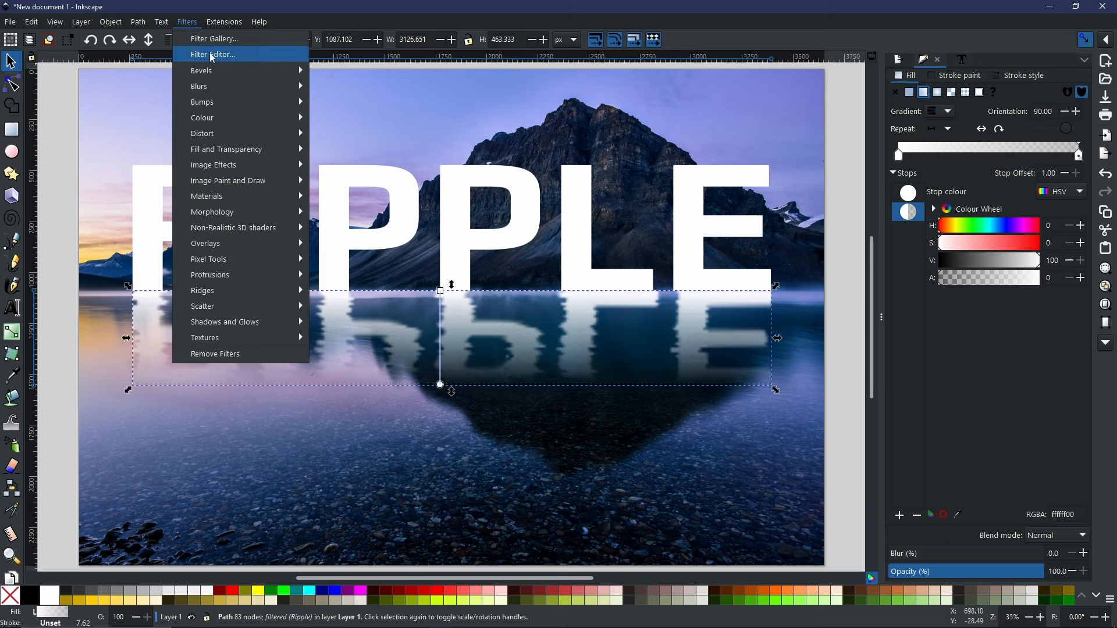
pyautogui.click(213, 54)
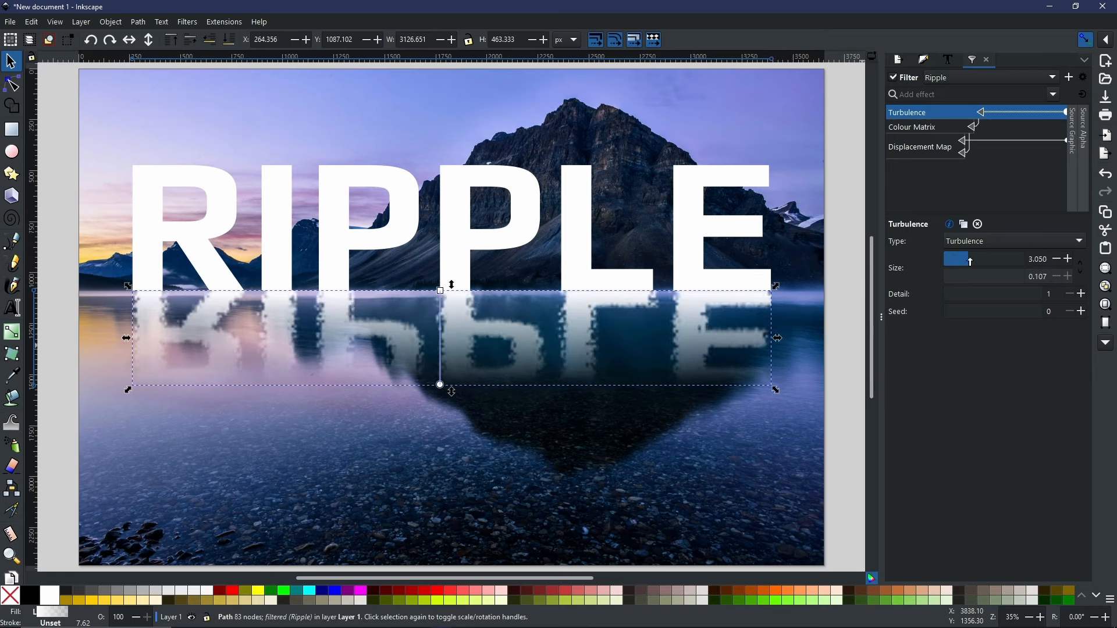
# Set Turbulence horizontal size to about 0.001, increase Detail, and change Seed to 395
pyautogui.moveTo(955, 258); pyautogui.dragTo(997, 259)
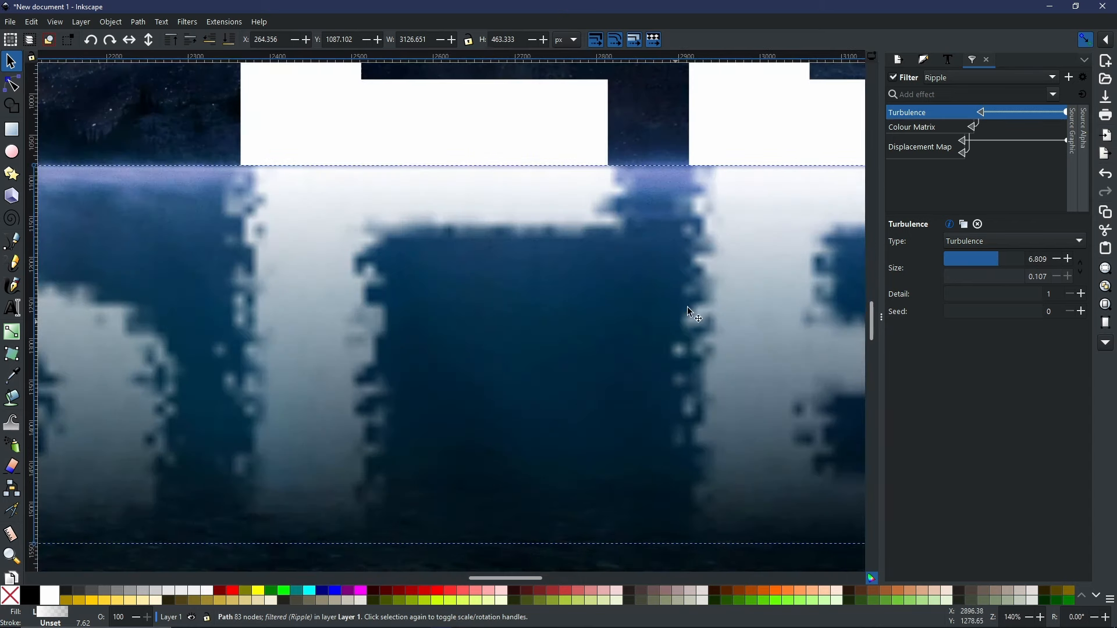
pyautogui.moveTo(695, 294)
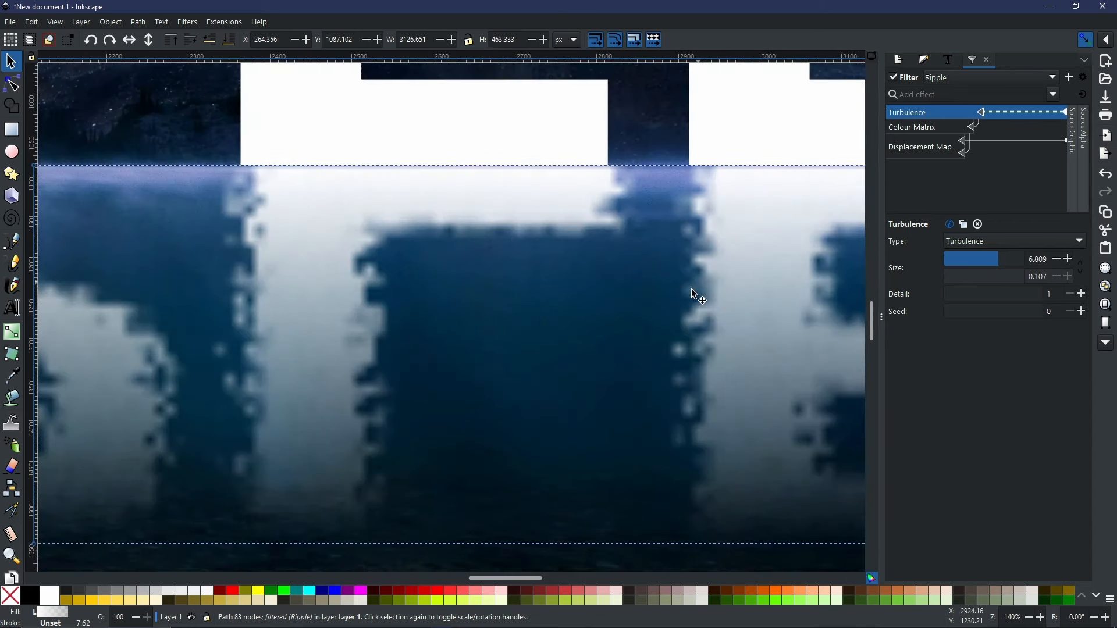
pyautogui.moveTo(681, 501)
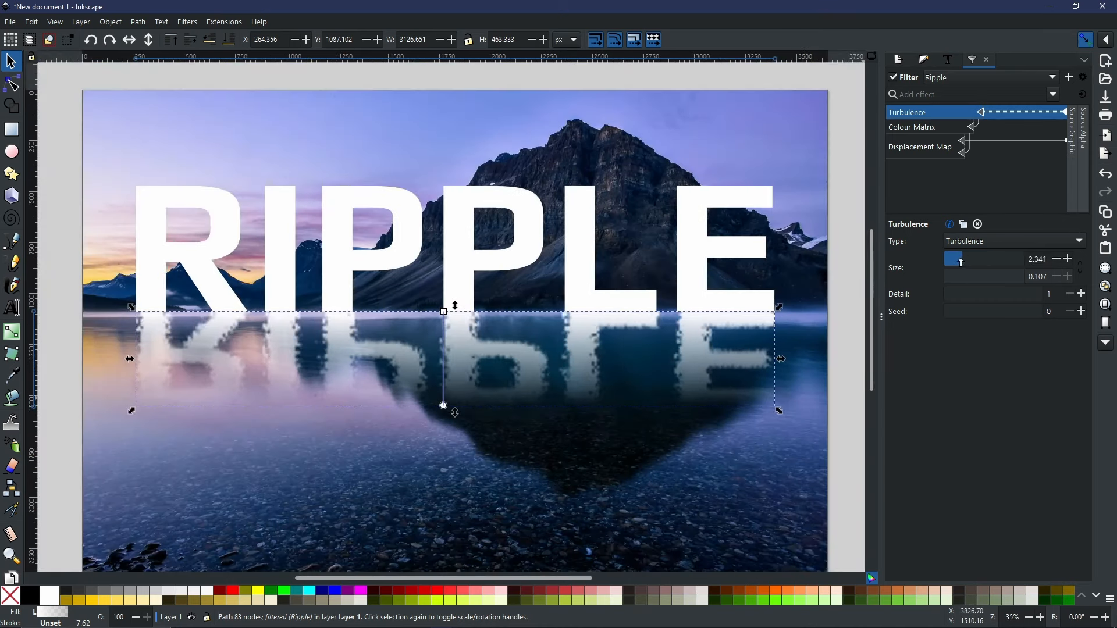
pyautogui.moveTo(958, 258); pyautogui.dragTo(951, 258)
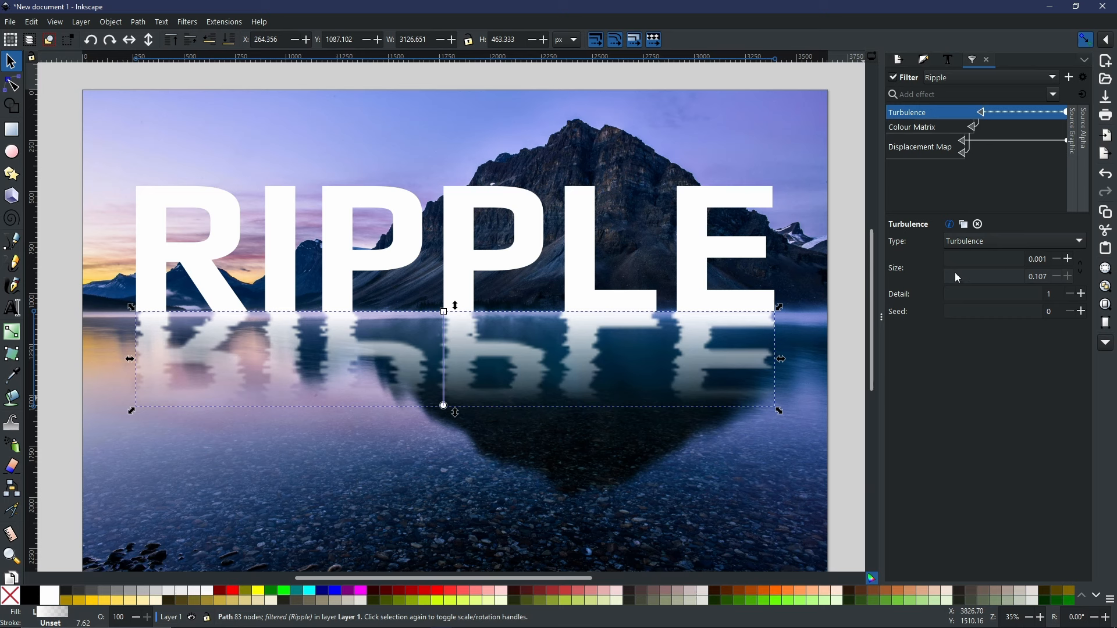
pyautogui.moveTo(955, 298)
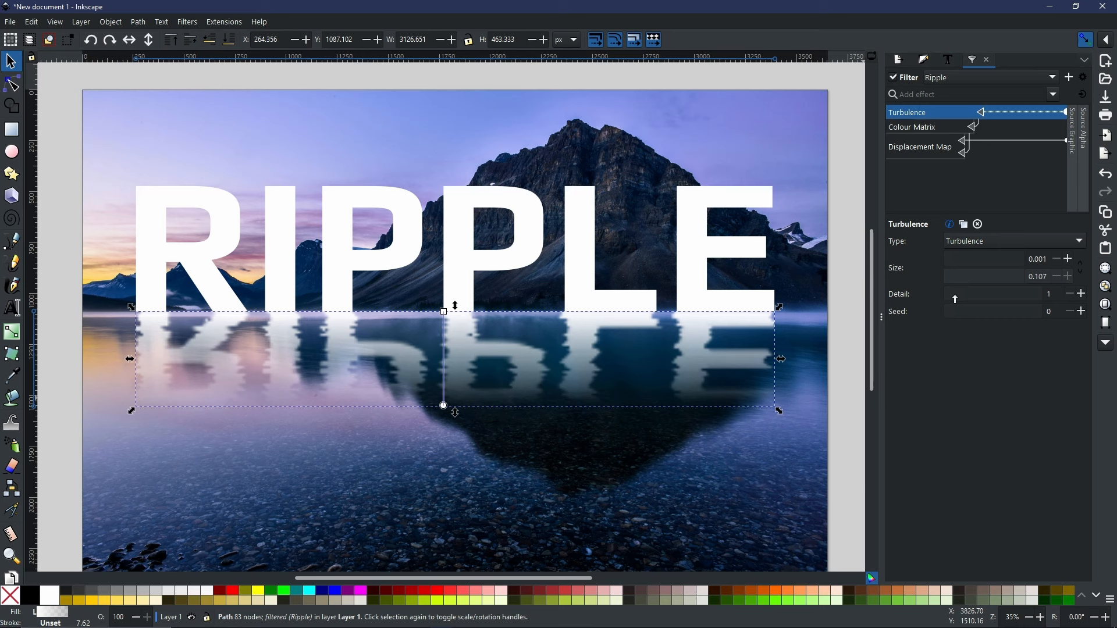
pyautogui.moveTo(956, 298); pyautogui.dragTo(997, 299)
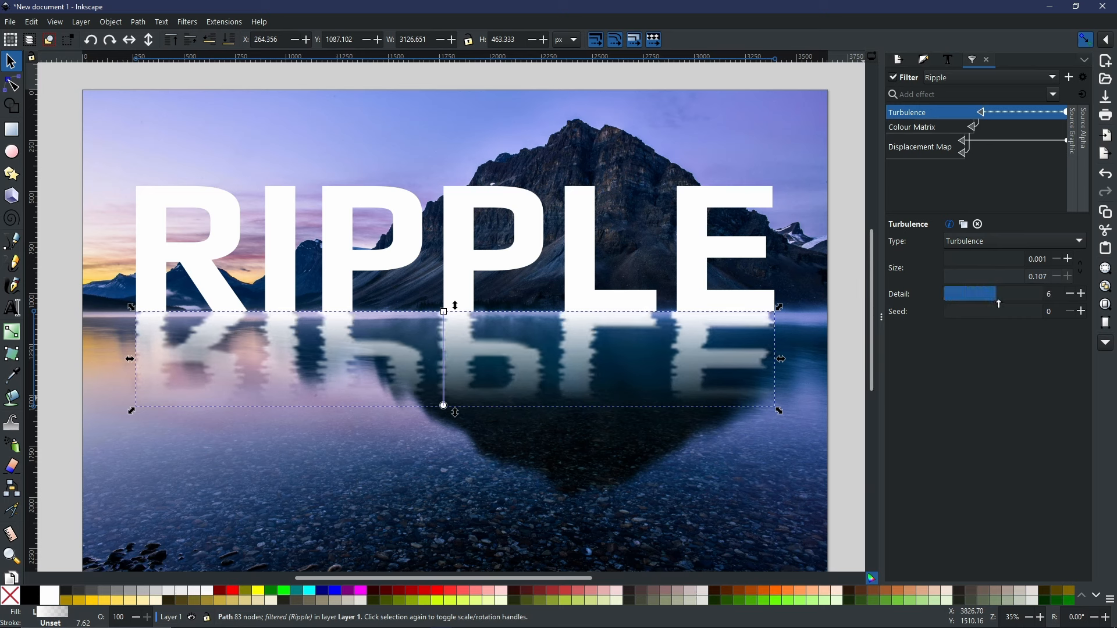
pyautogui.moveTo(969, 293); pyautogui.dragTo(1047, 293)
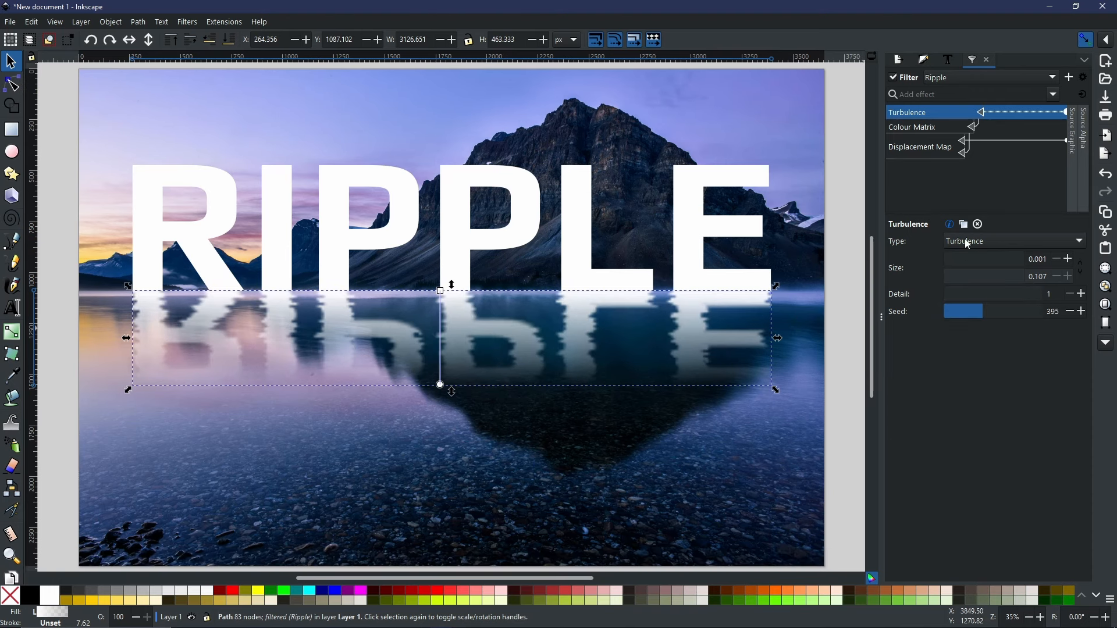
# Try Fractal Noise, keep the Turbulence type, then select the Colour Matrix primitive
pyautogui.click(1014, 241)
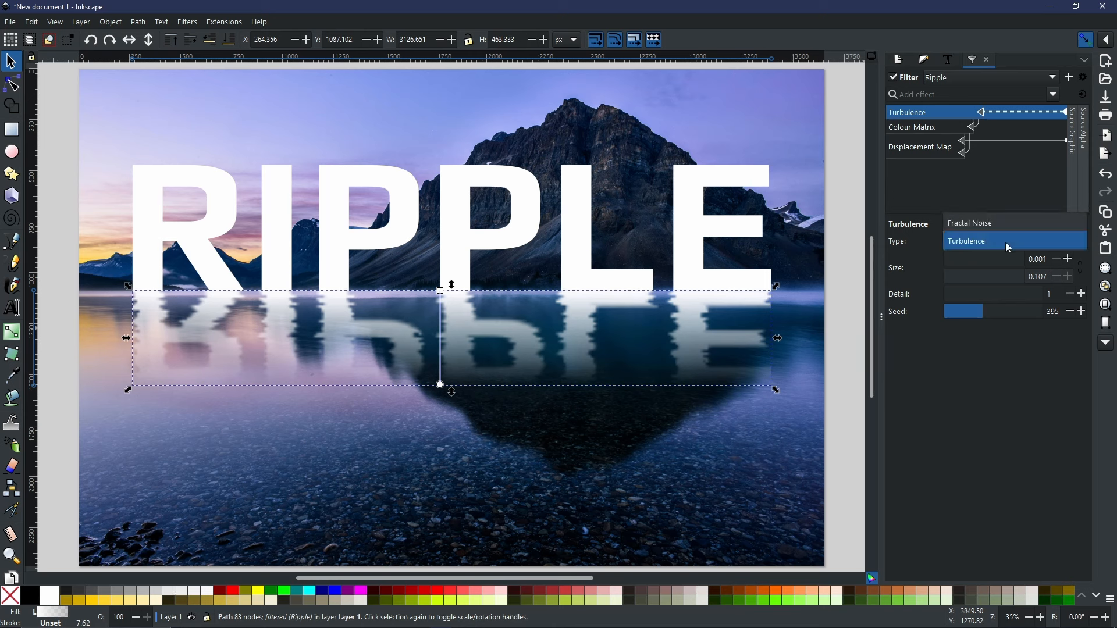
pyautogui.click(970, 223)
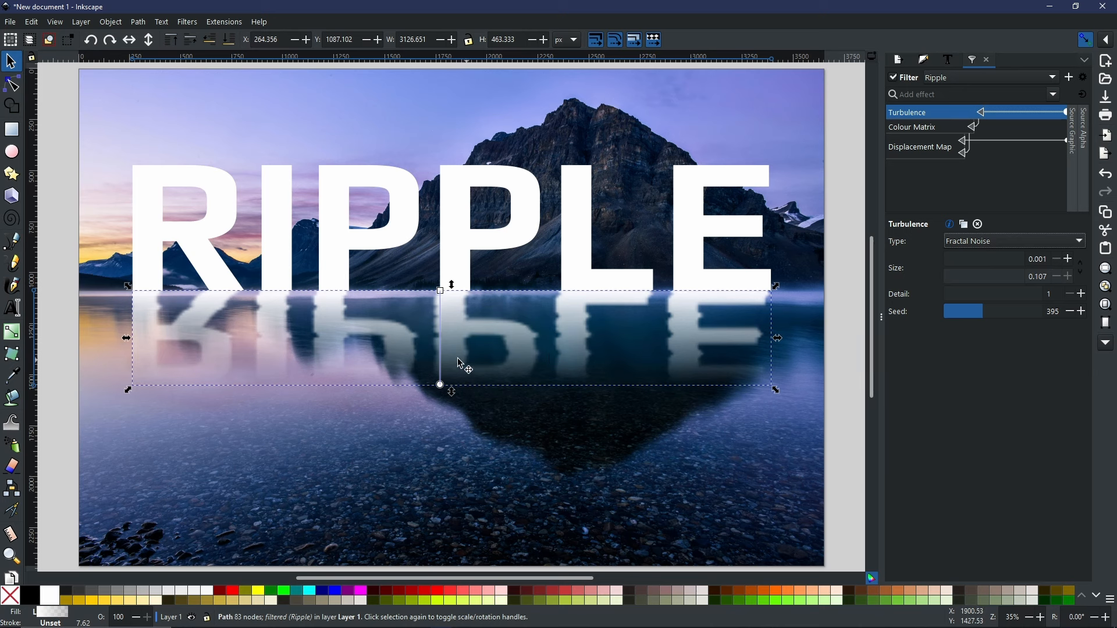
pyautogui.click(1014, 241)
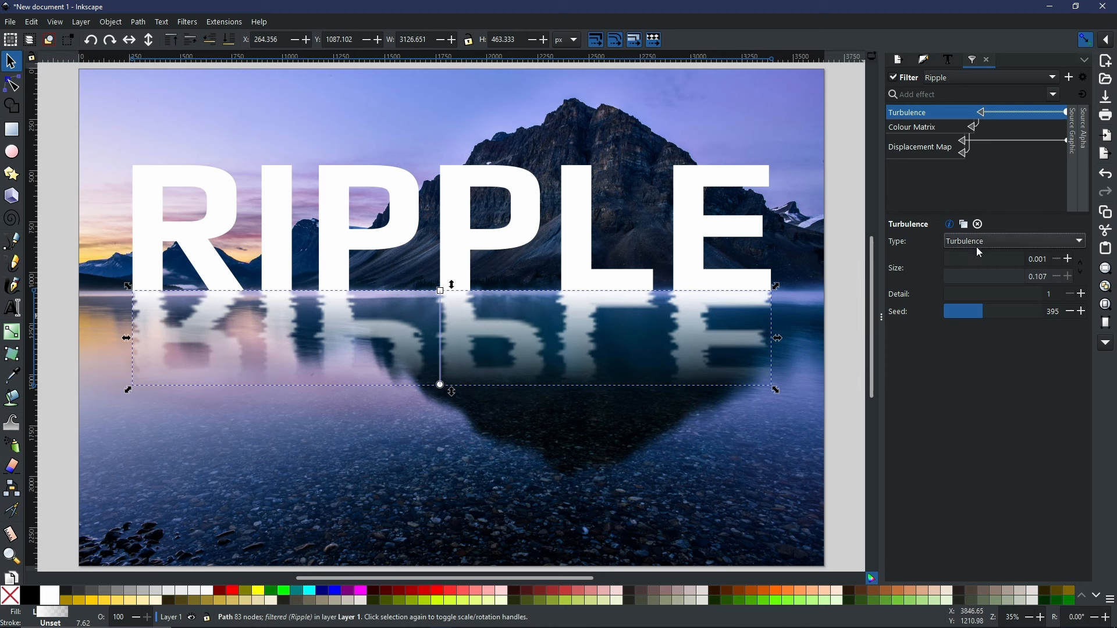
pyautogui.click(923, 127)
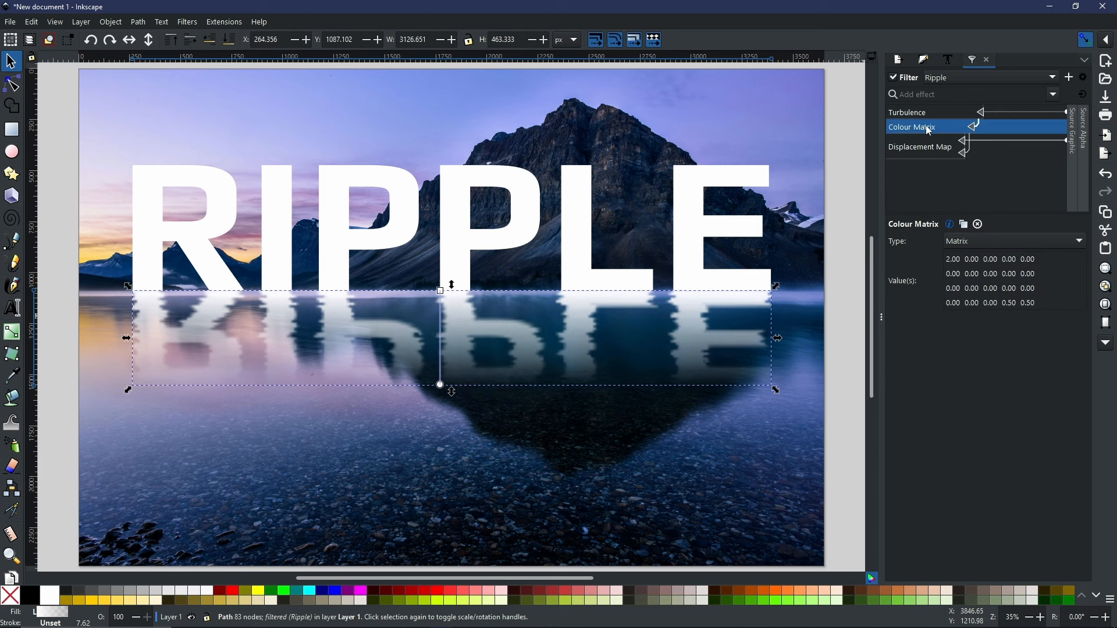
pyautogui.moveTo(926, 154)
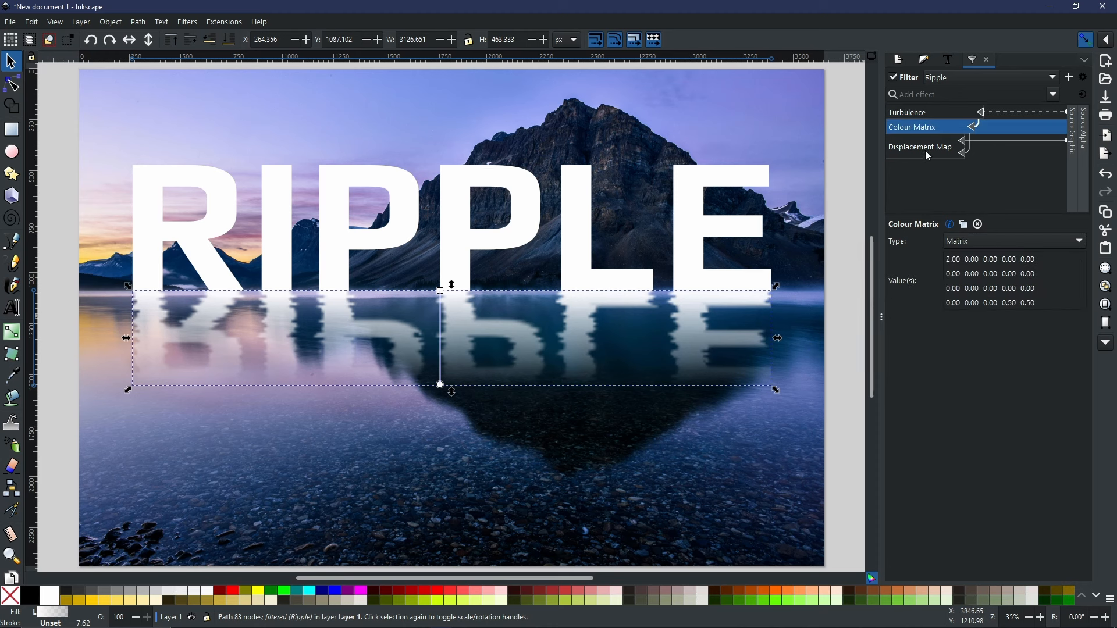
# Select the Displacement Map primitive and settle its Scale at about 11.9 after stronger trials
pyautogui.click(920, 146)
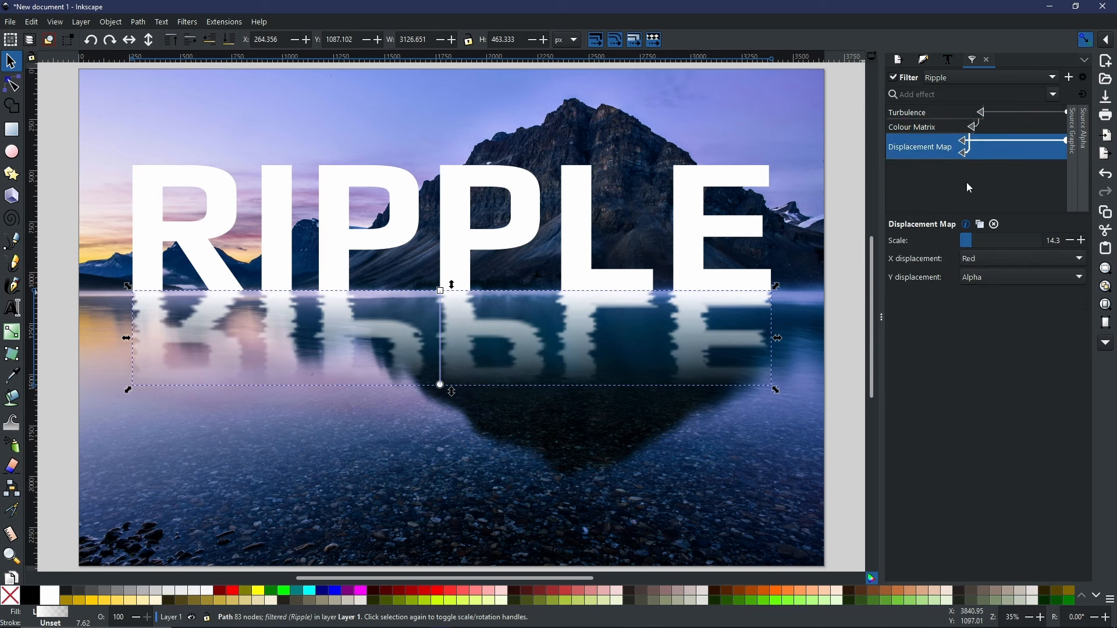
pyautogui.moveTo(964, 179)
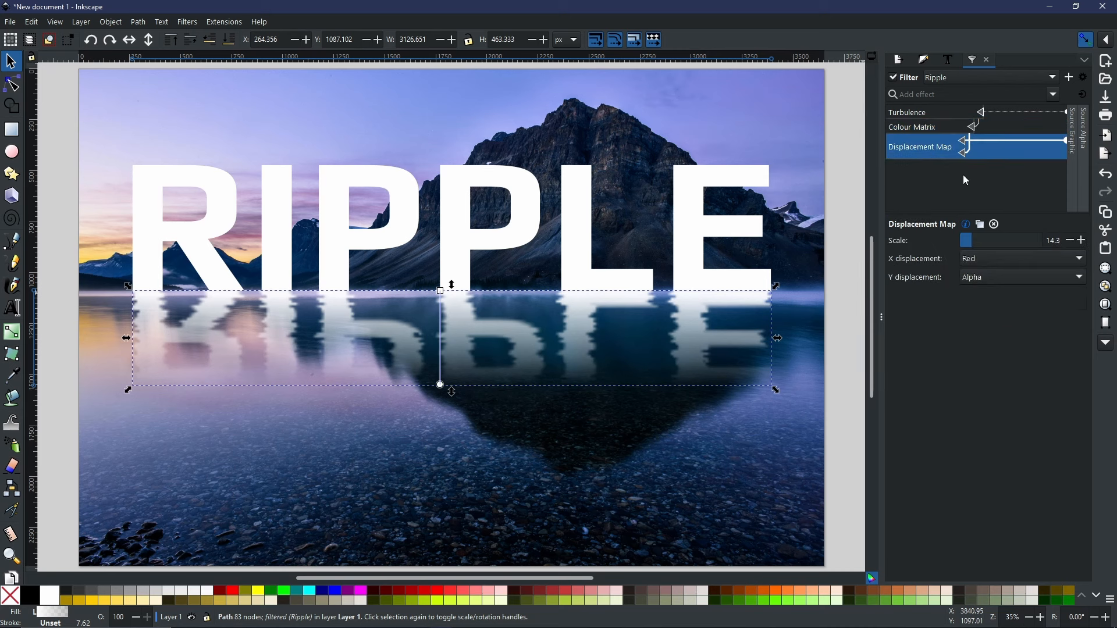
pyautogui.moveTo(931, 156)
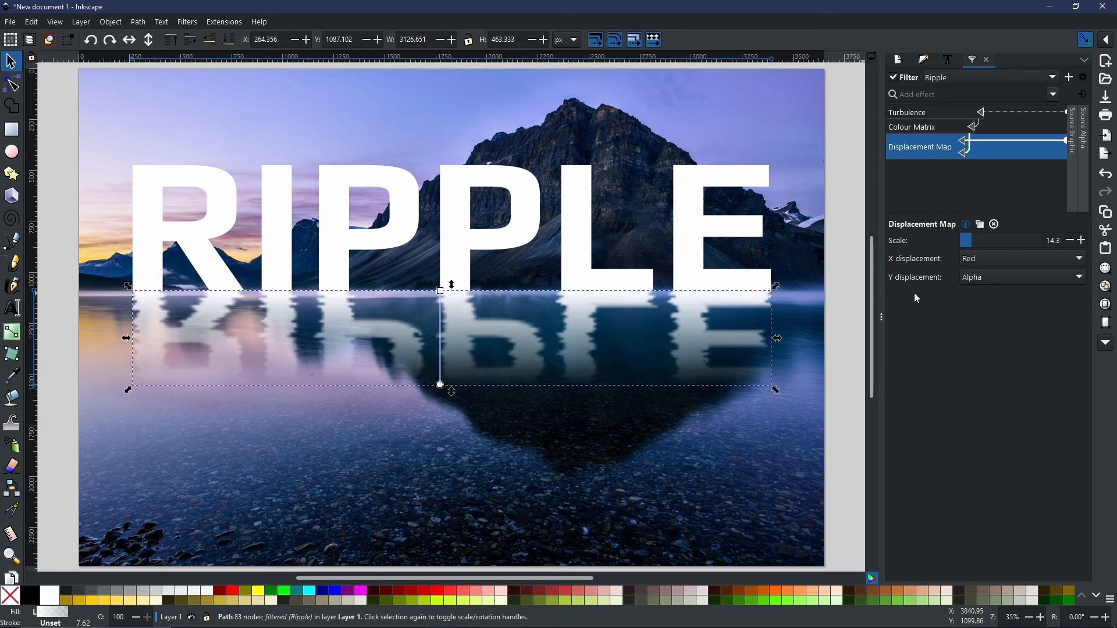
pyautogui.moveTo(966, 241); pyautogui.dragTo(991, 241)
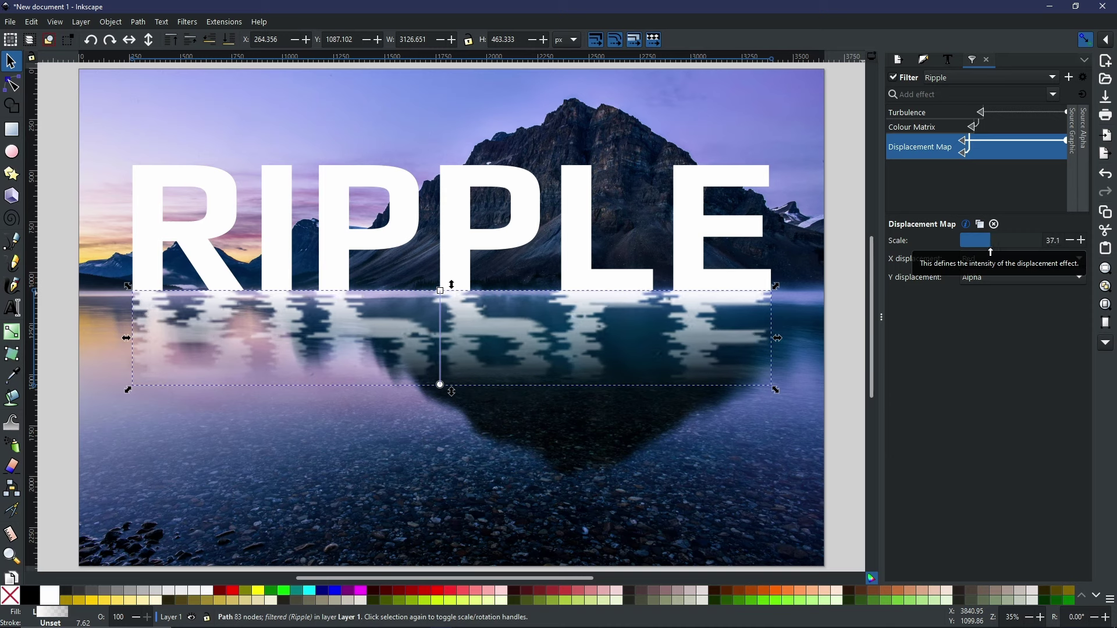
pyautogui.moveTo(975, 240); pyautogui.dragTo(1008, 240)
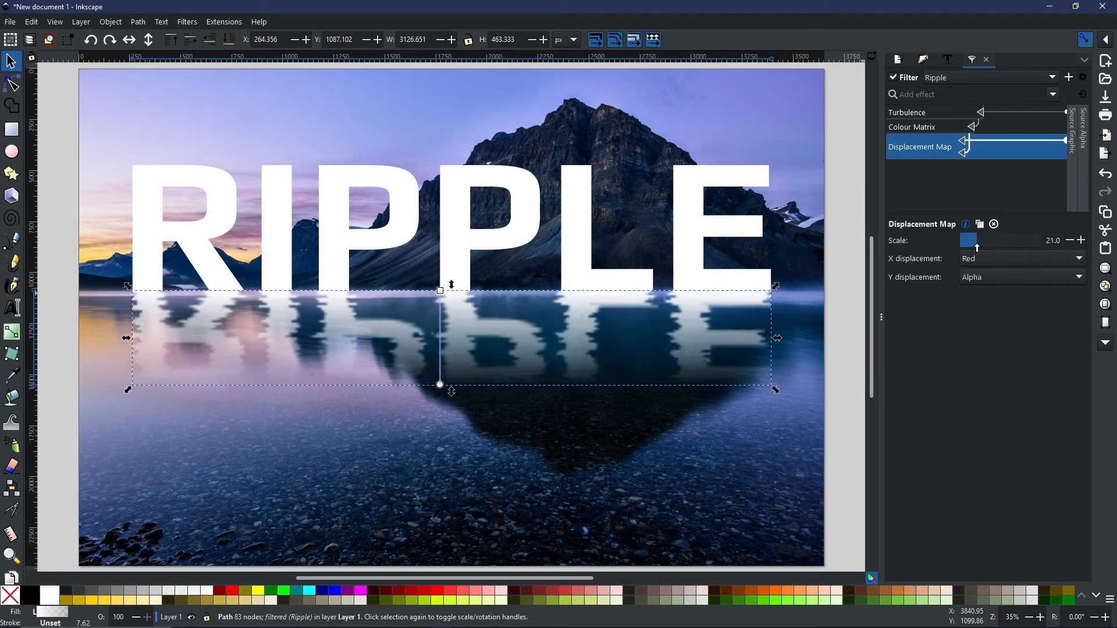
pyautogui.moveTo(997, 240); pyautogui.dragTo(965, 240)
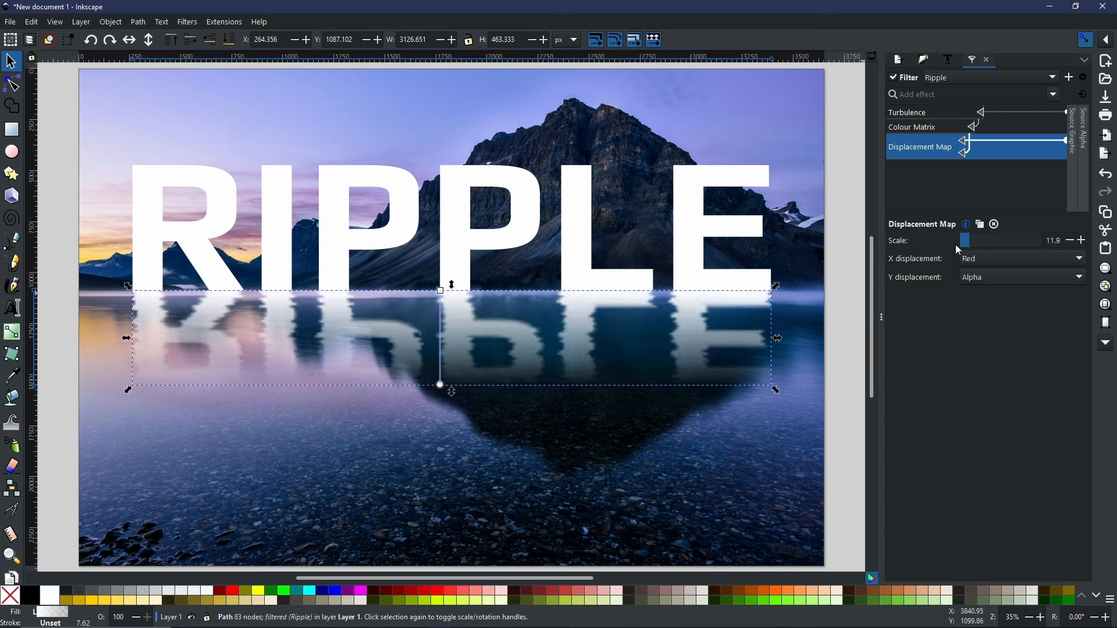
pyautogui.moveTo(318, 434)
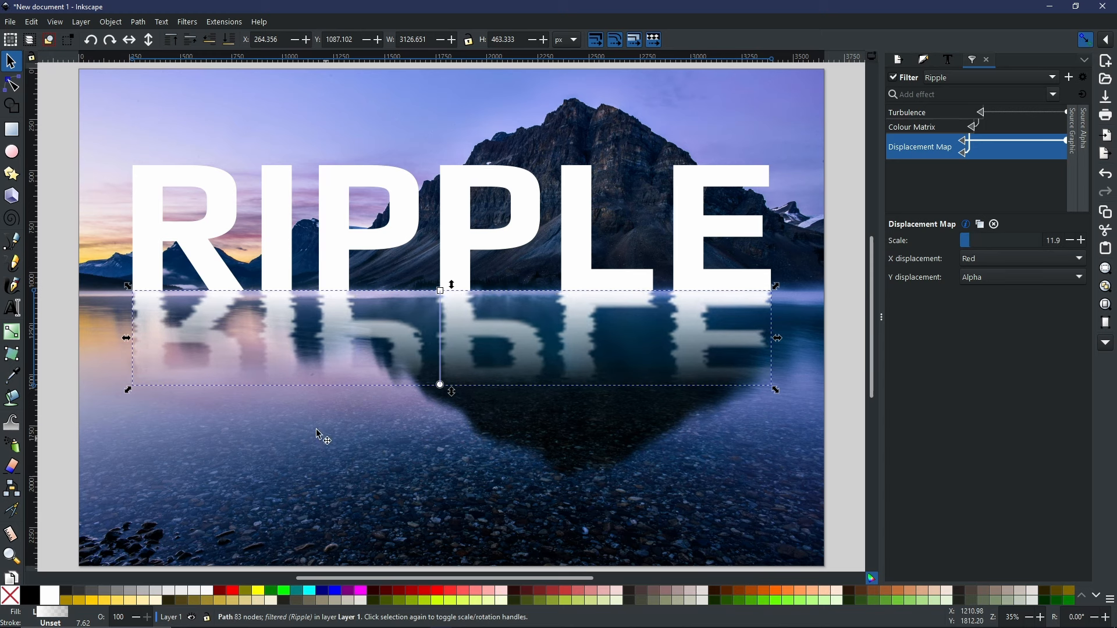
pyautogui.moveTo(603, 385)
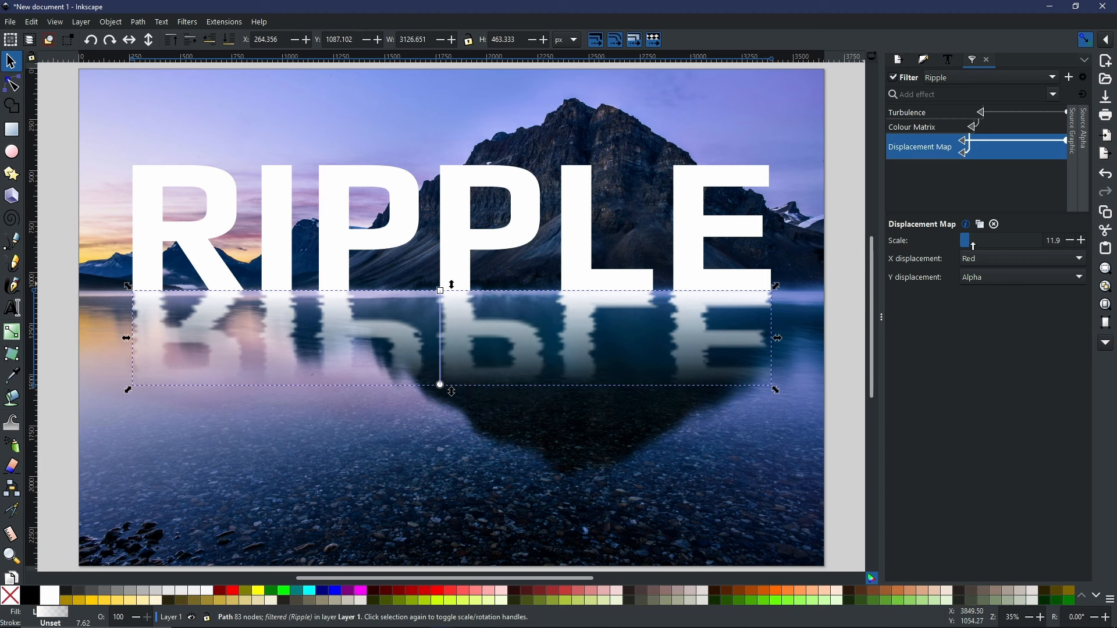
pyautogui.moveTo(968, 240)
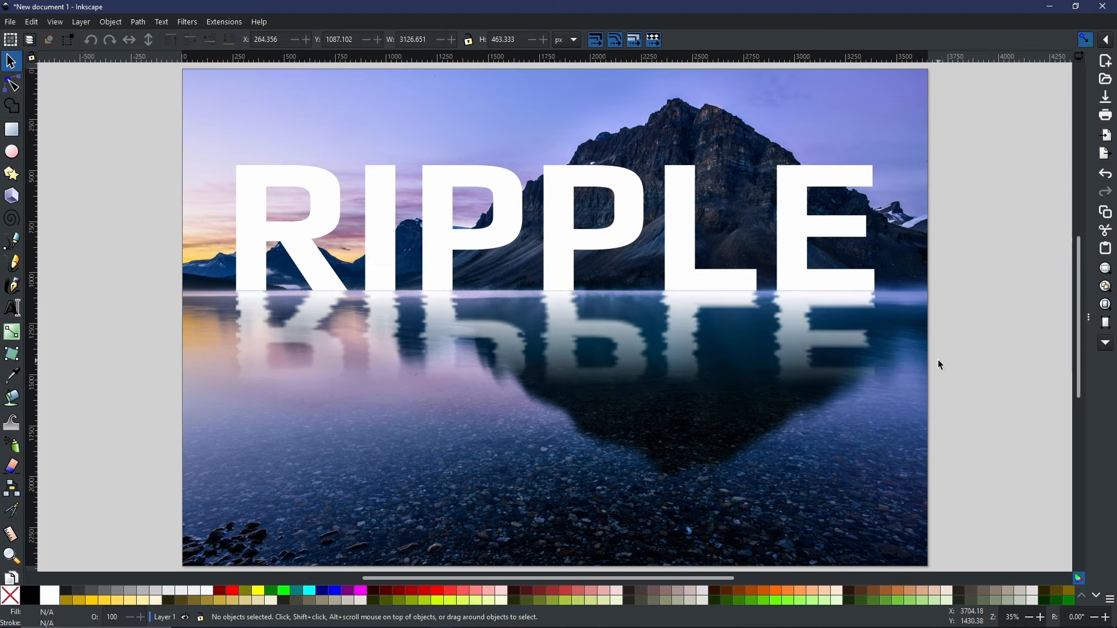
pyautogui.moveTo(895, 340)
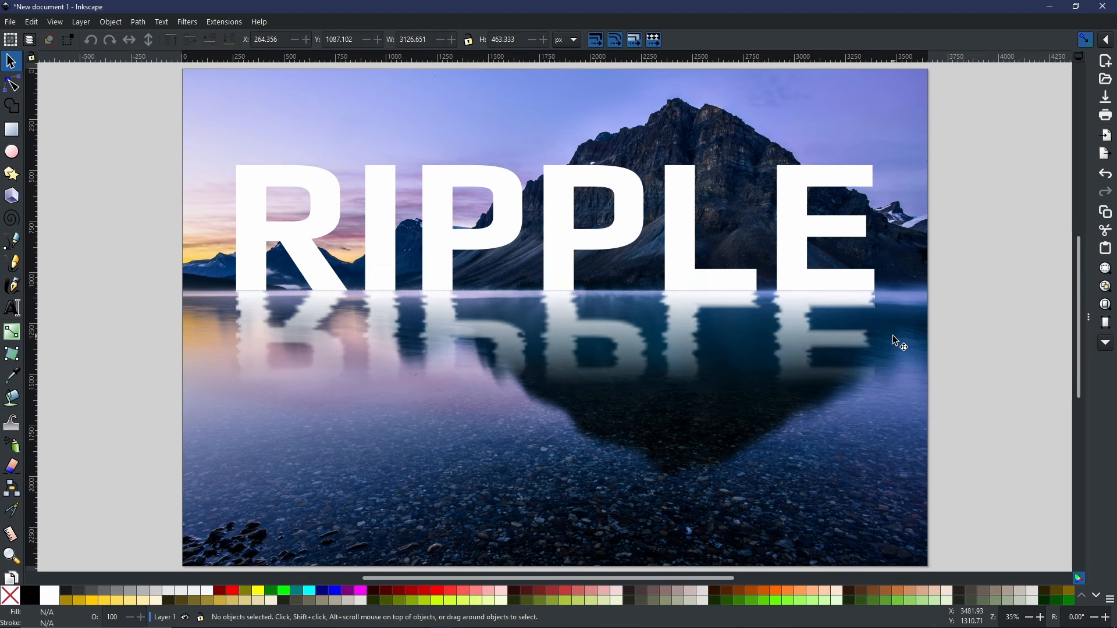
pyautogui.moveTo(907, 328)
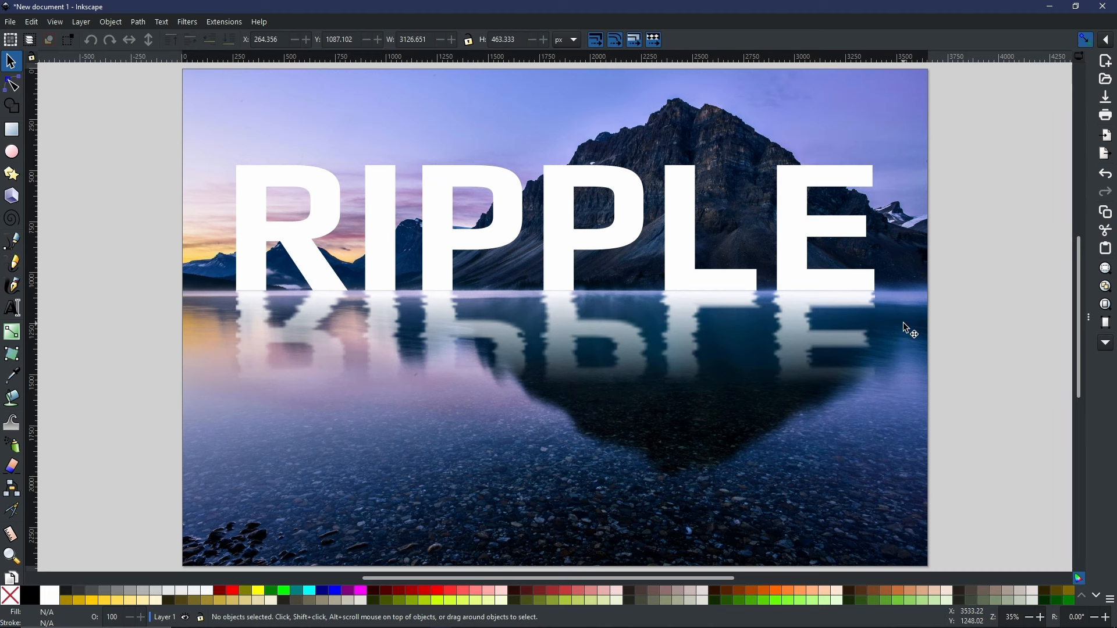
pyautogui.moveTo(922, 332)
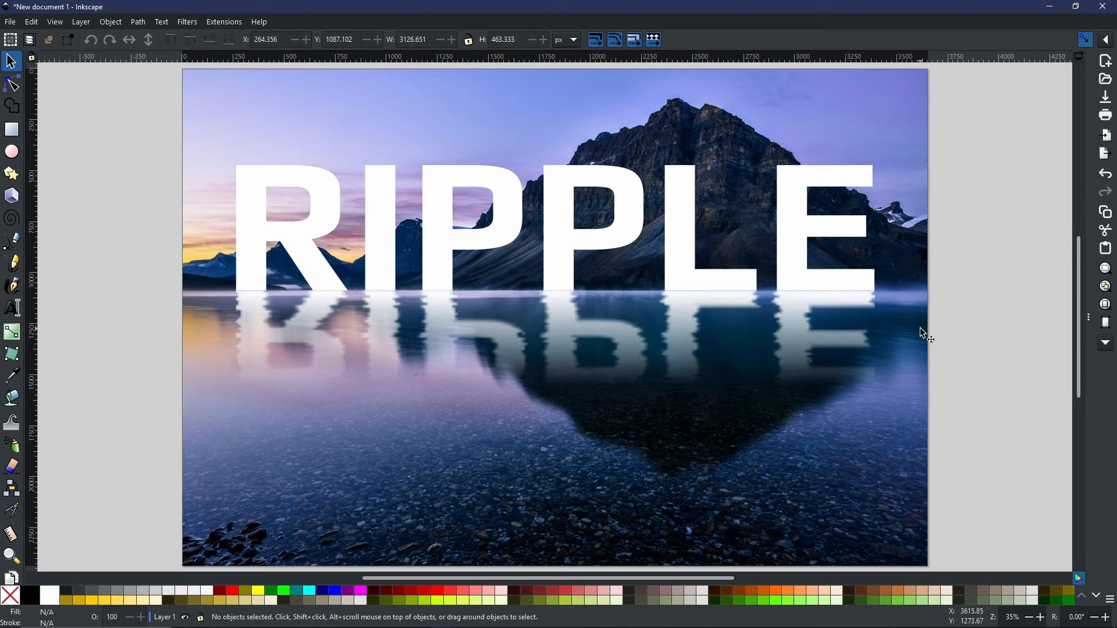
pyautogui.moveTo(906, 331)
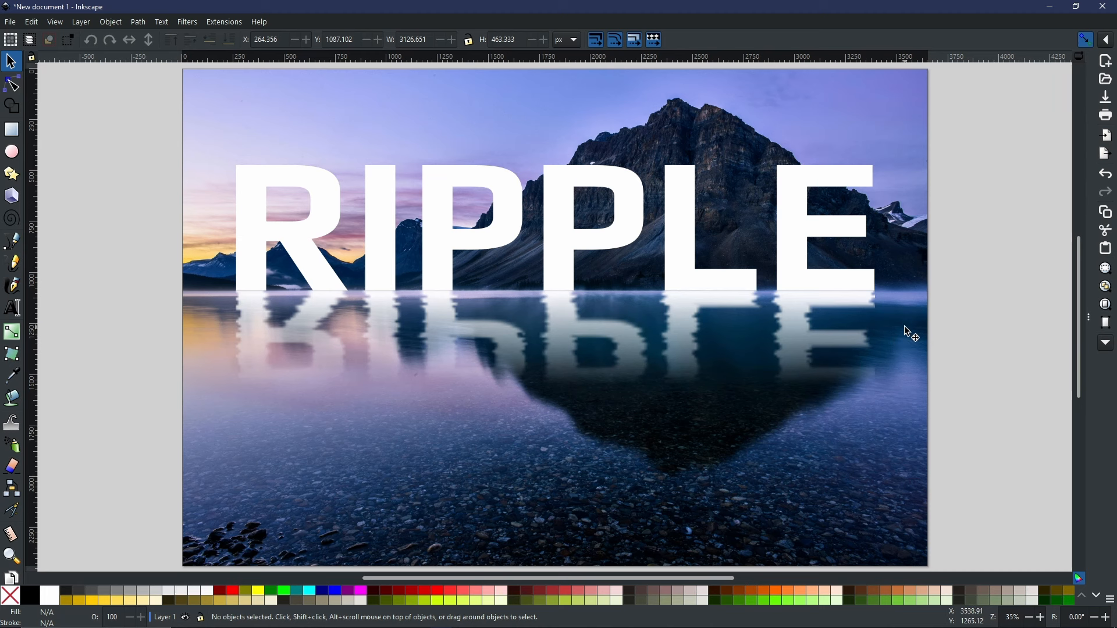
pyautogui.moveTo(860, 319)
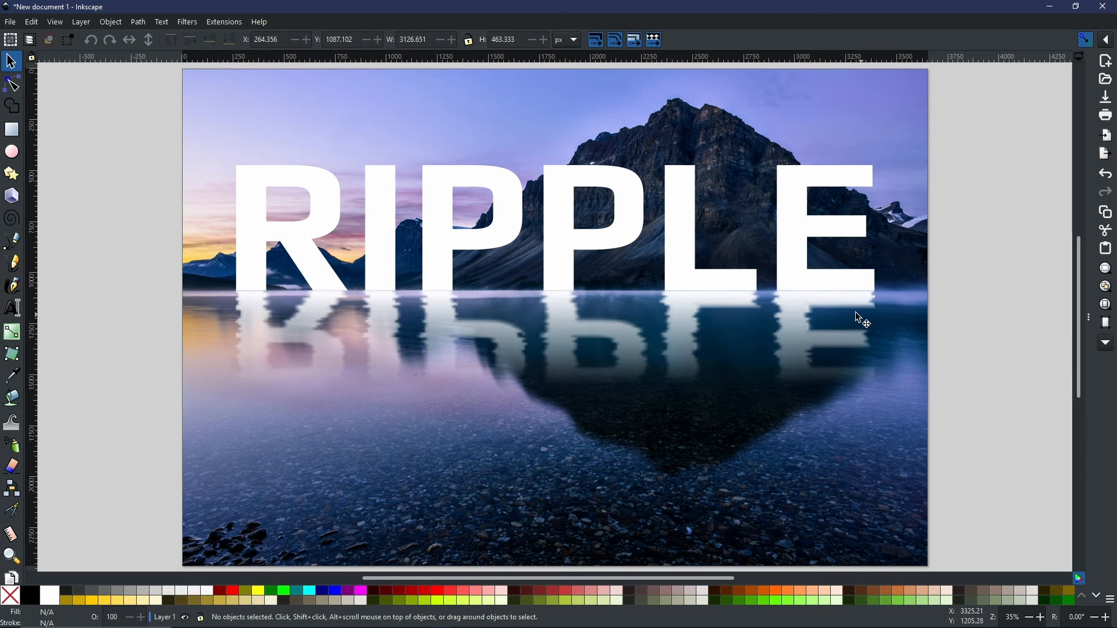
# Set the mirrored 'RIPPLE' reflection's blend mode to Overlay, then deselect to preview
pyautogui.click(543, 338)
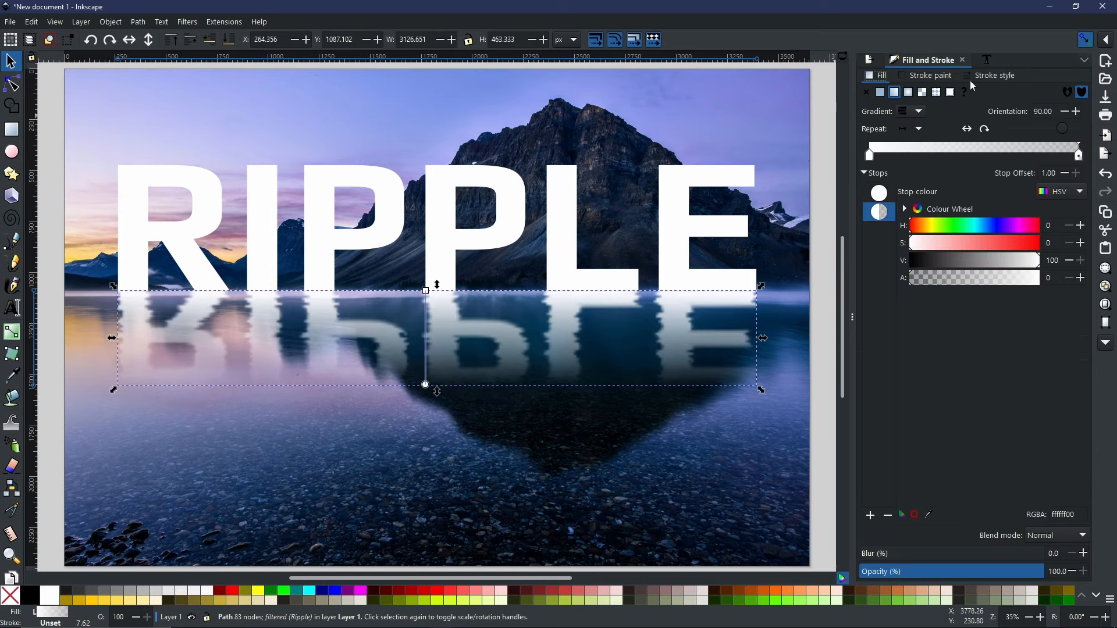
pyautogui.moveTo(1051, 551)
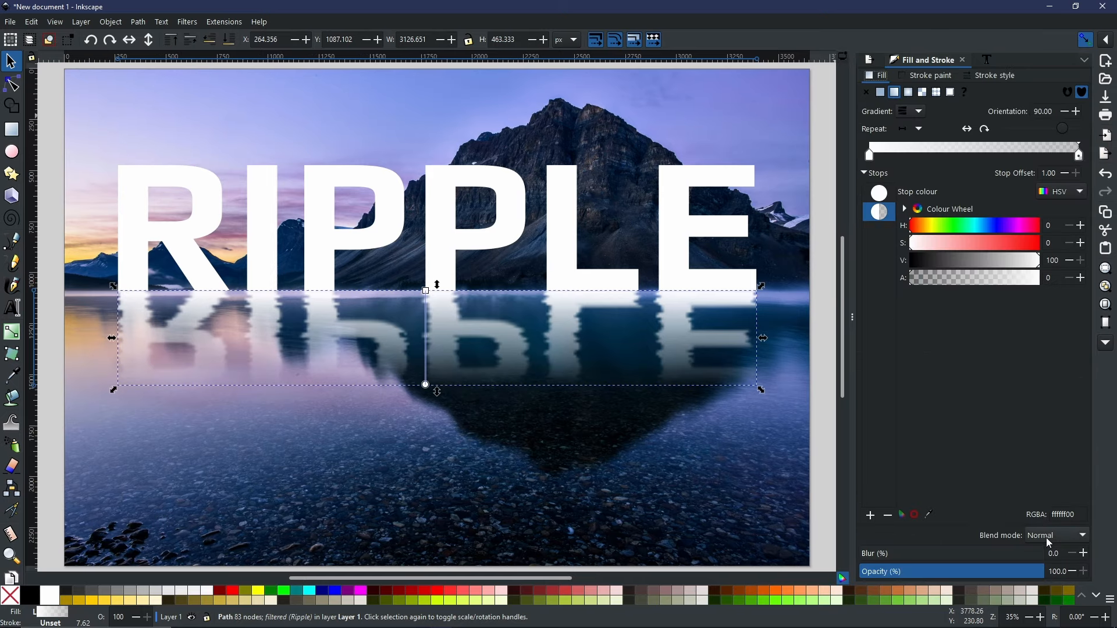
pyautogui.click(1055, 536)
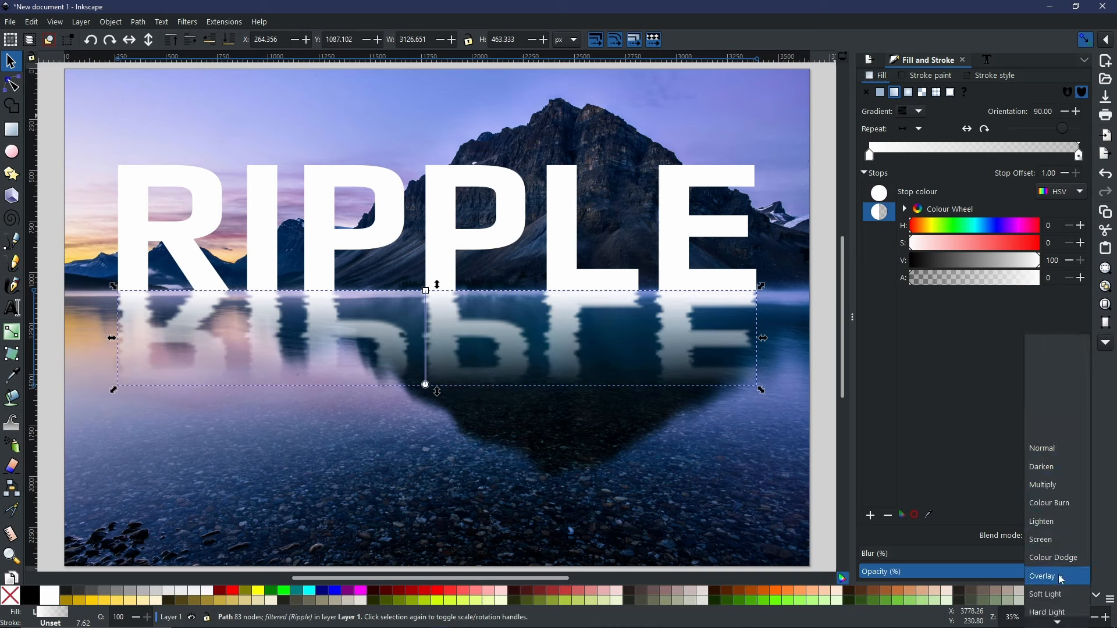
pyautogui.click(1043, 576)
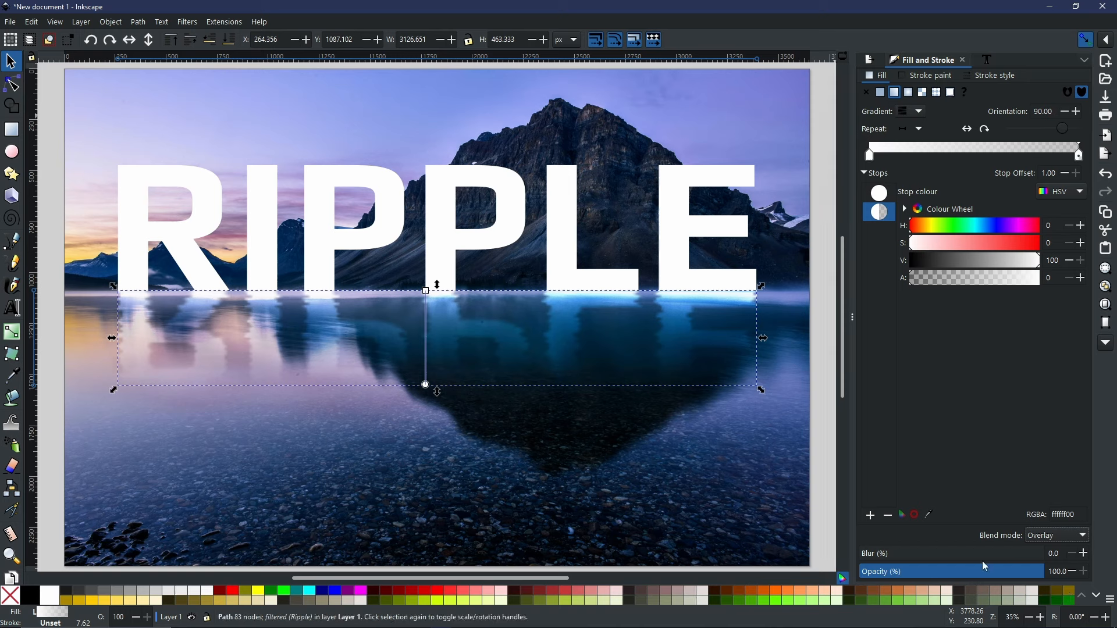
pyautogui.moveTo(975, 522)
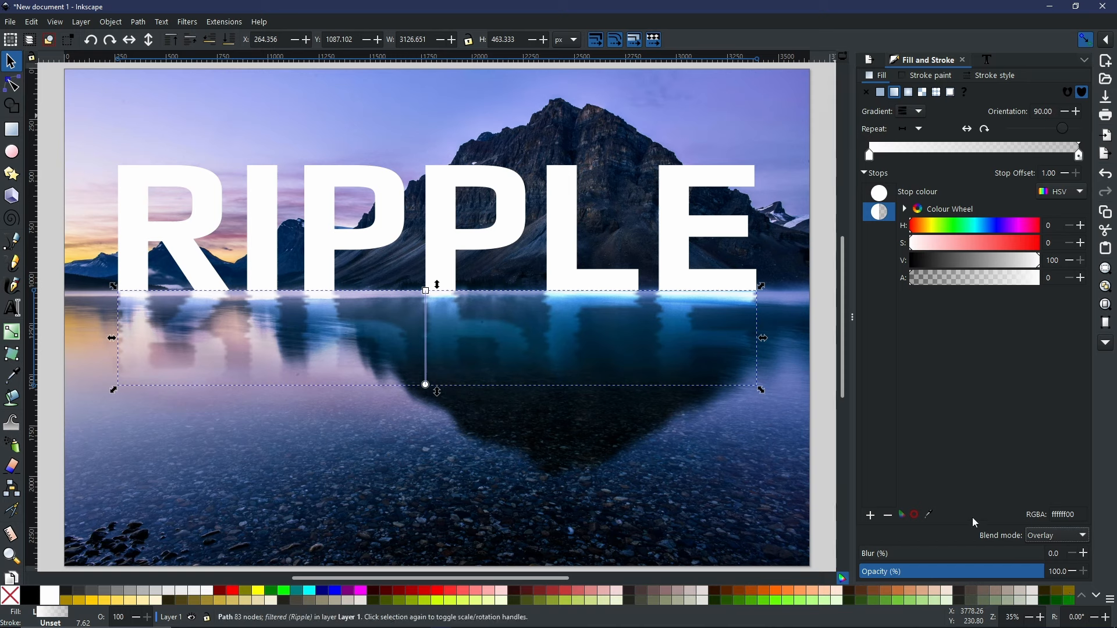
pyautogui.click(399, 410)
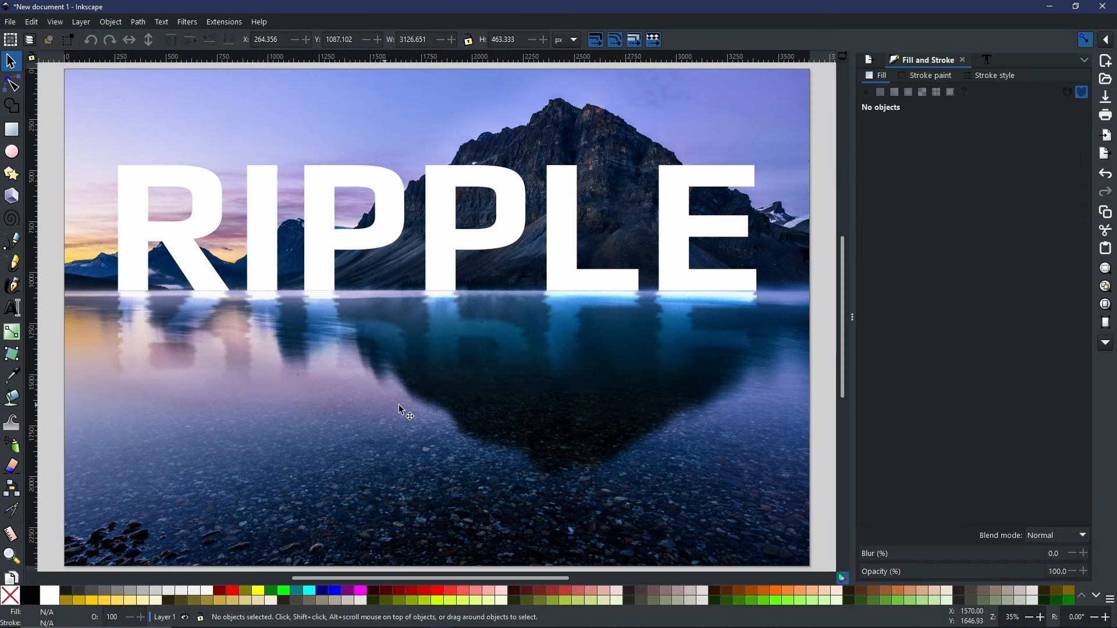